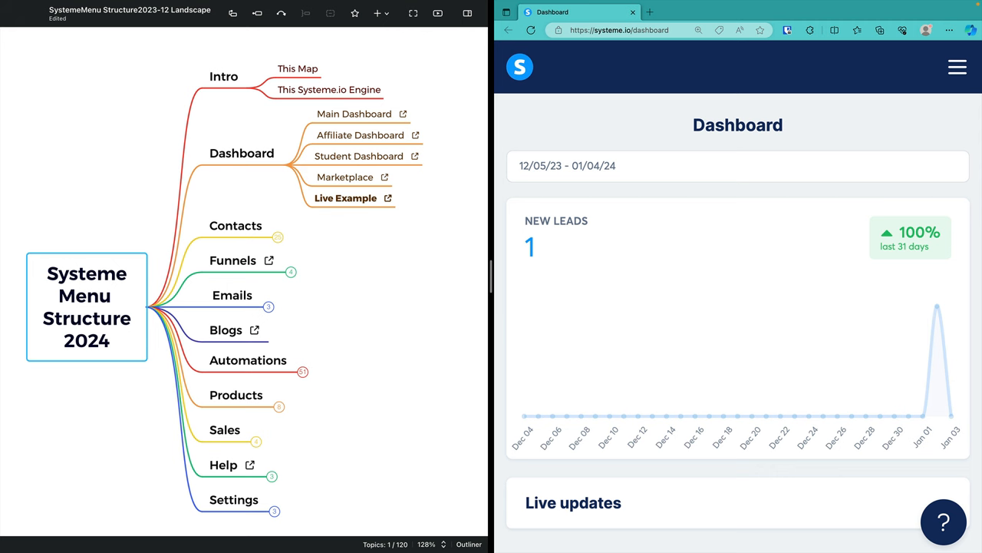
mouse_move(340, 254)
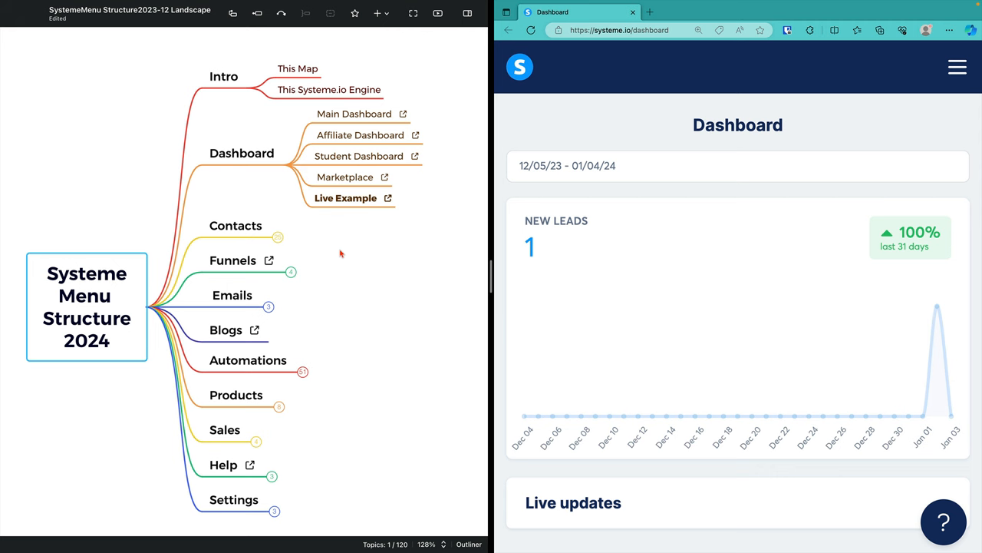
mouse_move(733, 177)
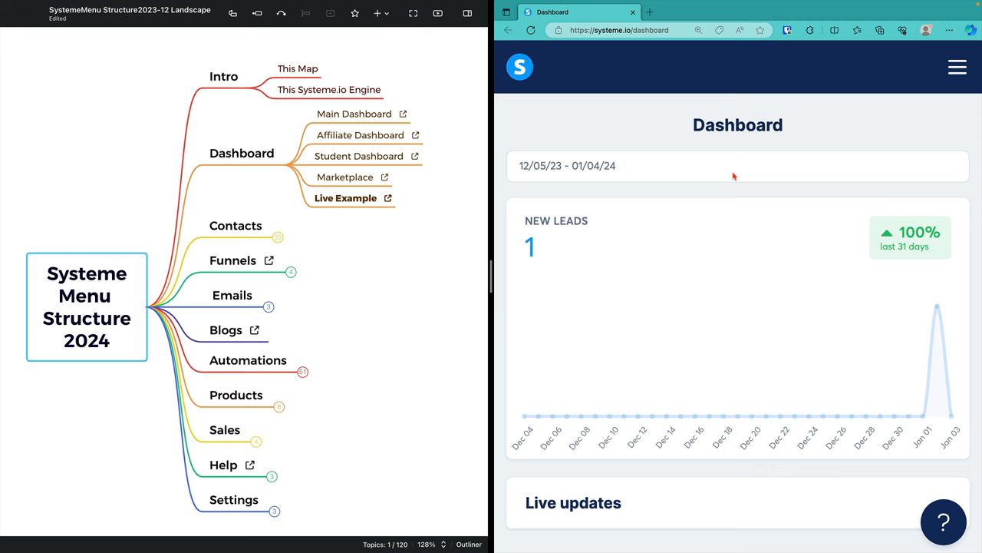
mouse_move(876, 238)
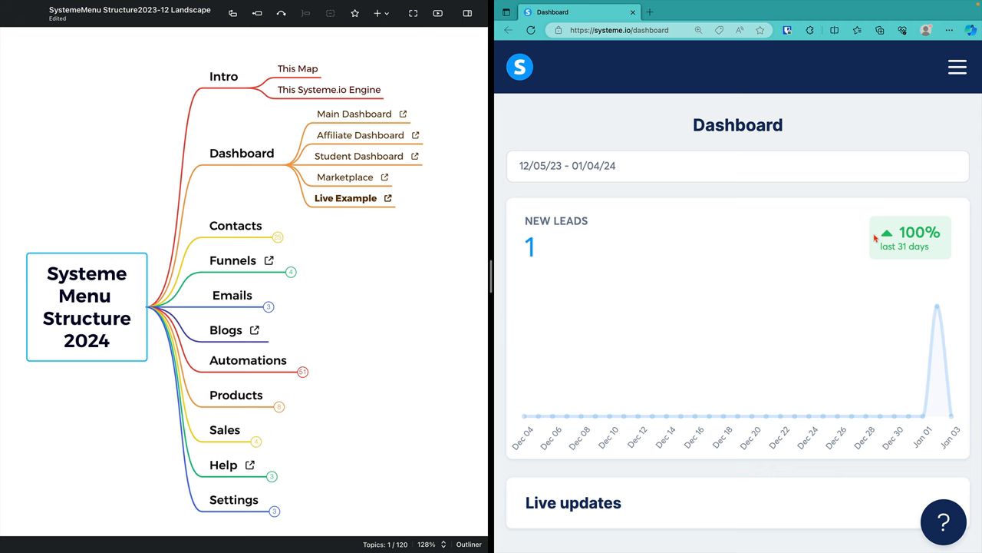
mouse_move(878, 239)
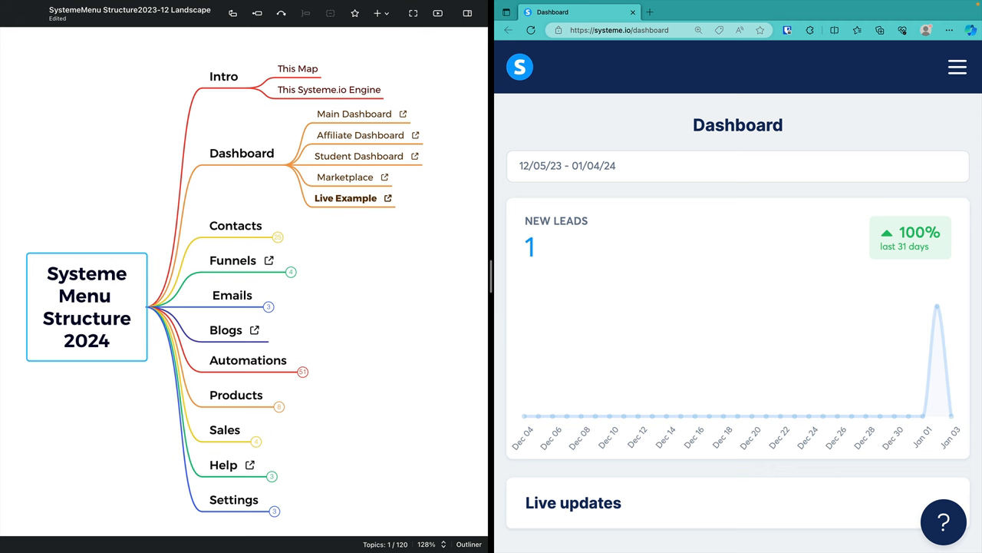
mouse_move(816, 351)
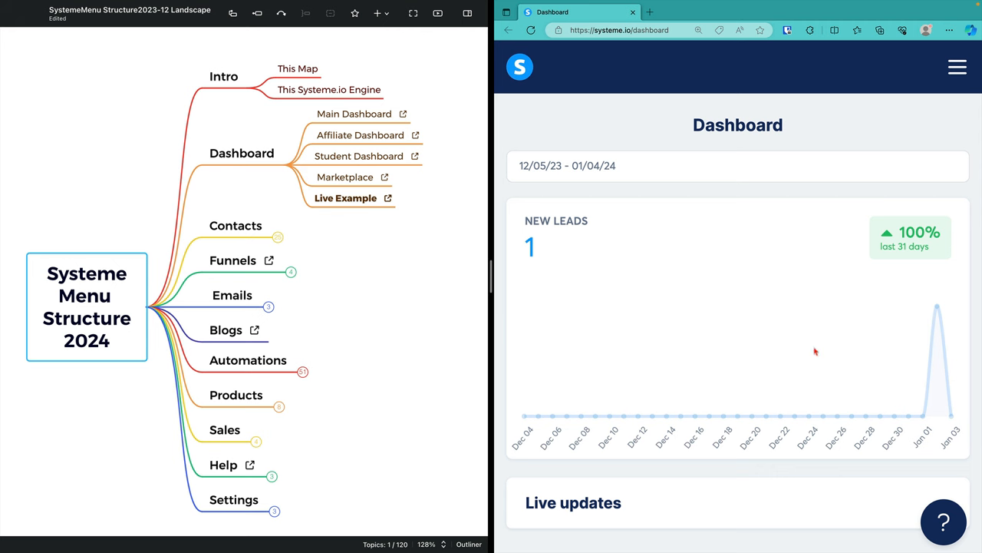
mouse_move(536, 332)
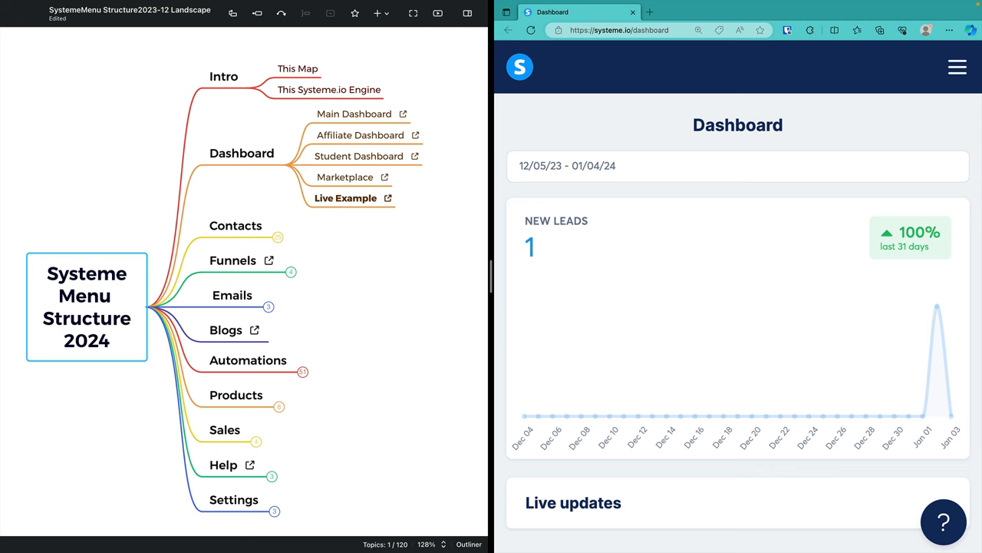
mouse_move(256, 342)
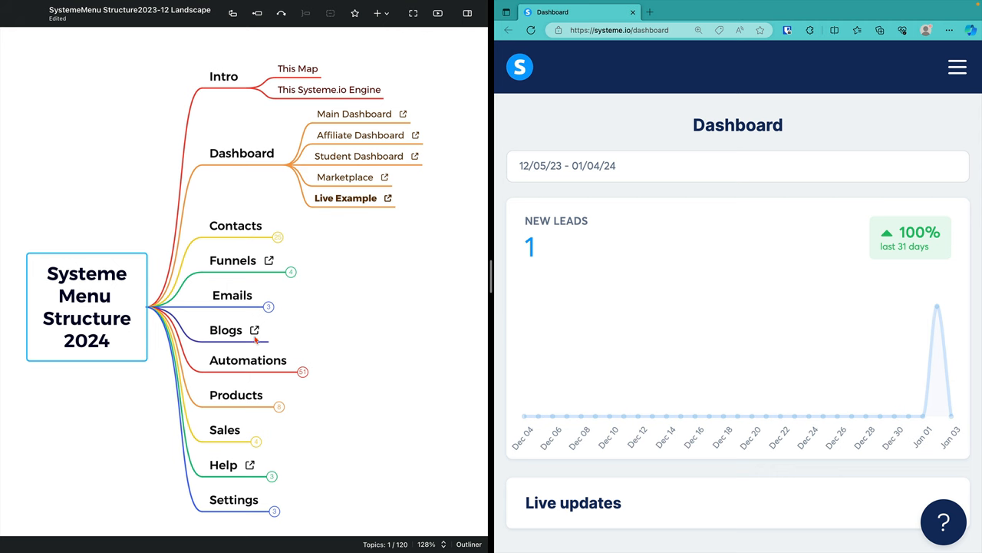
mouse_move(399, 305)
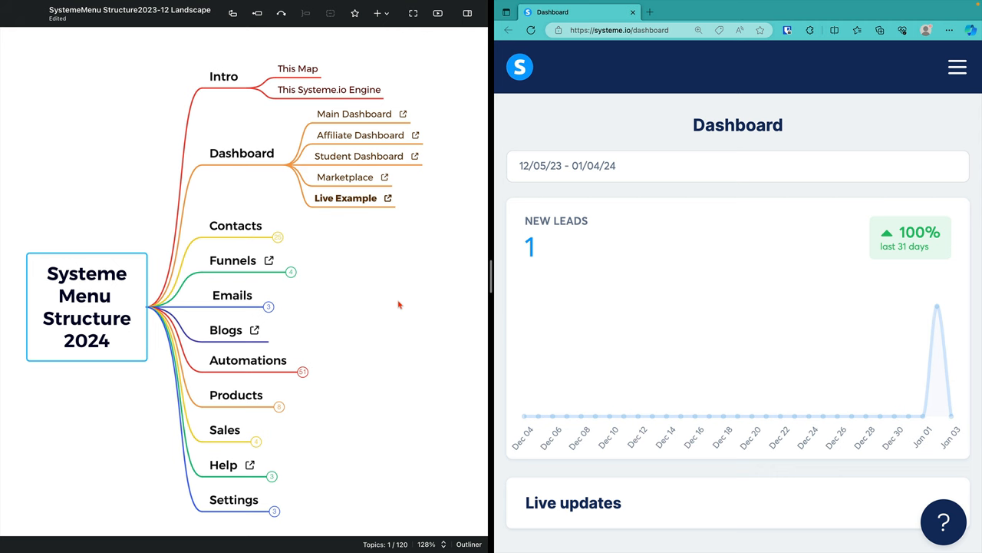
mouse_move(397, 303)
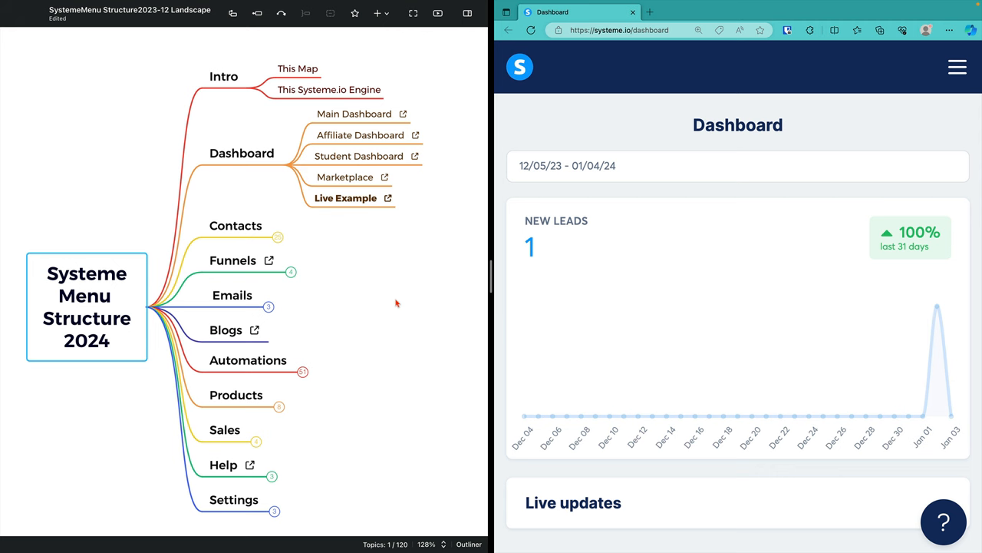
mouse_move(408, 274)
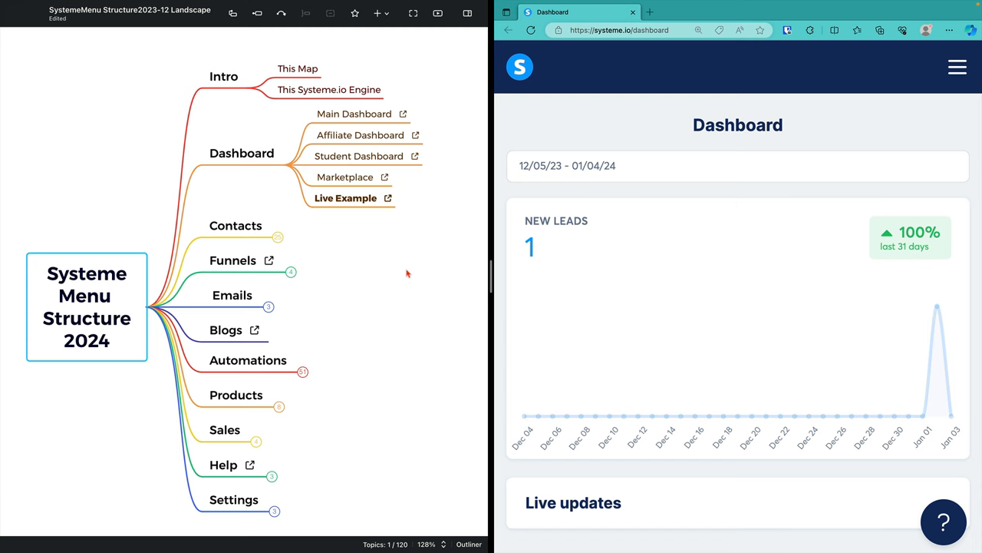
mouse_move(491, 274)
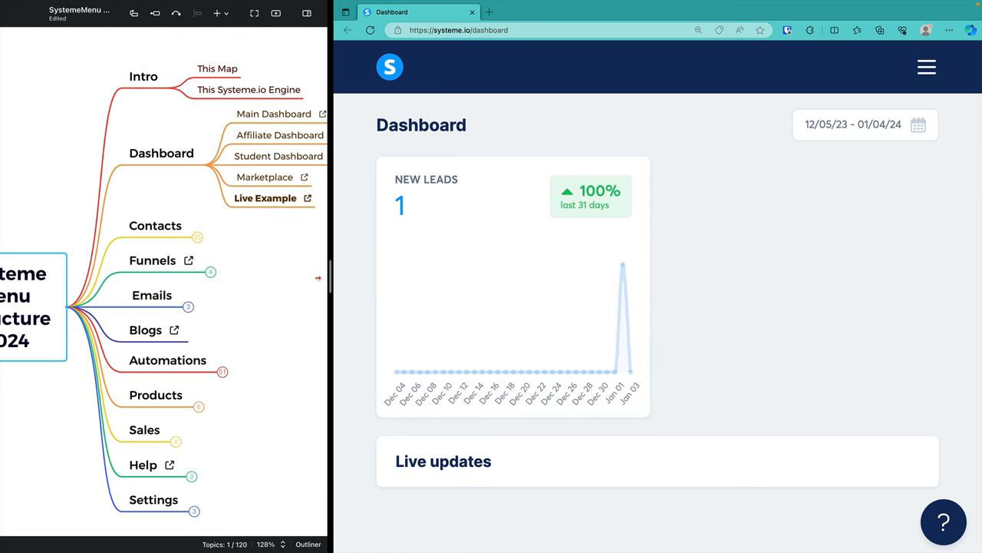
mouse_move(329, 279)
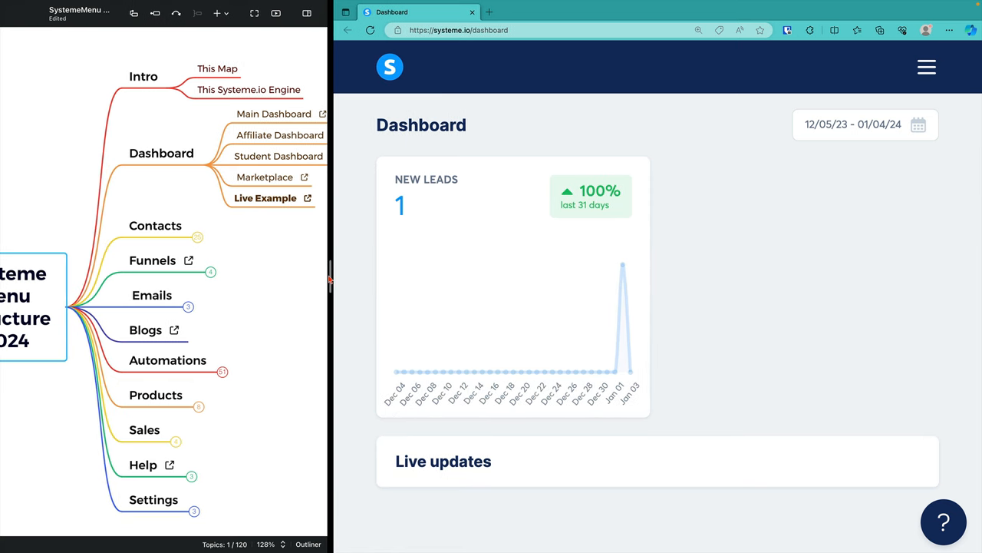
Step: Widen the browser pane to the full dashboard layout and browse the Contacts and Sales submenus
click(927, 67)
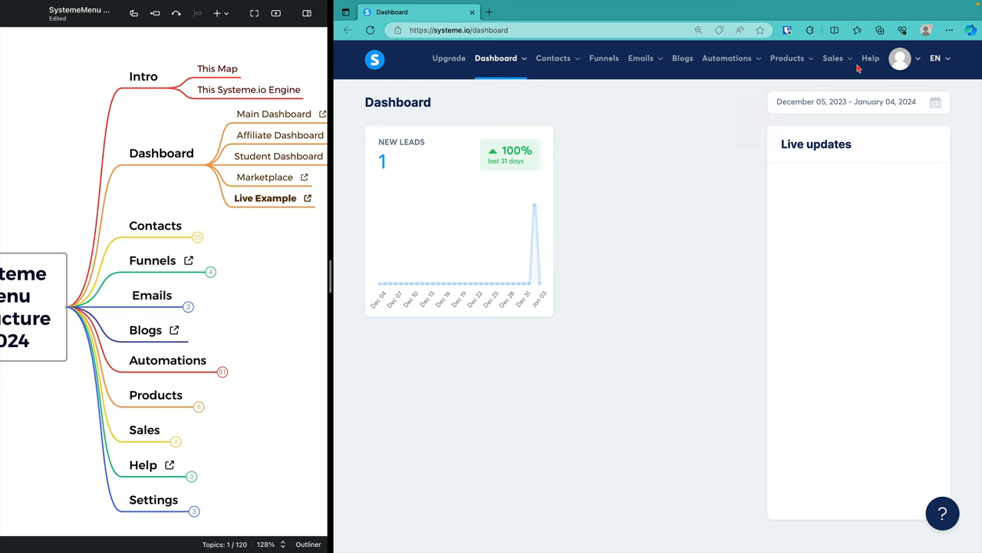
mouse_move(172, 306)
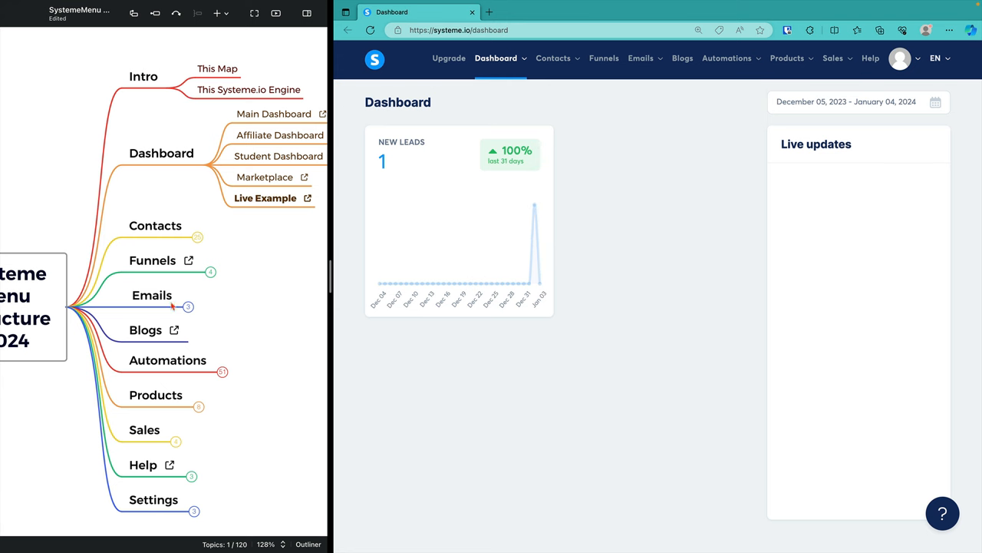
mouse_move(223, 400)
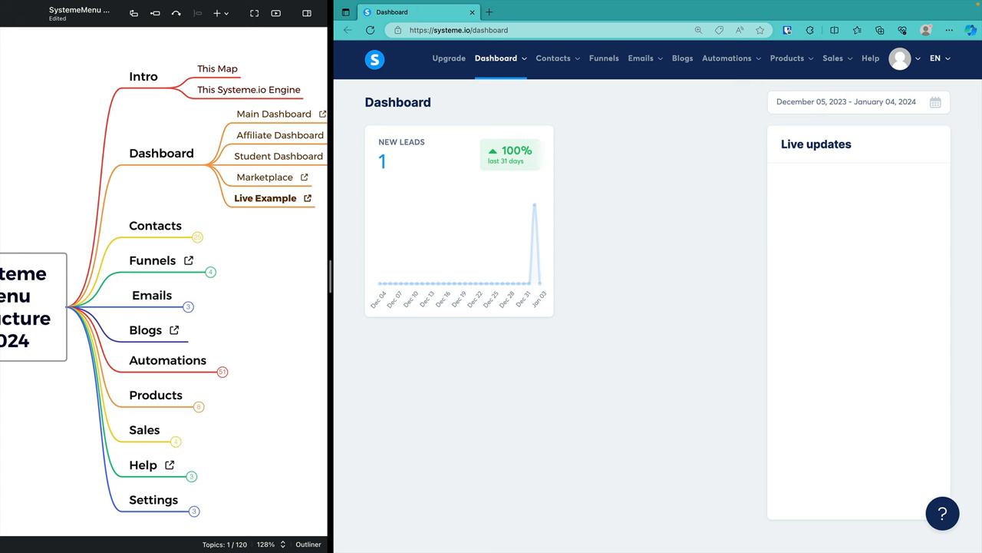
click(553, 58)
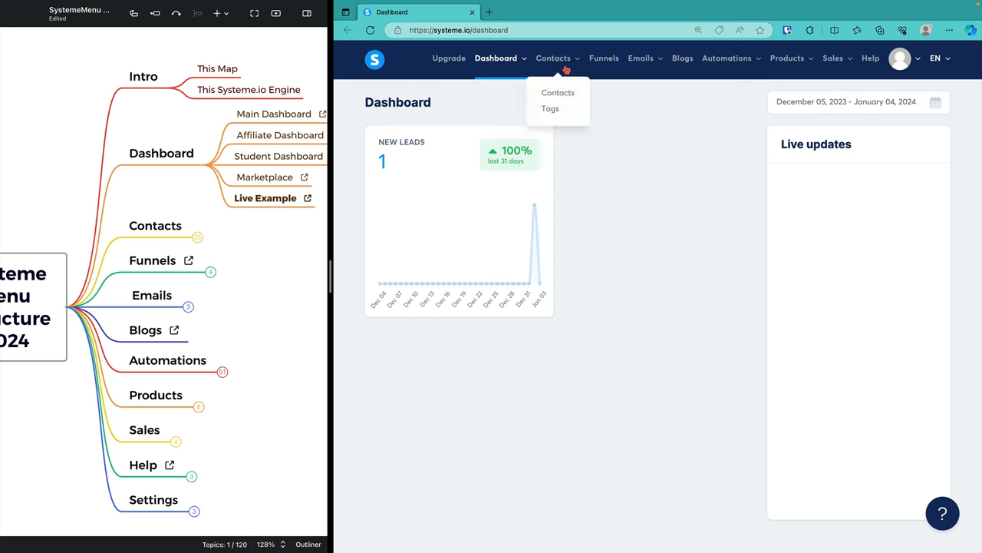
click(833, 57)
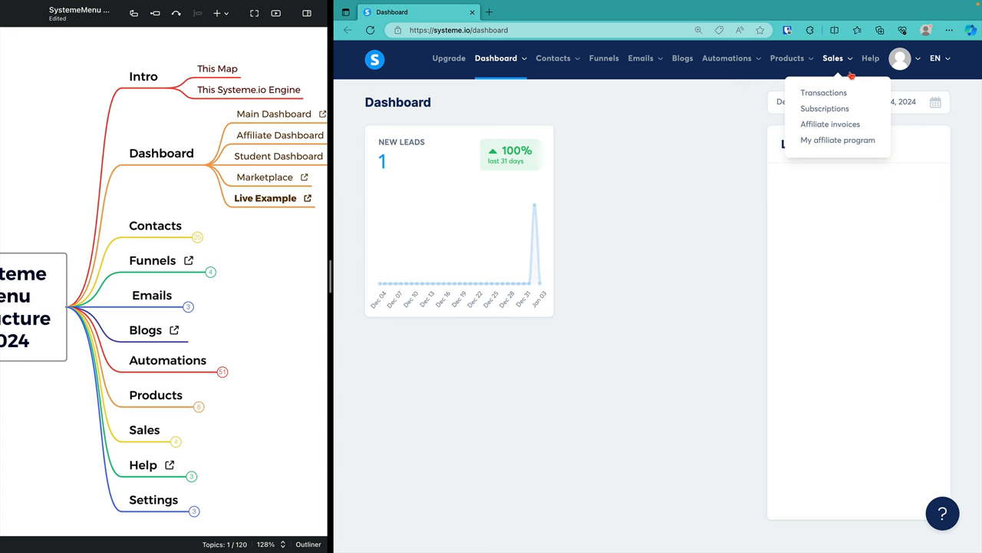
click(658, 165)
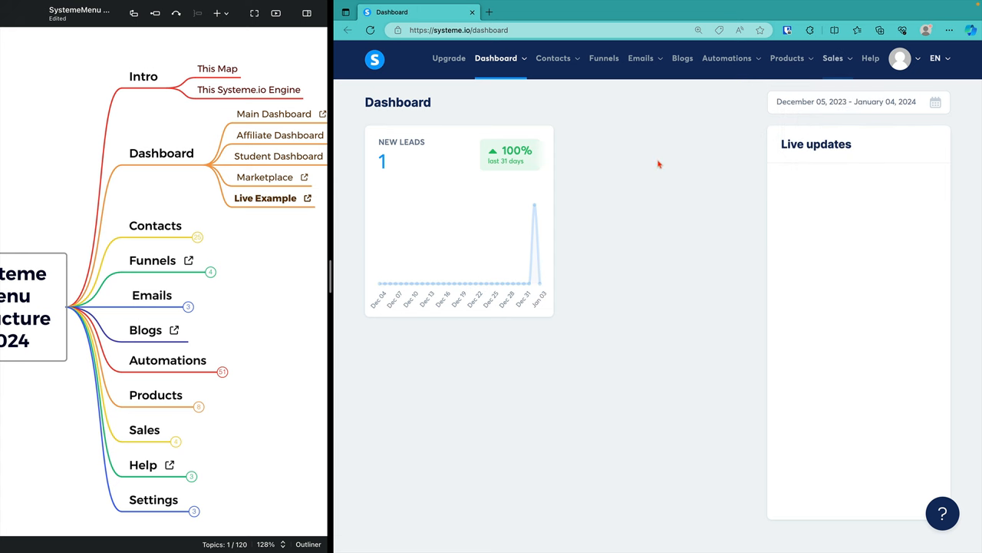
mouse_move(643, 168)
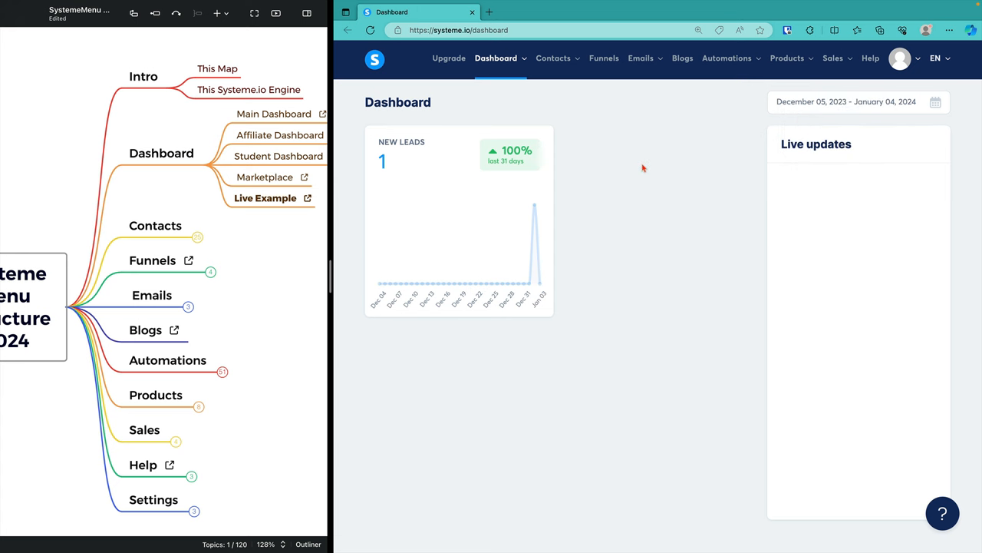
mouse_move(786, 215)
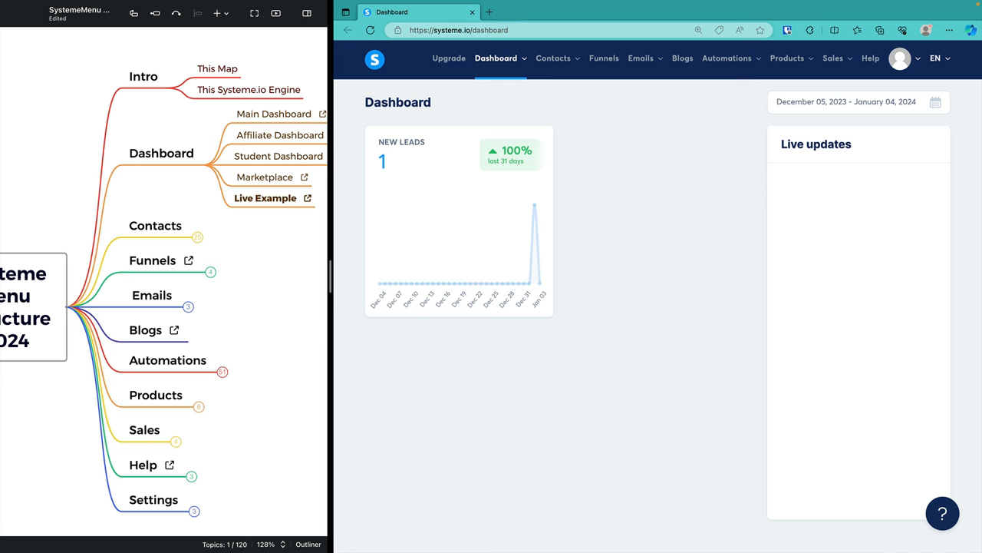
mouse_move(666, 298)
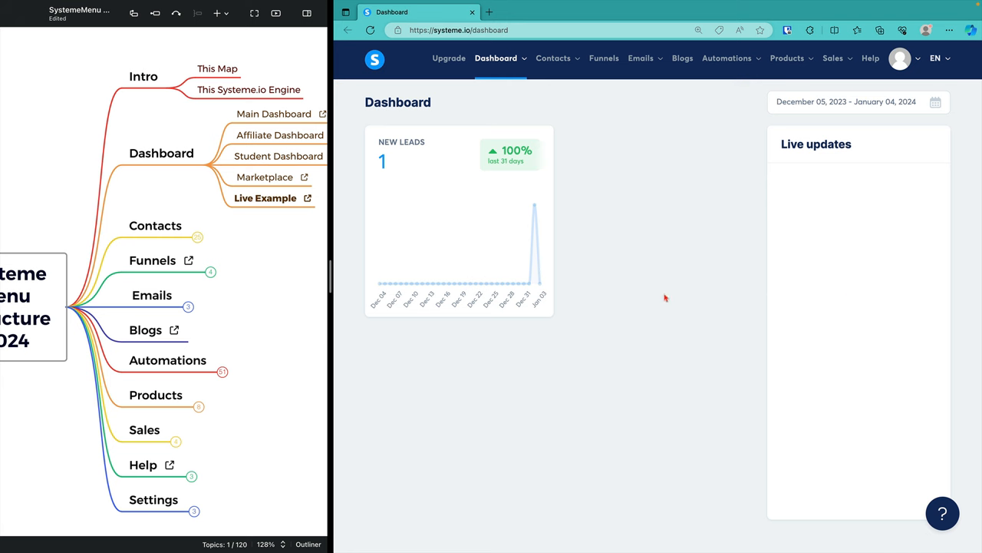
mouse_move(700, 285)
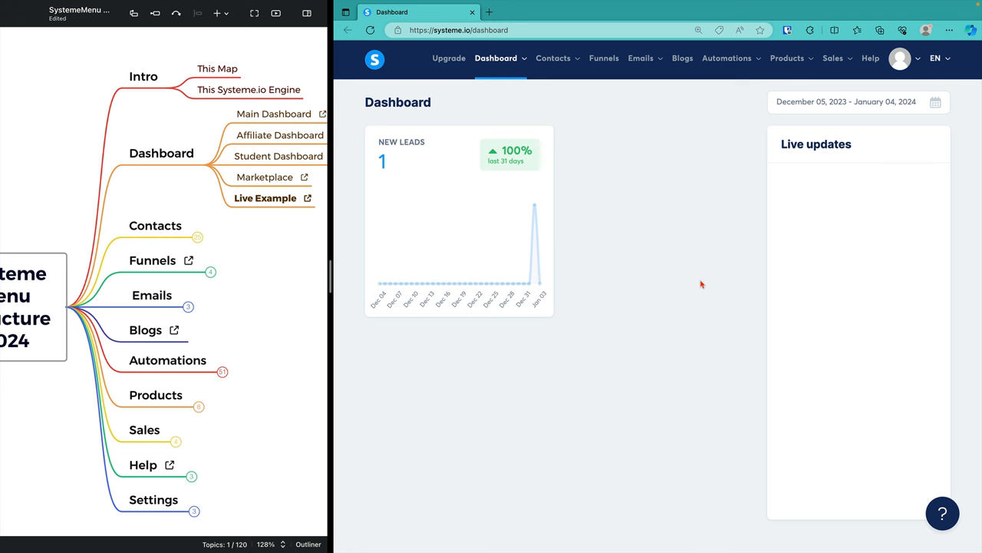
mouse_move(705, 294)
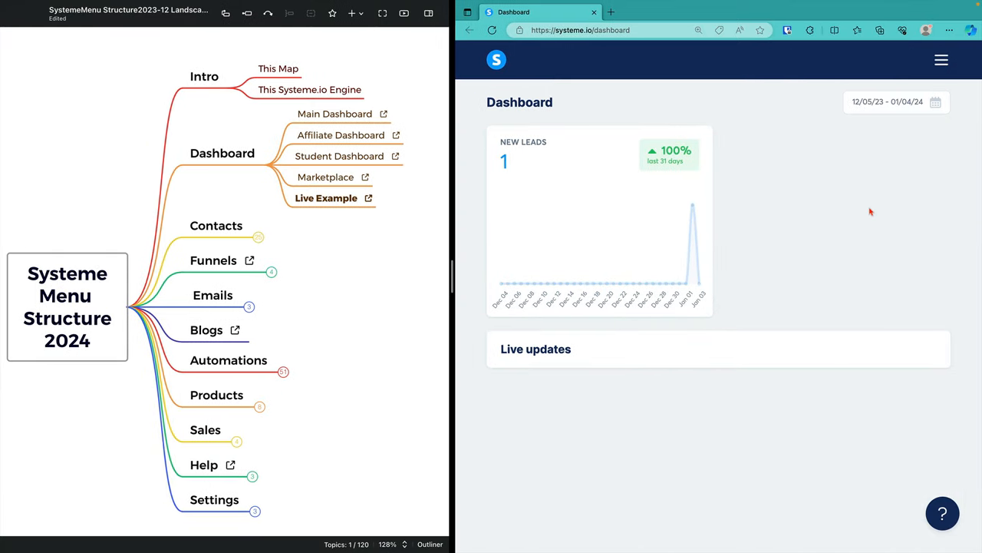
mouse_move(720, 63)
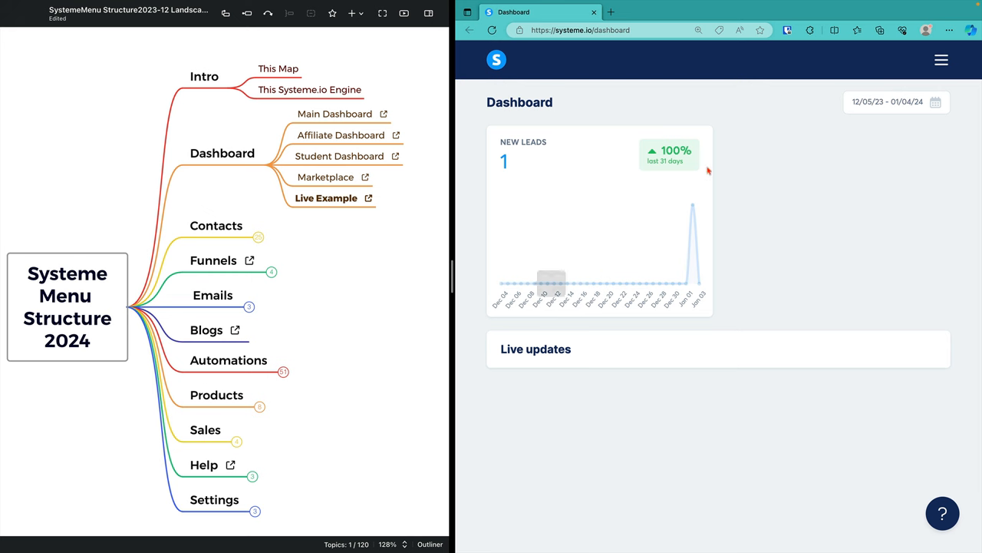
Step: Open the compact side menu listing every dashboard section
click(942, 60)
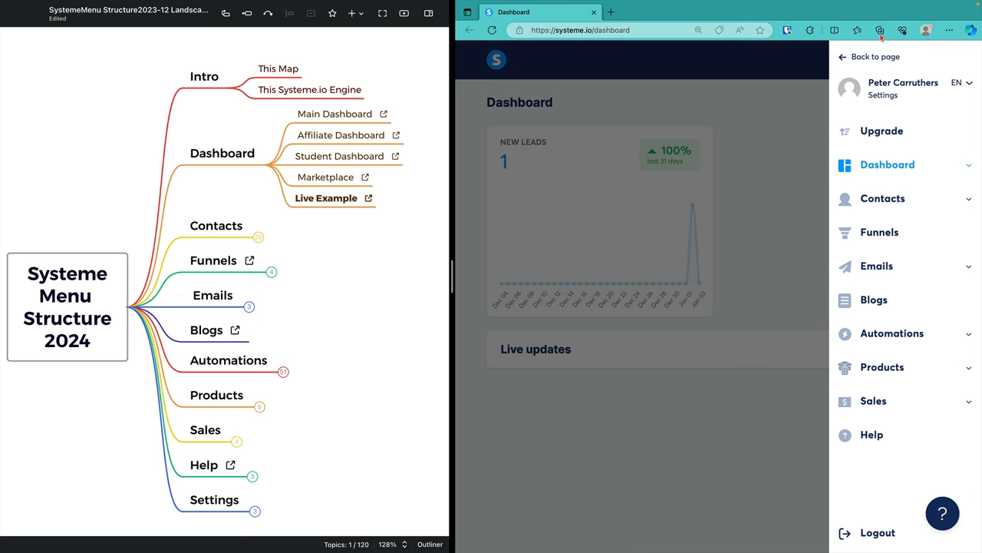
mouse_move(575, 446)
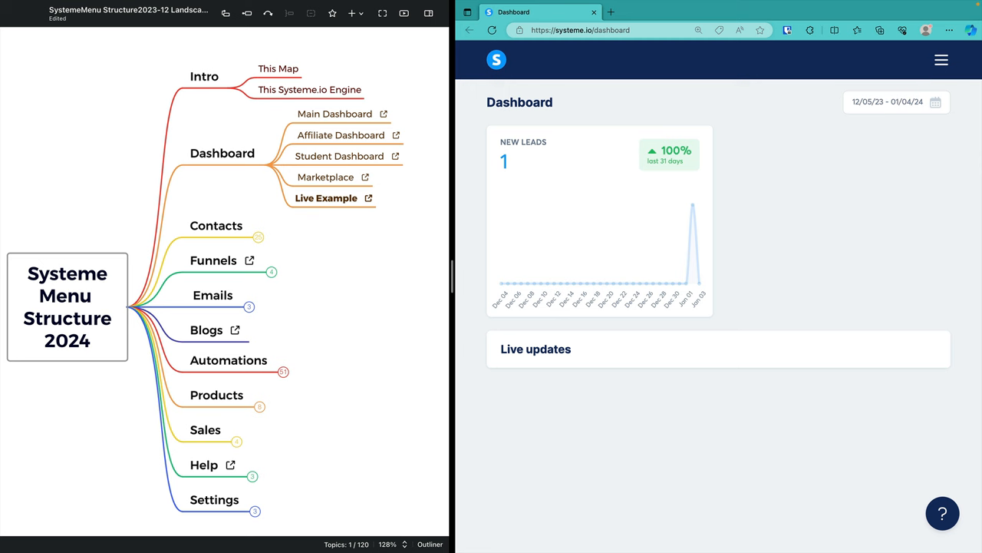
mouse_move(294, 109)
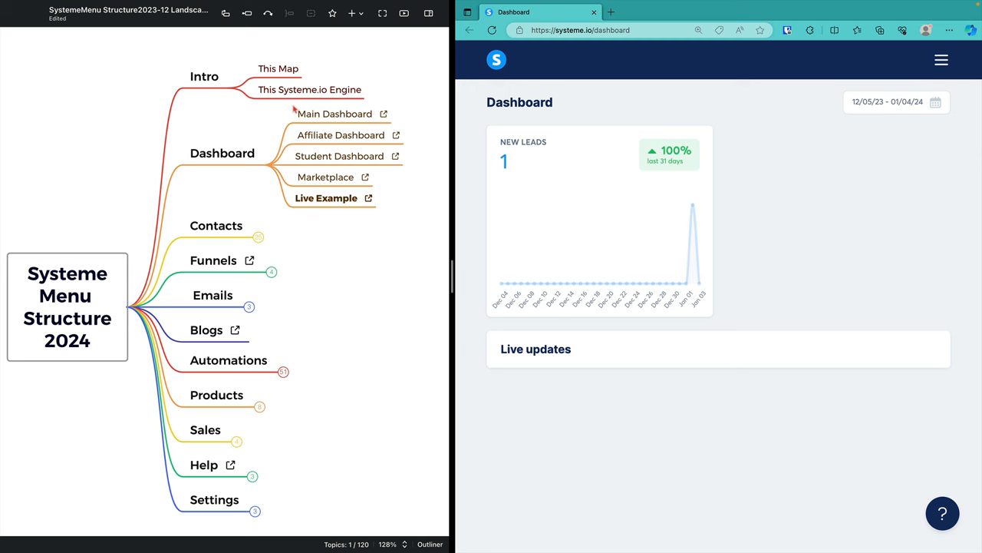
mouse_move(317, 135)
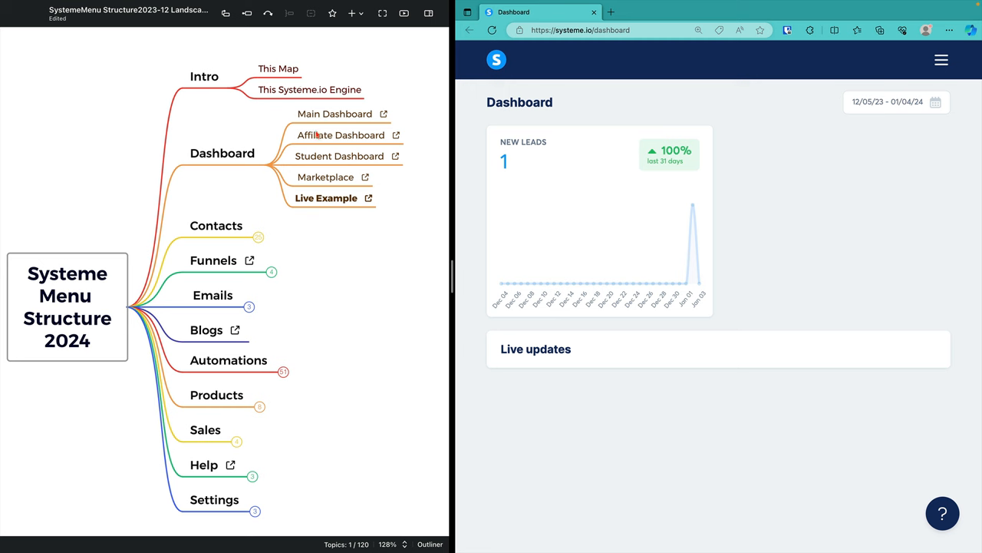
mouse_move(760, 106)
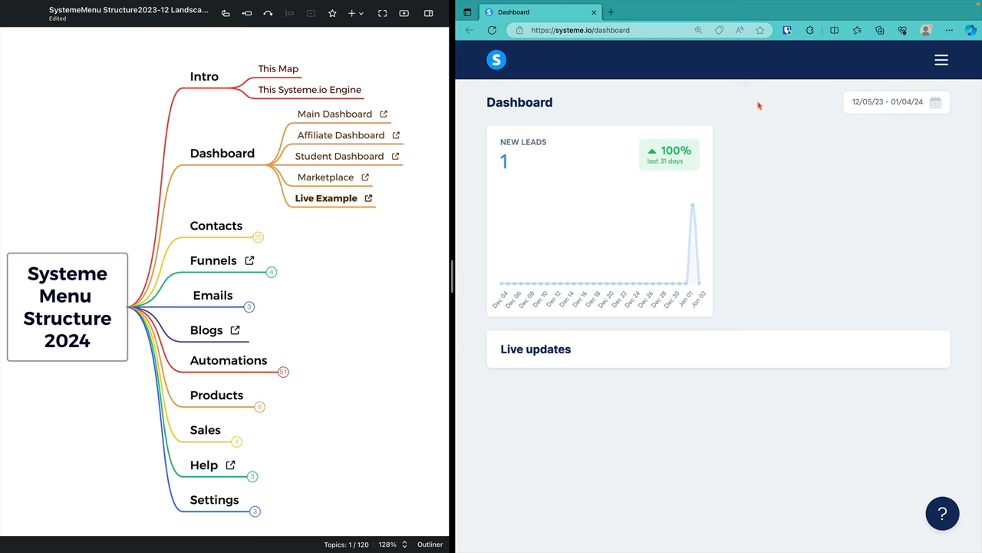
mouse_move(625, 405)
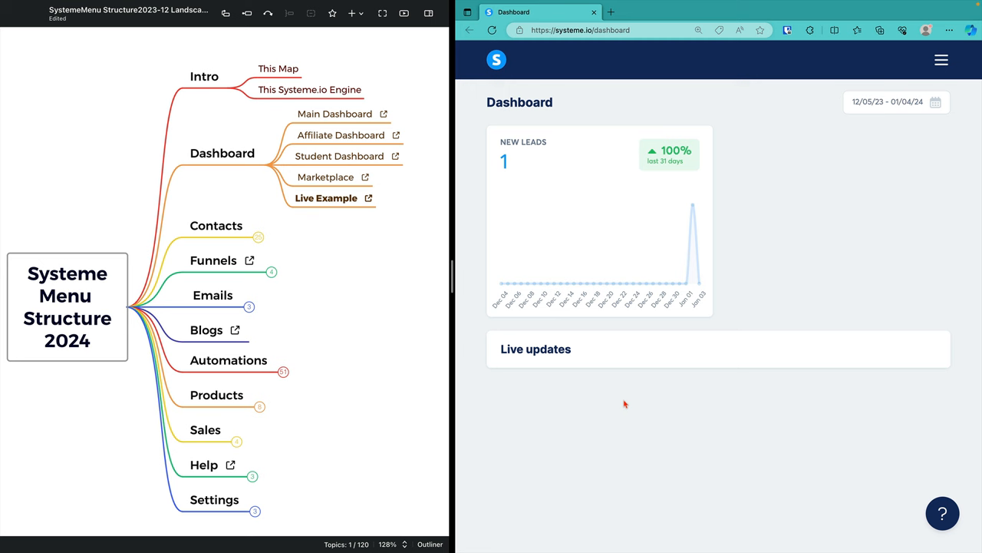
mouse_move(242, 293)
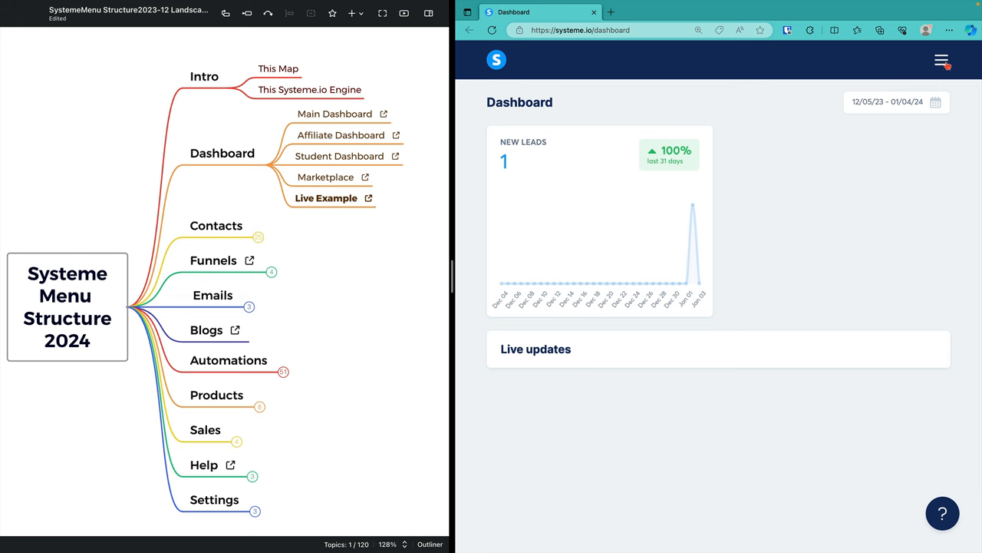
Step: Open the Main Dashboard node's link in a new tab and expand Dashboard's Main, Affiliate and Marketplace pages
click(942, 60)
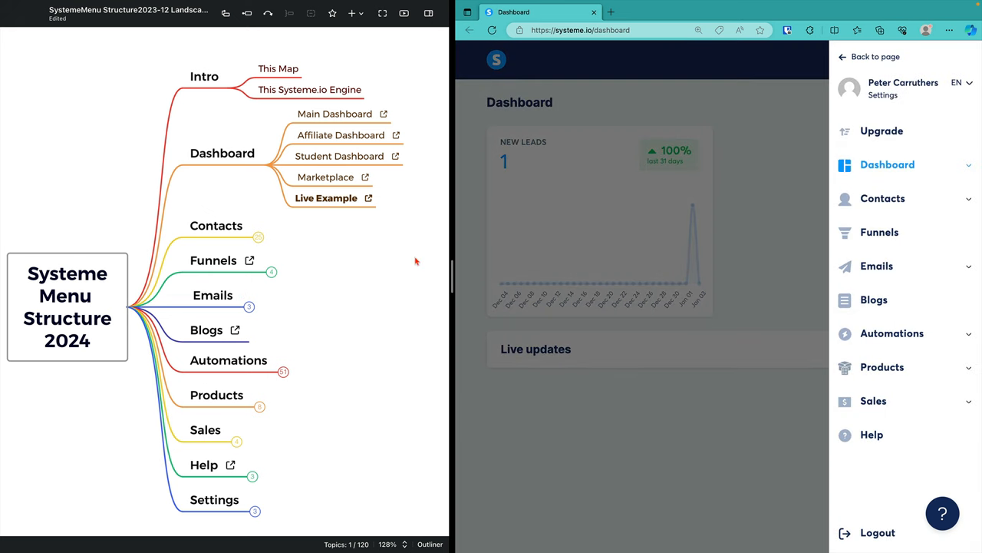
mouse_move(773, 474)
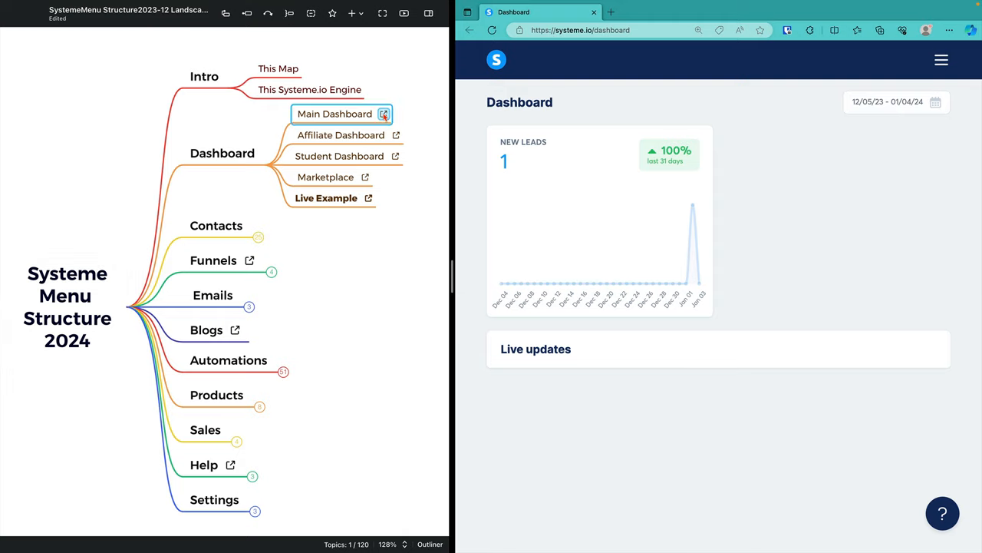
click(383, 113)
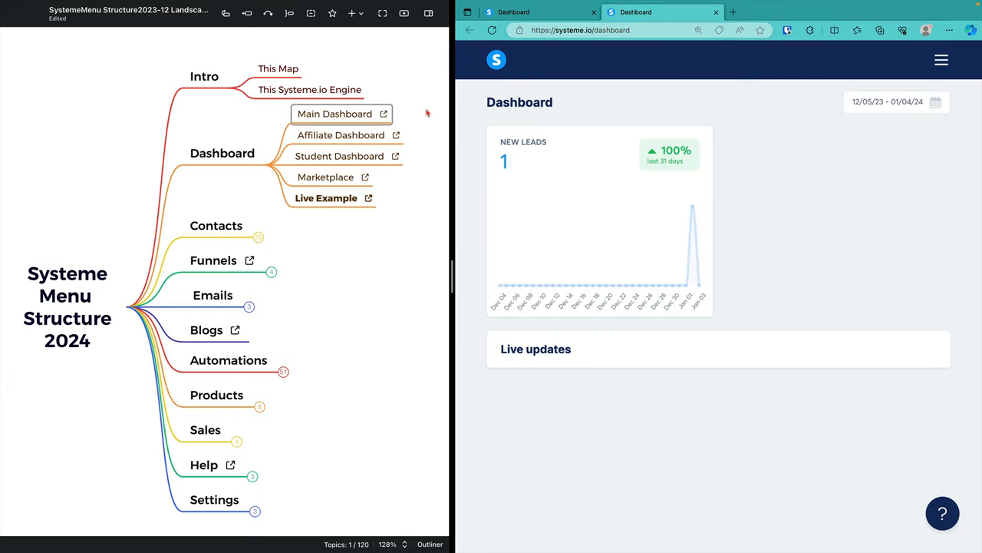
mouse_move(745, 334)
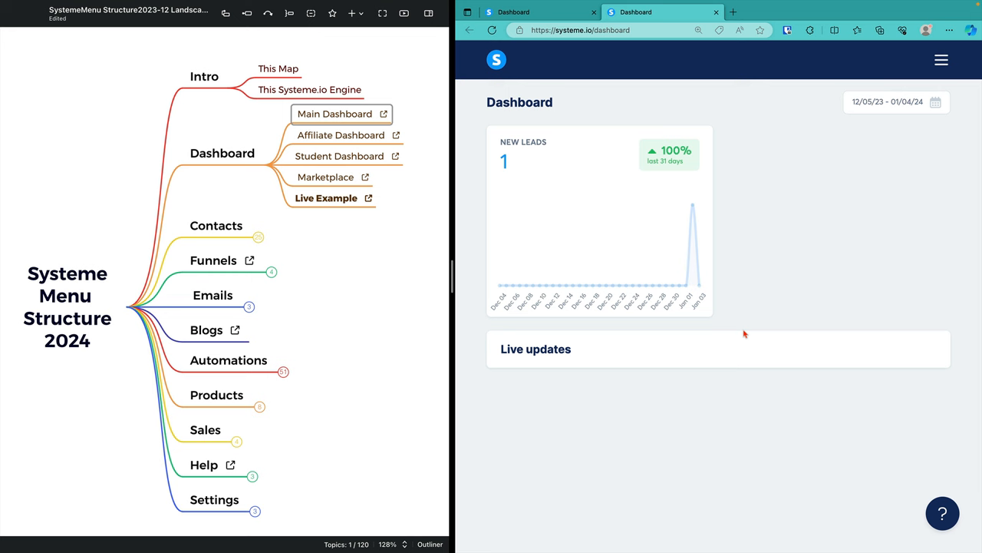
mouse_move(396, 138)
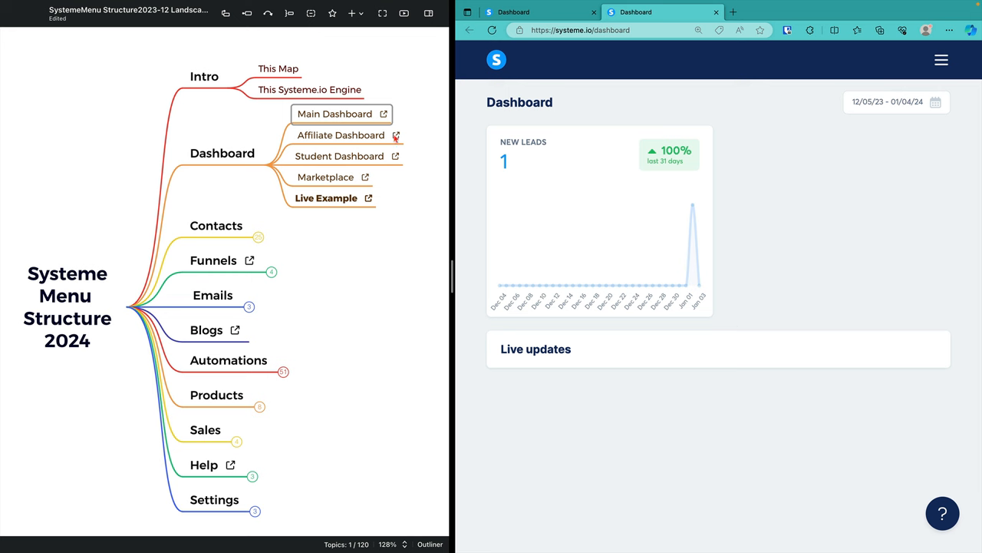
click(942, 60)
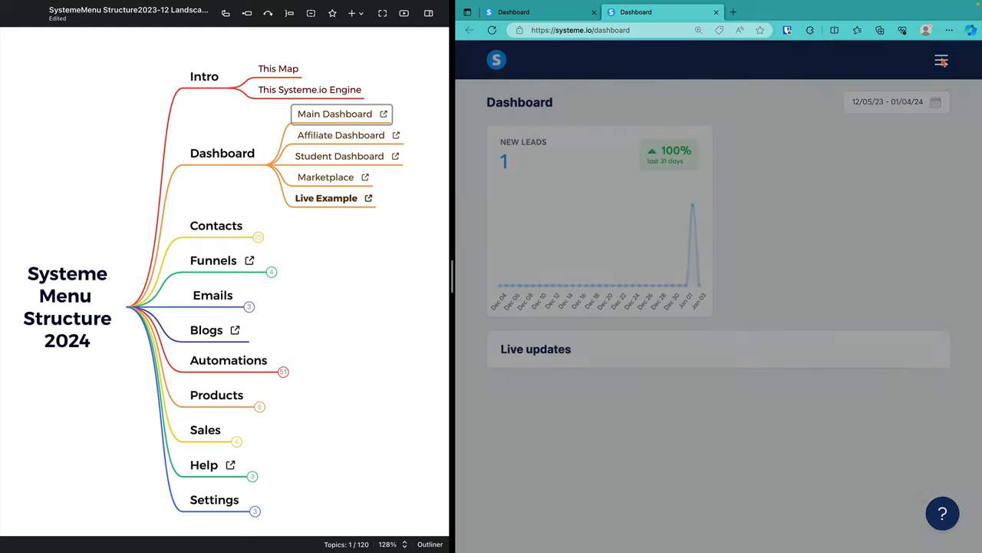
click(942, 61)
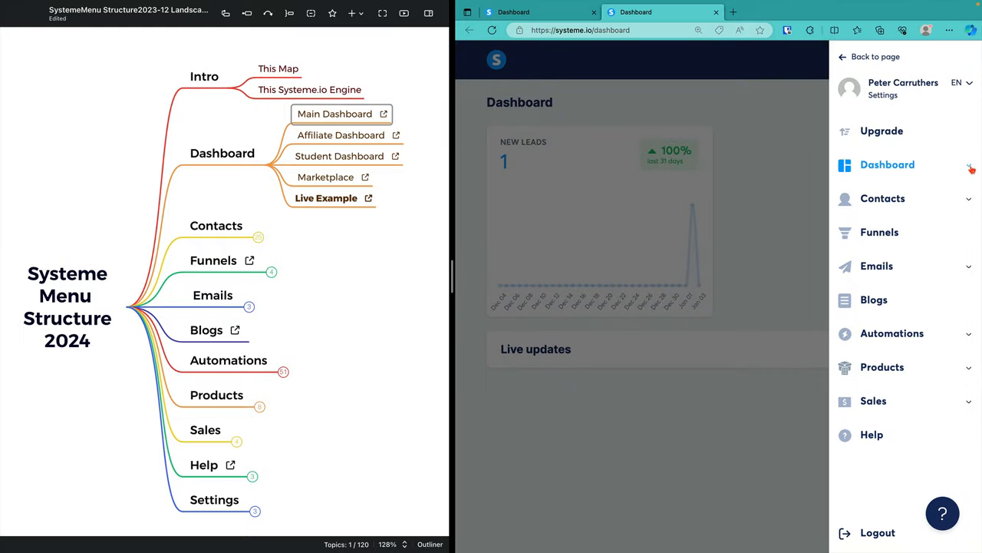
click(887, 164)
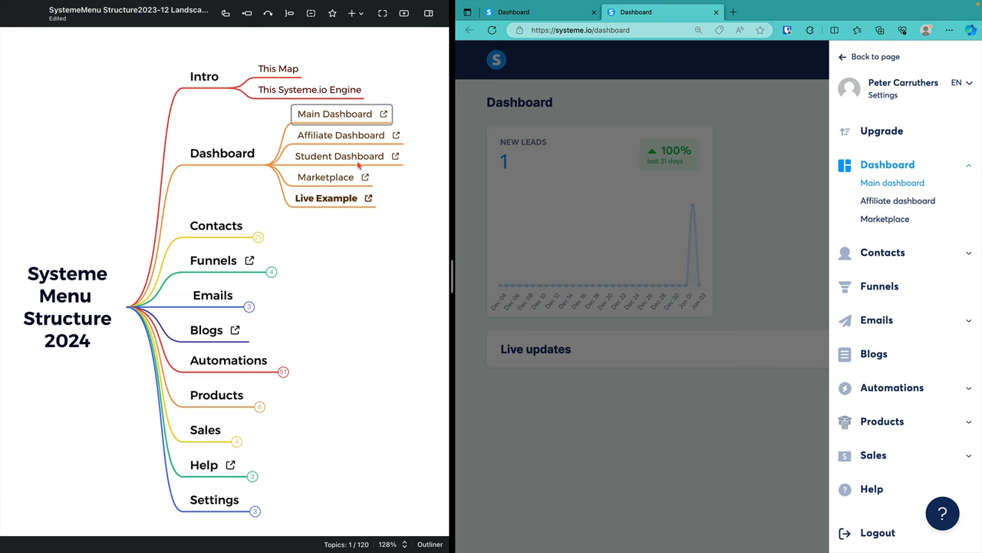
mouse_move(358, 166)
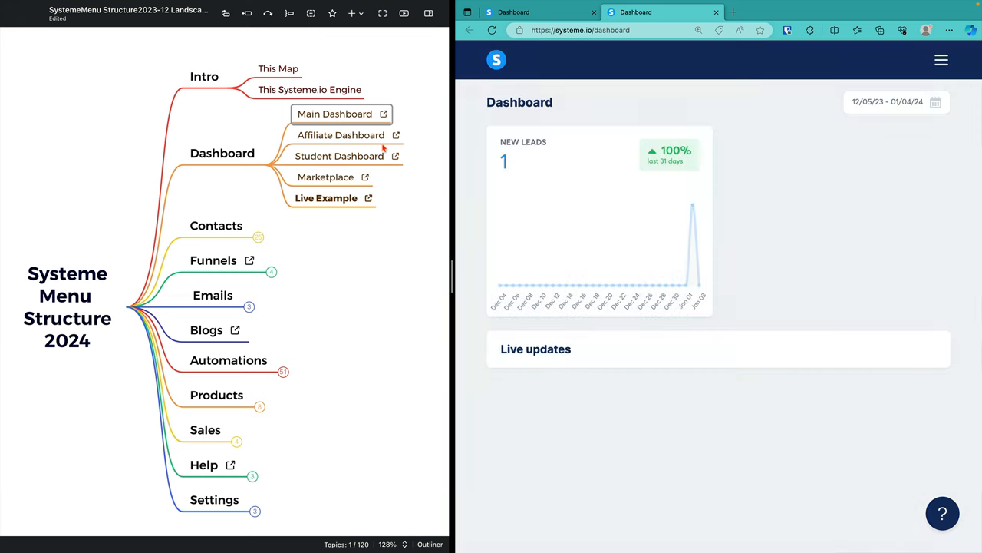
Step: Open the Affiliate Dashboard node's link in a third tab, then return focus to the map
click(396, 135)
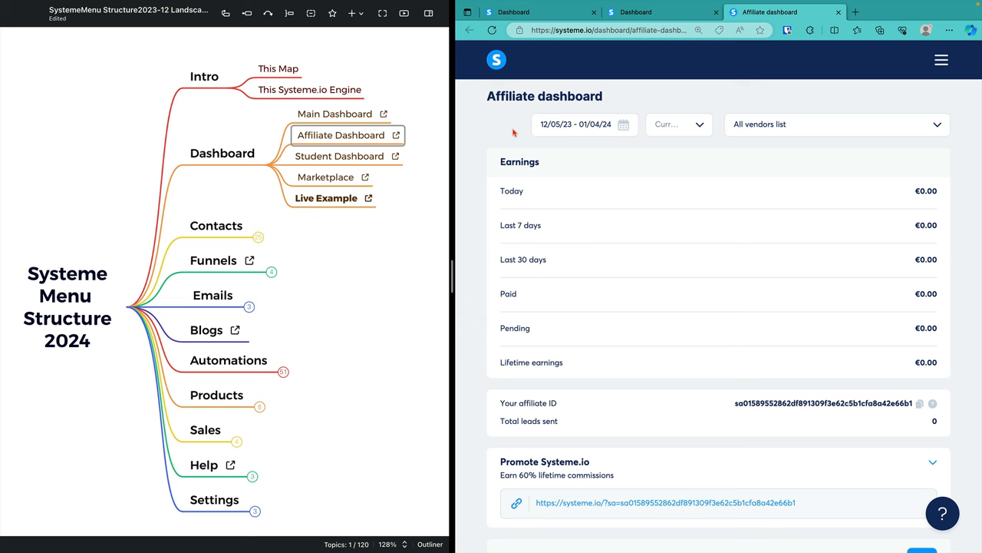
mouse_move(559, 88)
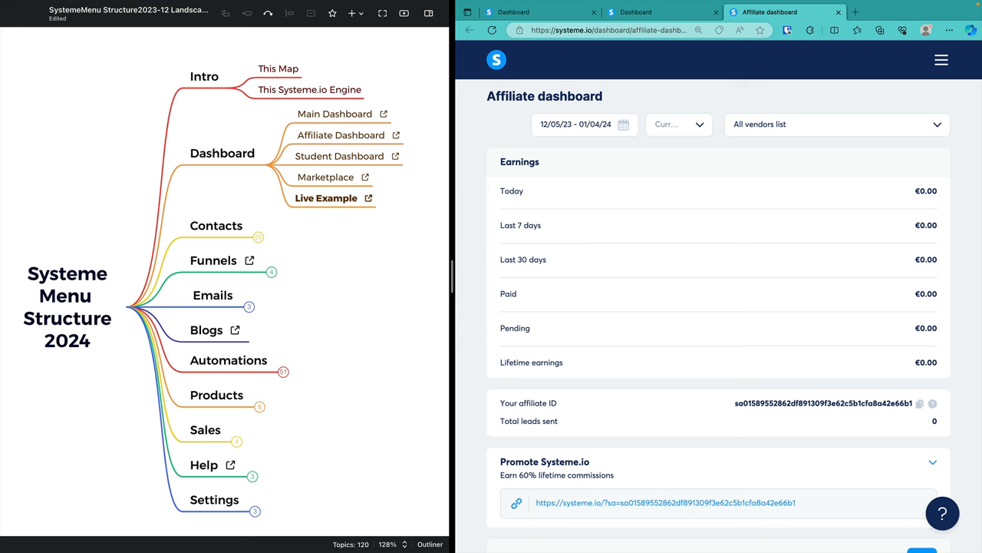
mouse_move(338, 356)
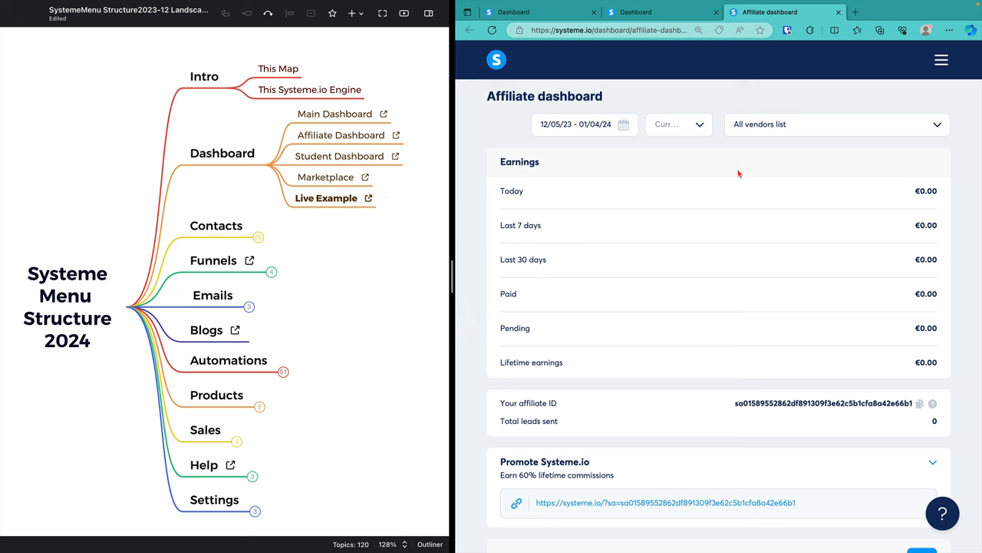
mouse_move(749, 156)
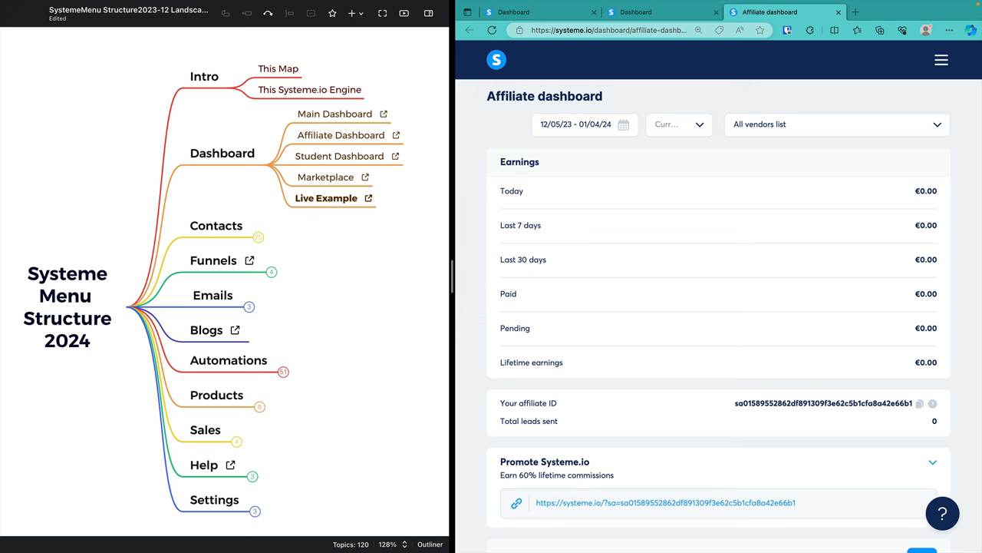
click(68, 307)
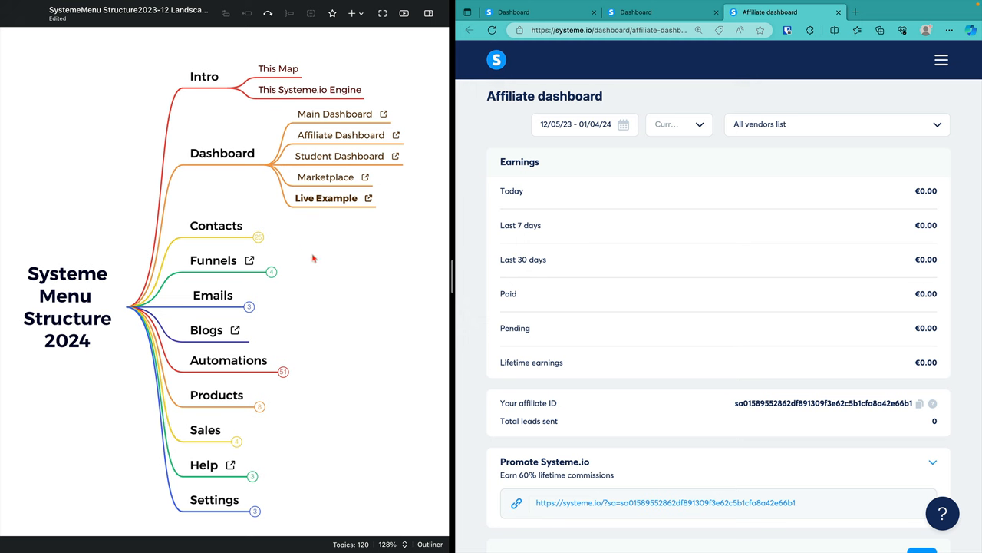
Step: Drag the Live Example node from under Dashboard onto the Intro branch
click(309, 90)
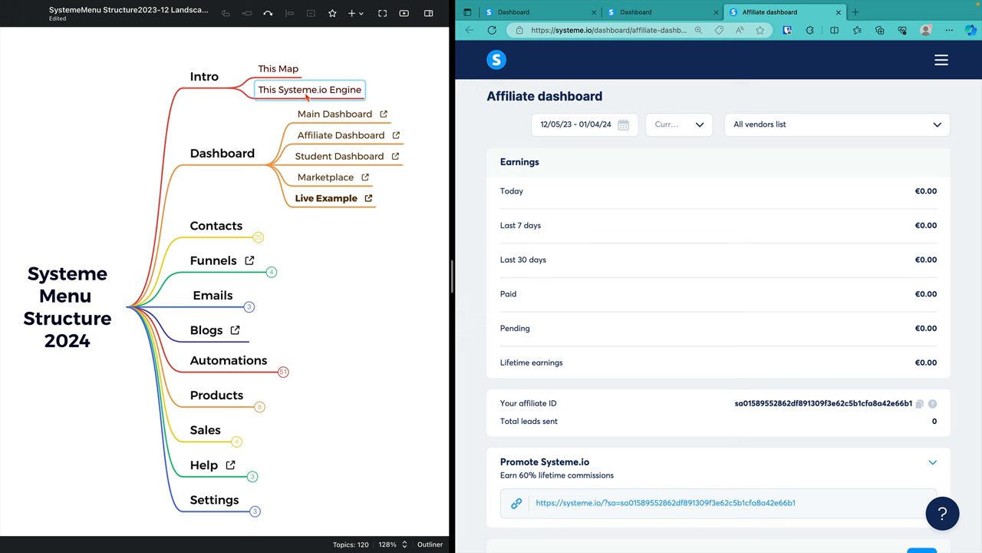
click(325, 198)
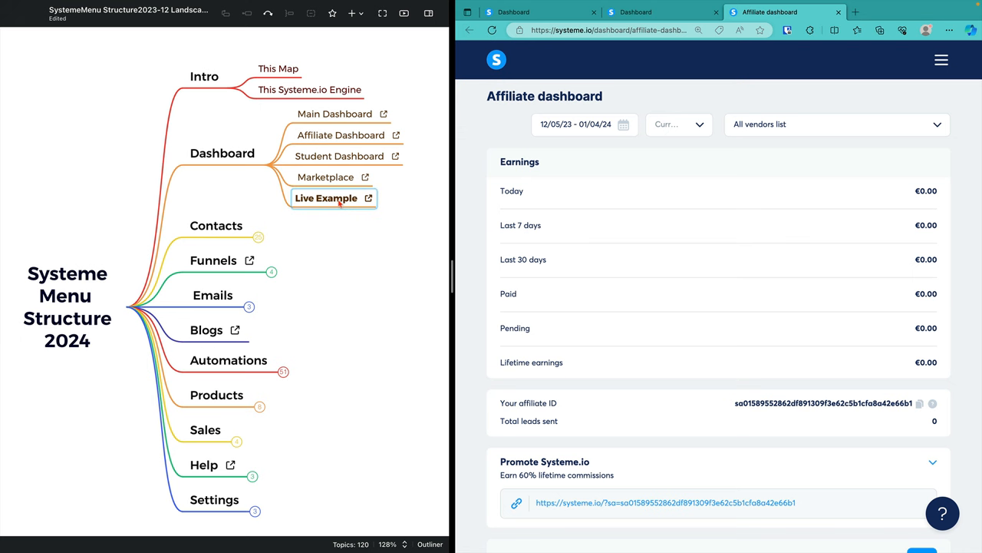
drag(333, 198, 297, 90)
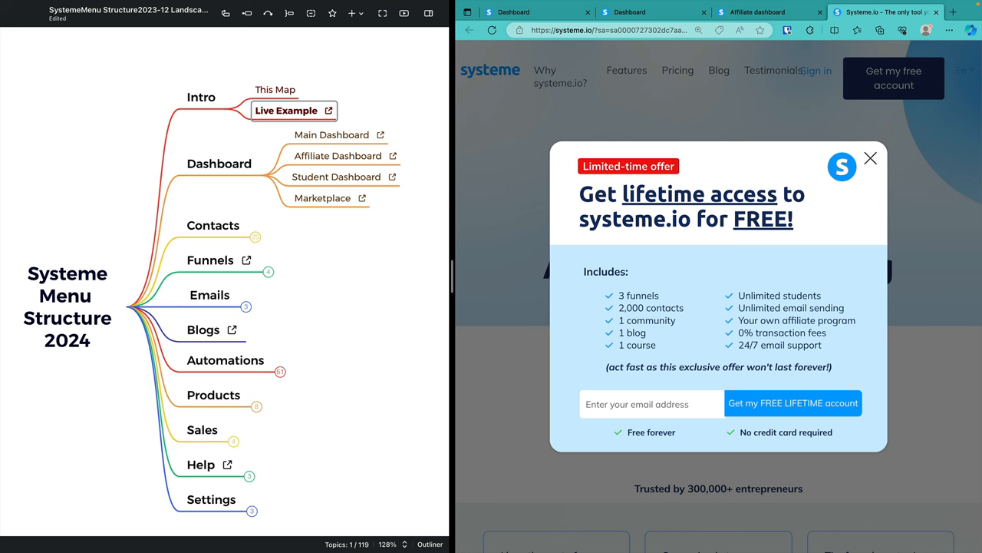
mouse_move(672, 299)
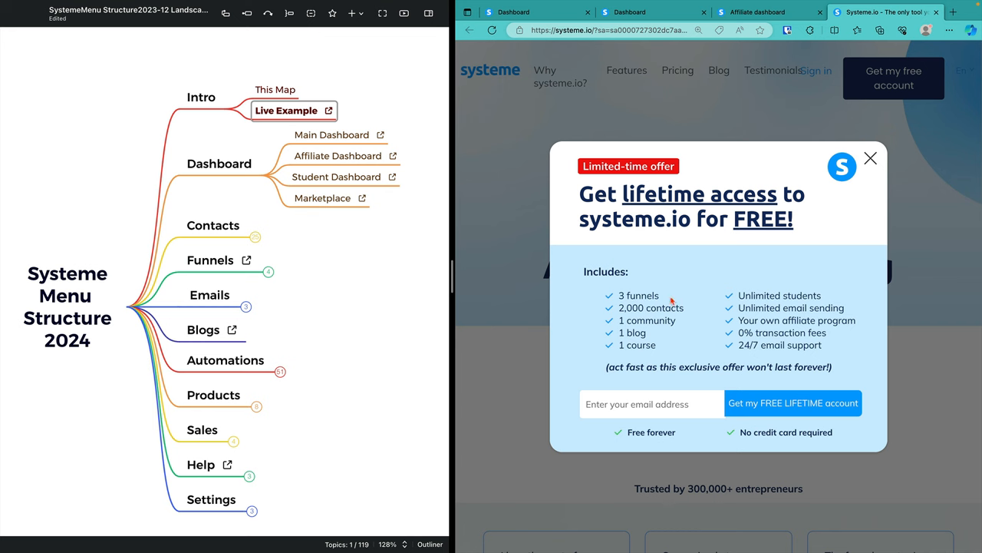
Step: Highlight the '3 funnels' item in the free lifetime offer
double_click(638, 295)
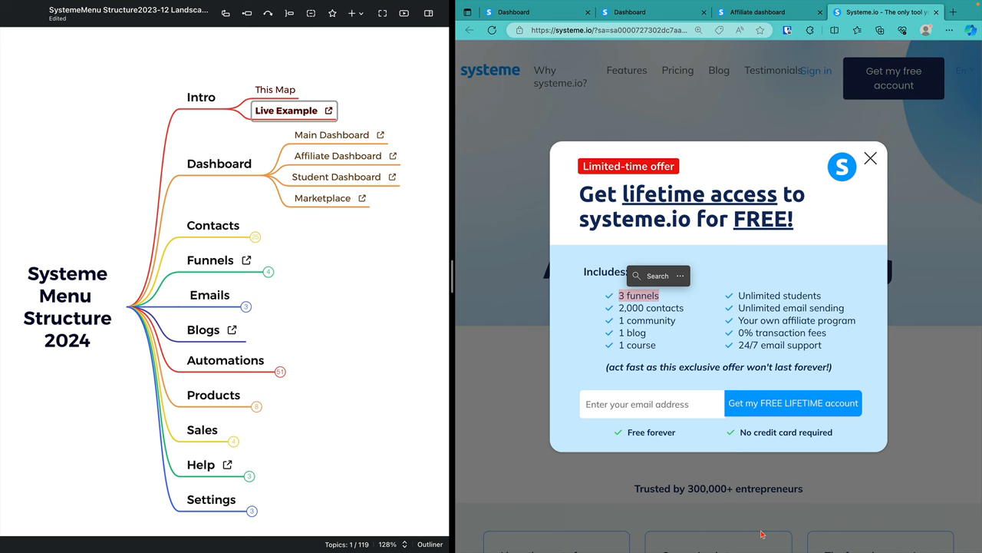
mouse_move(757, 509)
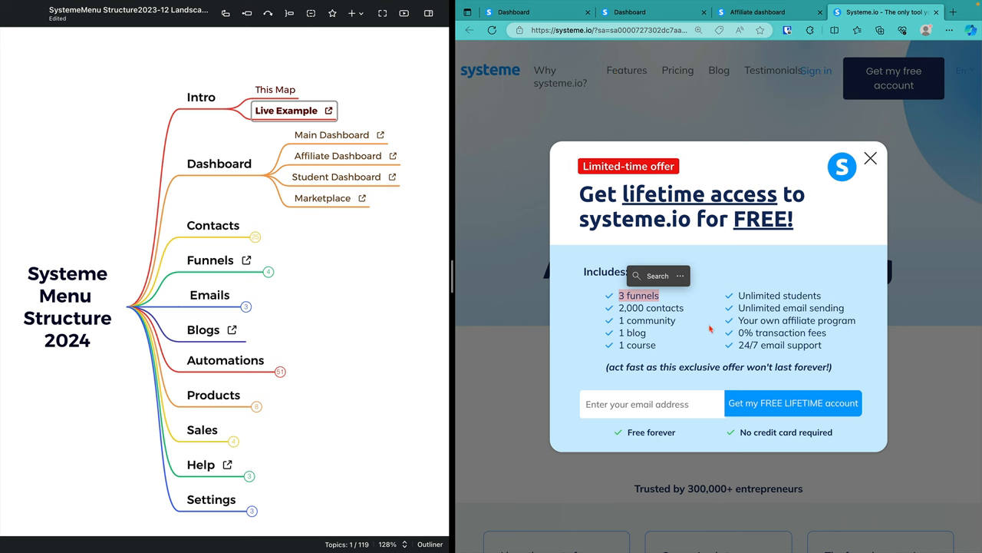
mouse_move(742, 473)
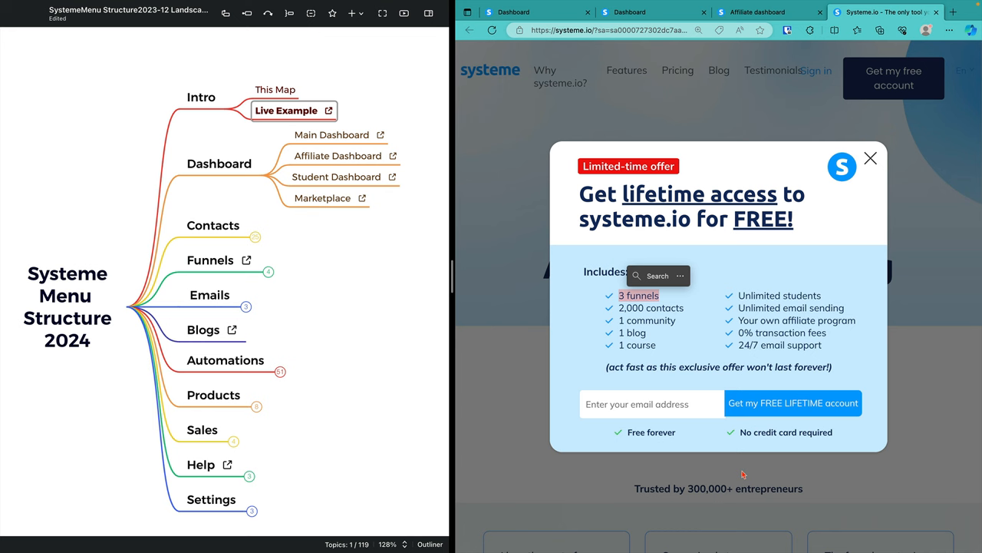
mouse_move(716, 364)
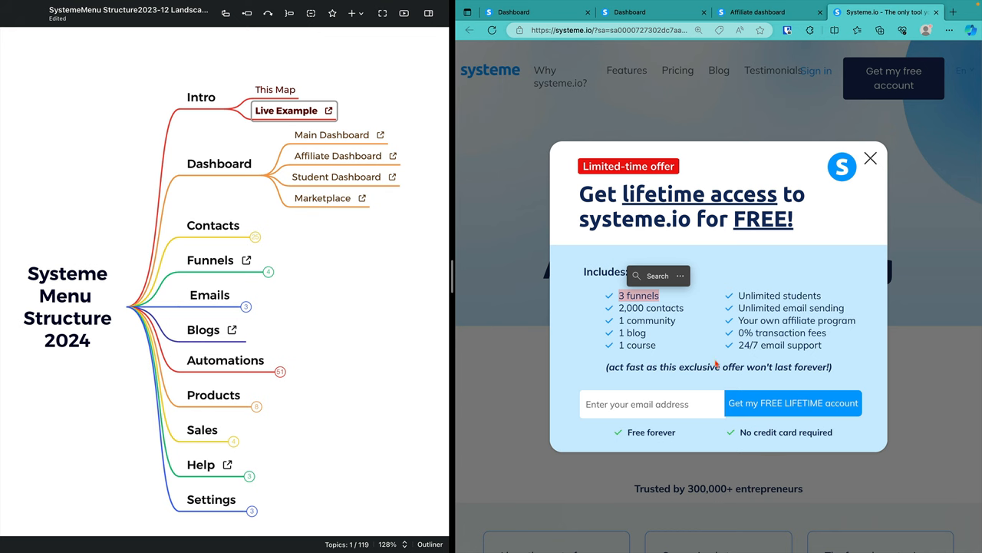
mouse_move(720, 179)
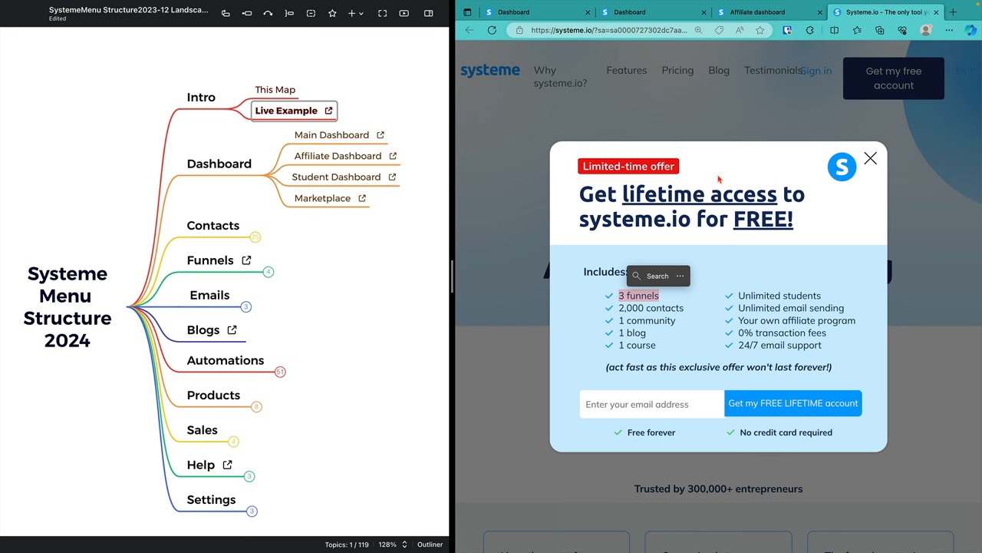
mouse_move(683, 311)
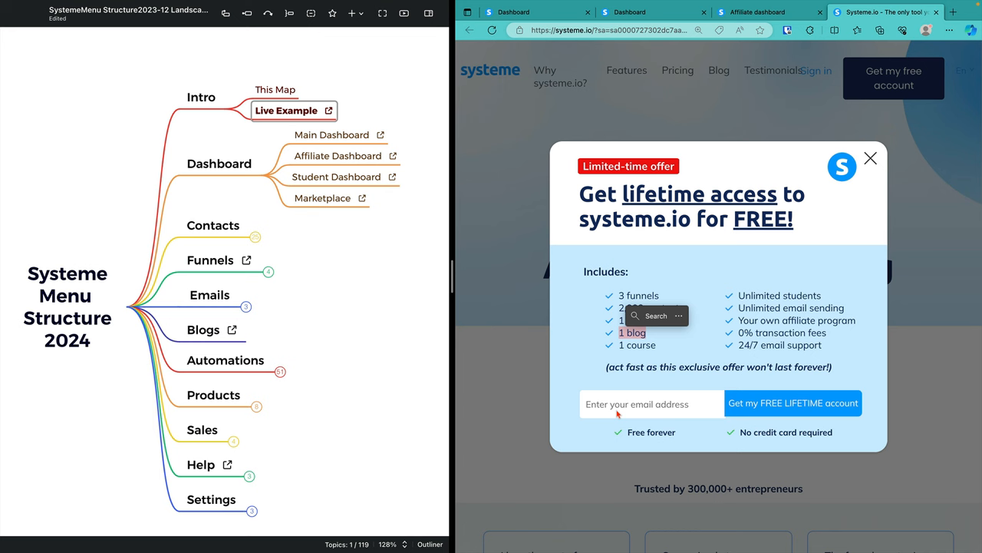
mouse_move(665, 356)
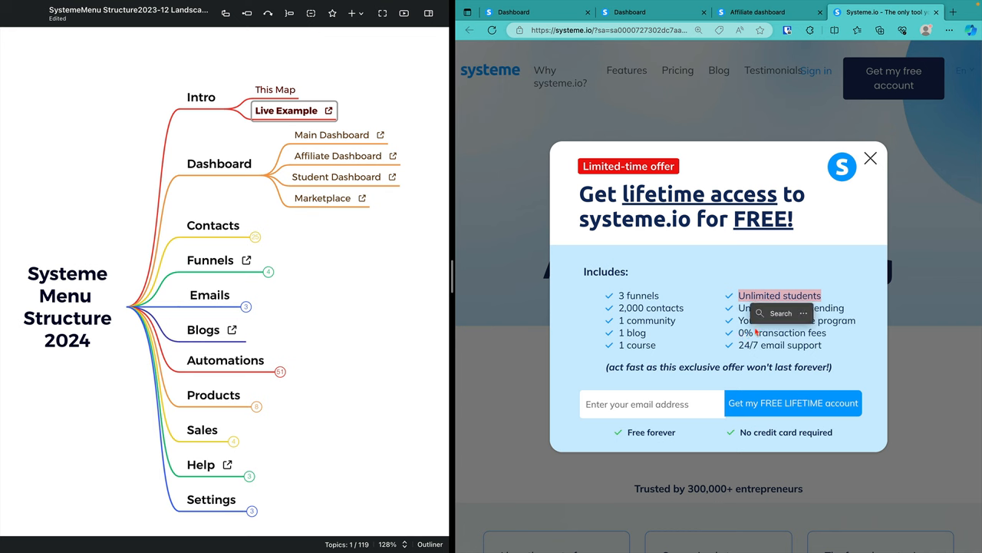
mouse_move(806, 249)
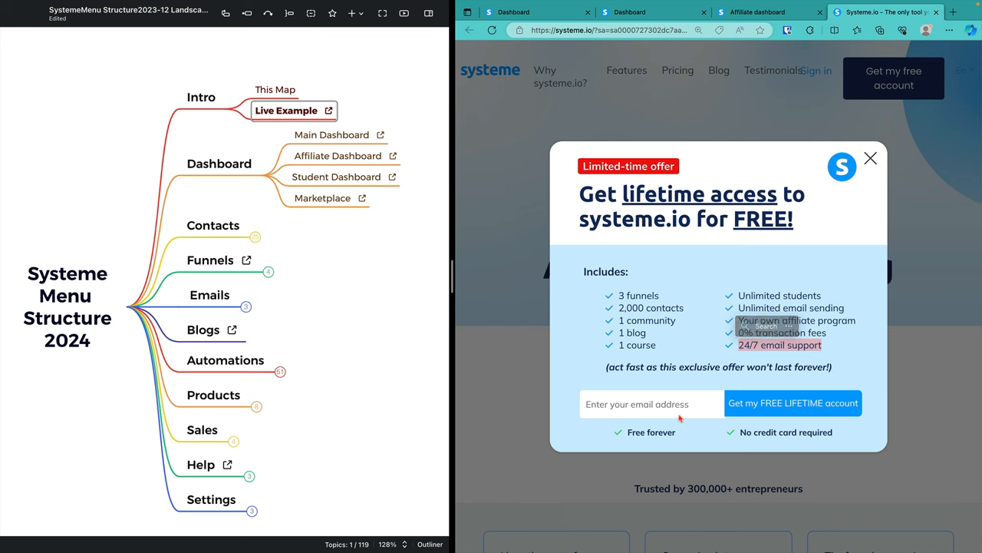
Step: Submit the lifetime offer form with an empty email, triggering the valid-email prompt
click(793, 403)
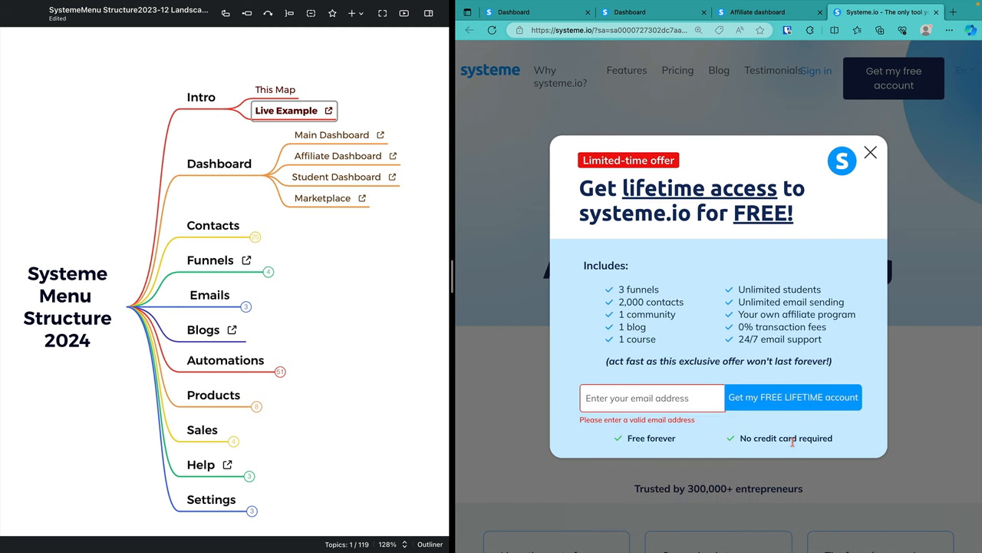
mouse_move(833, 438)
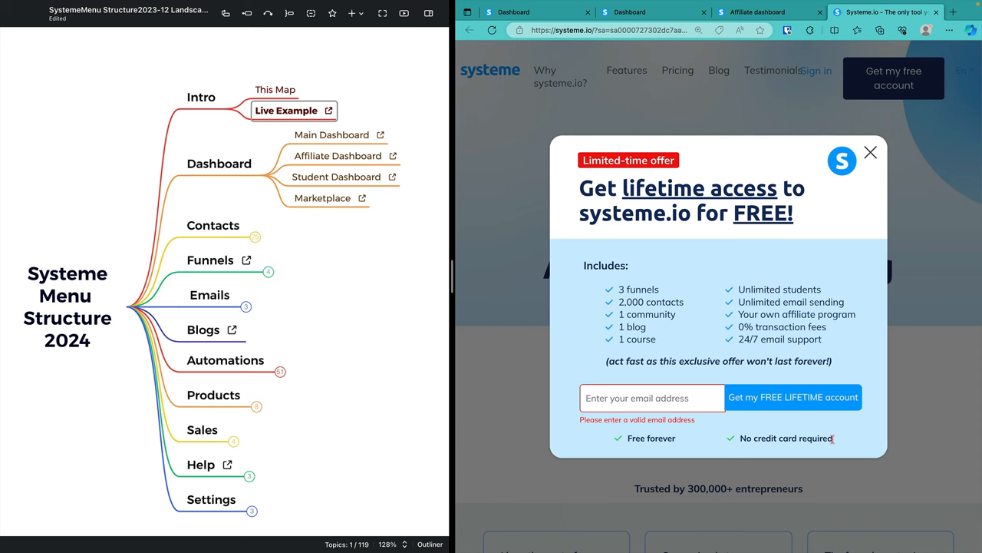
mouse_move(694, 505)
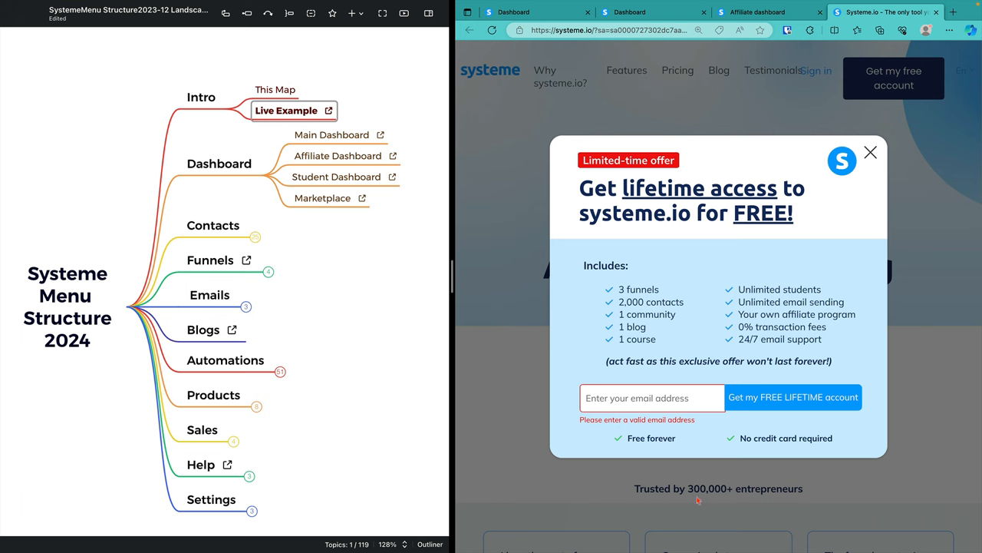
mouse_move(729, 438)
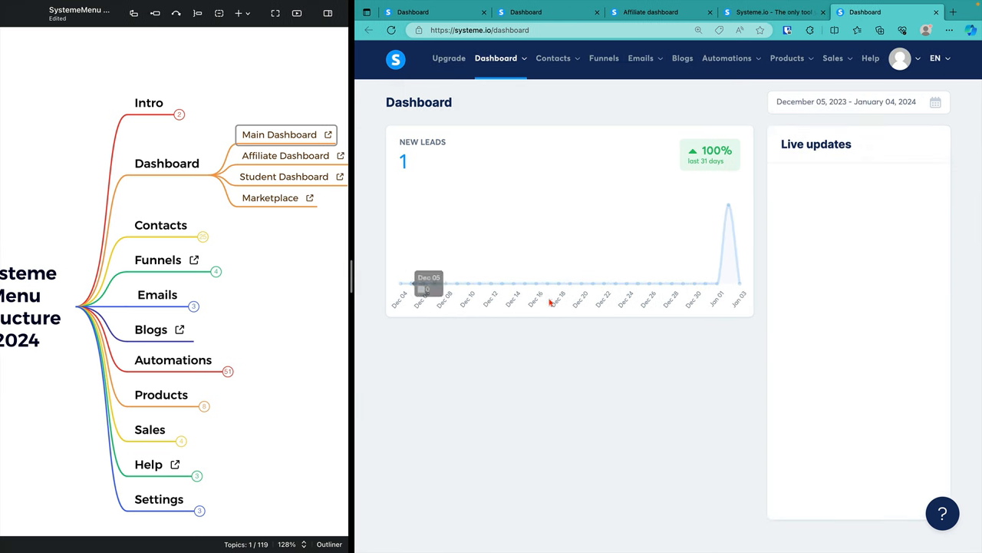
Step: Browse the Dashboard menu's sub-pages on the new main dashboard tab showing one lead
click(495, 57)
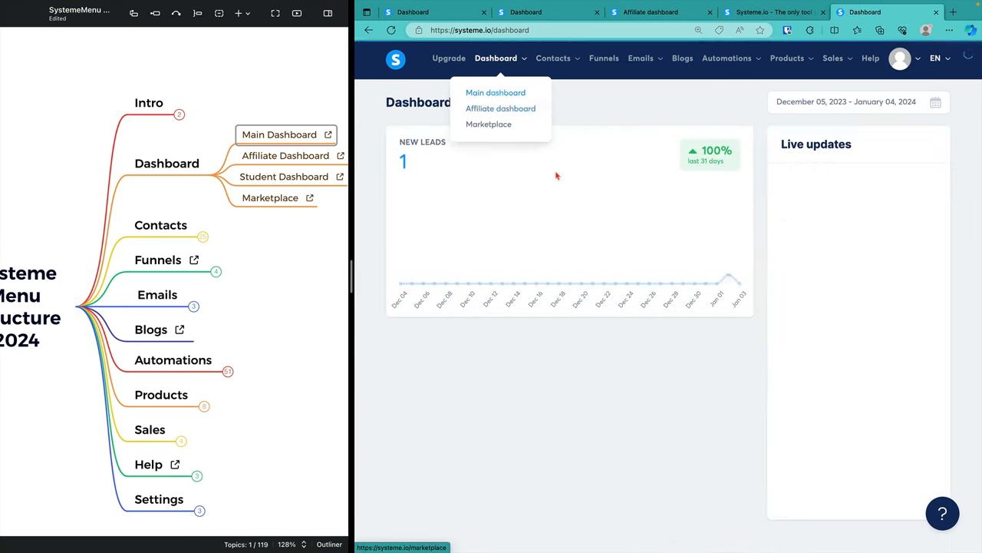
click(496, 57)
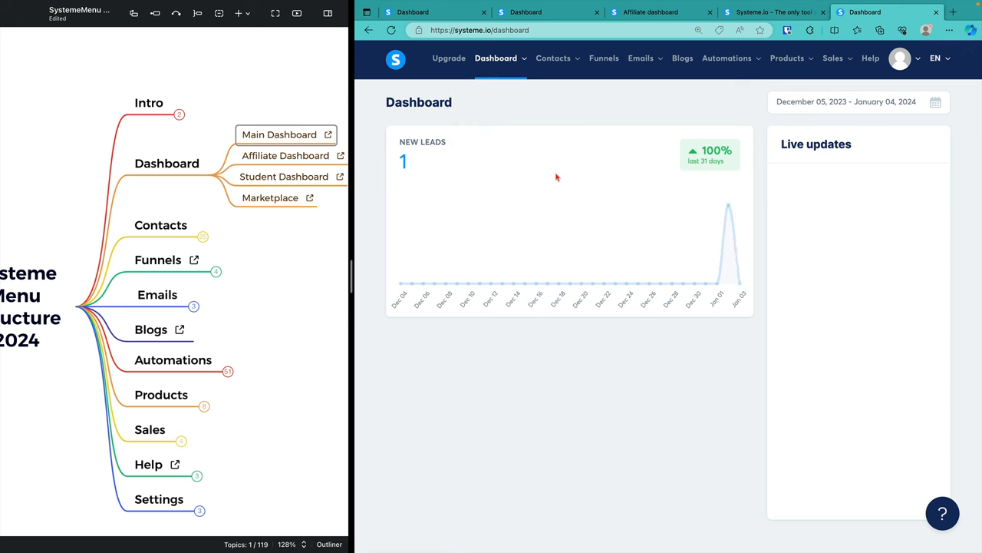
mouse_move(439, 190)
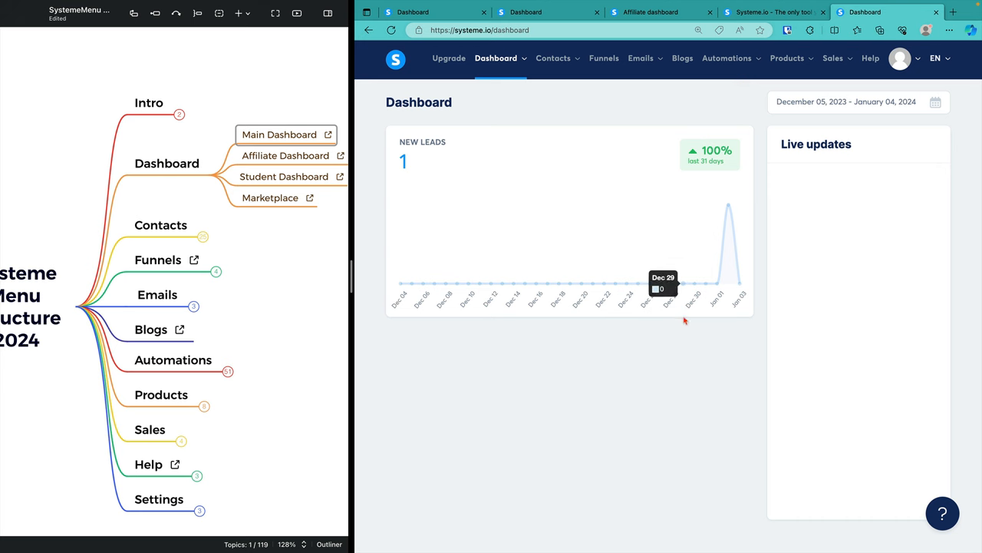
mouse_move(629, 311)
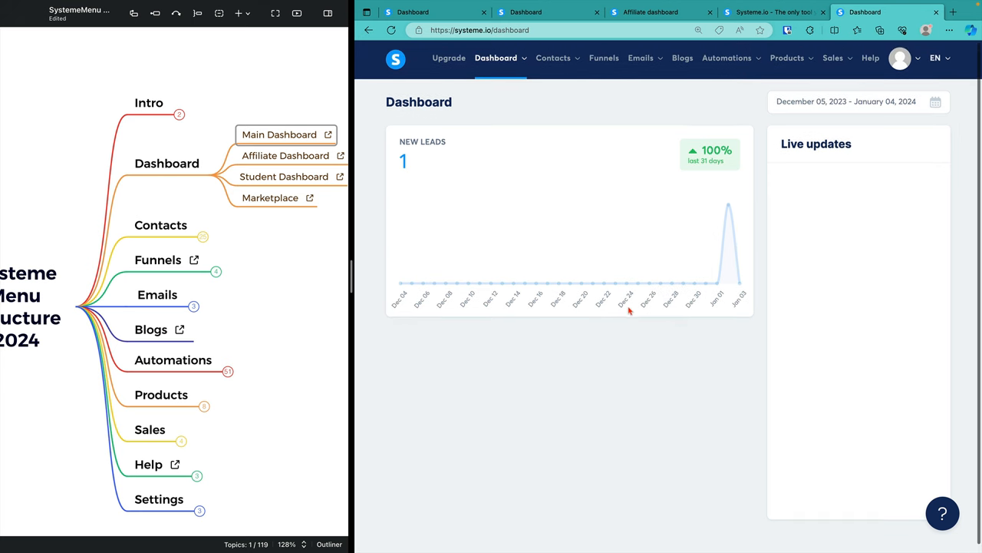
click(852, 101)
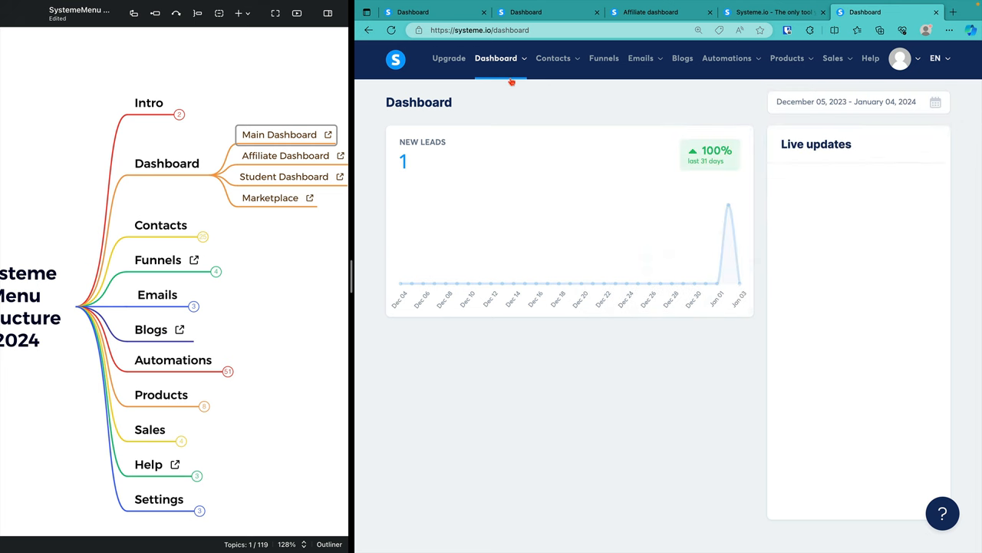
Step: Open the Affiliate dashboard and review its €0 commission, earnings and promotion link
click(286, 155)
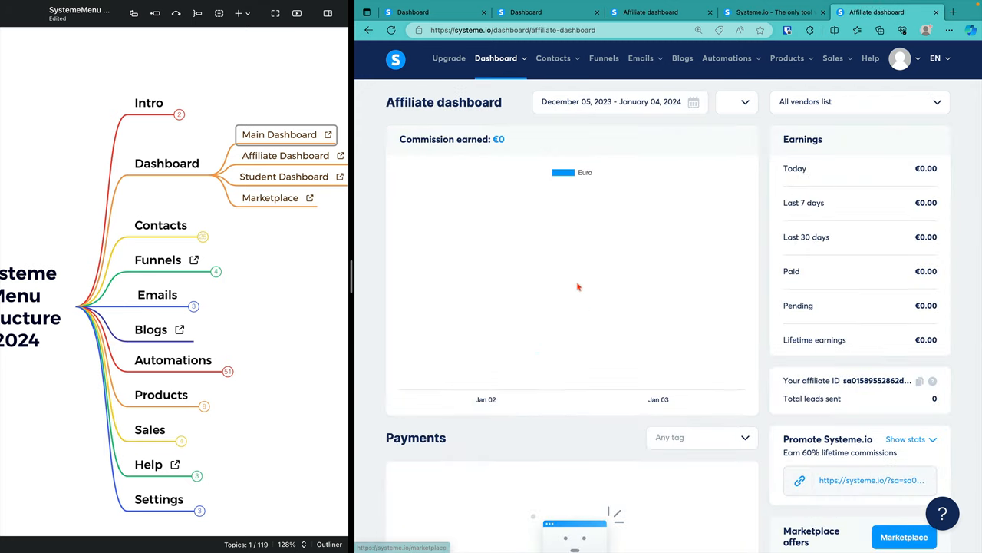
mouse_move(375, 364)
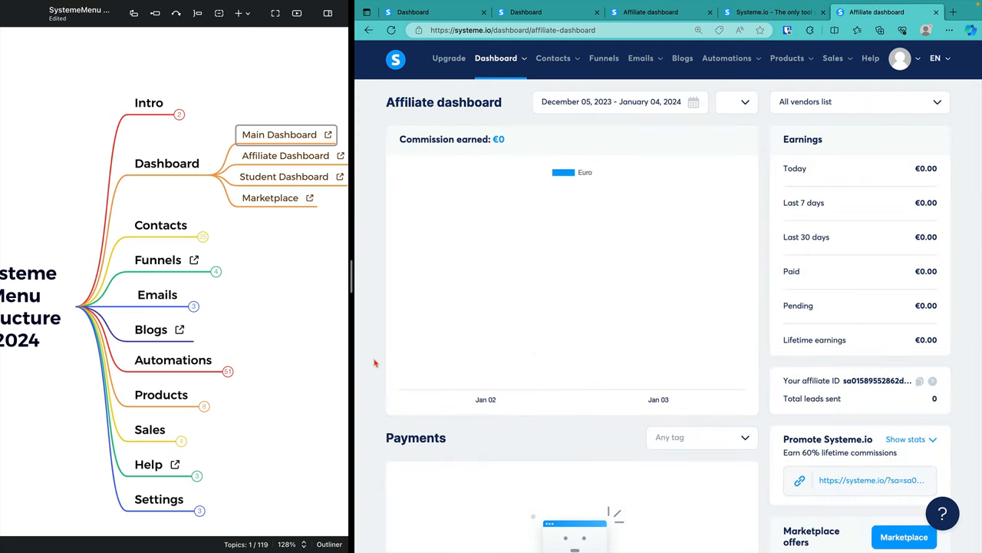
mouse_move(497, 287)
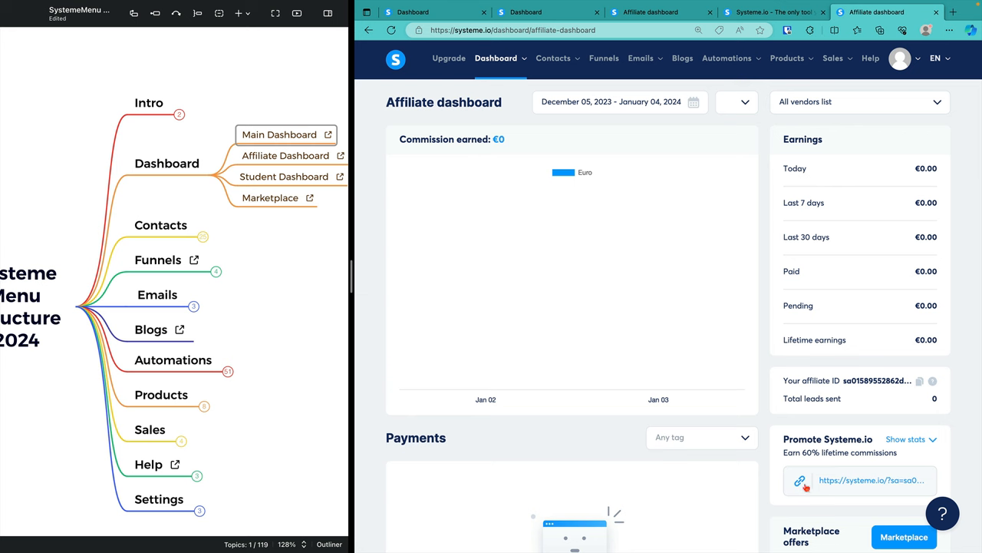
click(800, 480)
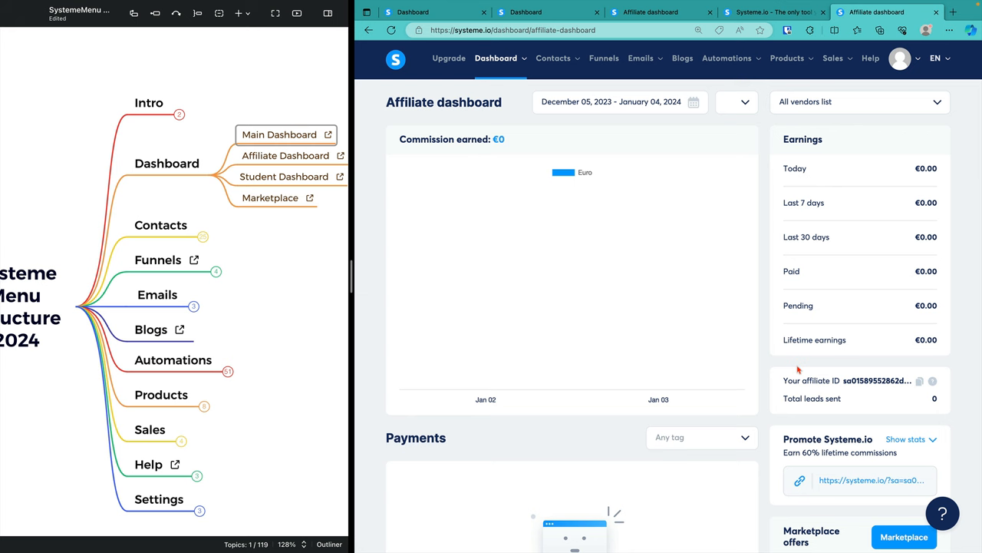
Step: Open Dashboard > Marketplace and scroll through its 619 affiliate offers
click(496, 58)
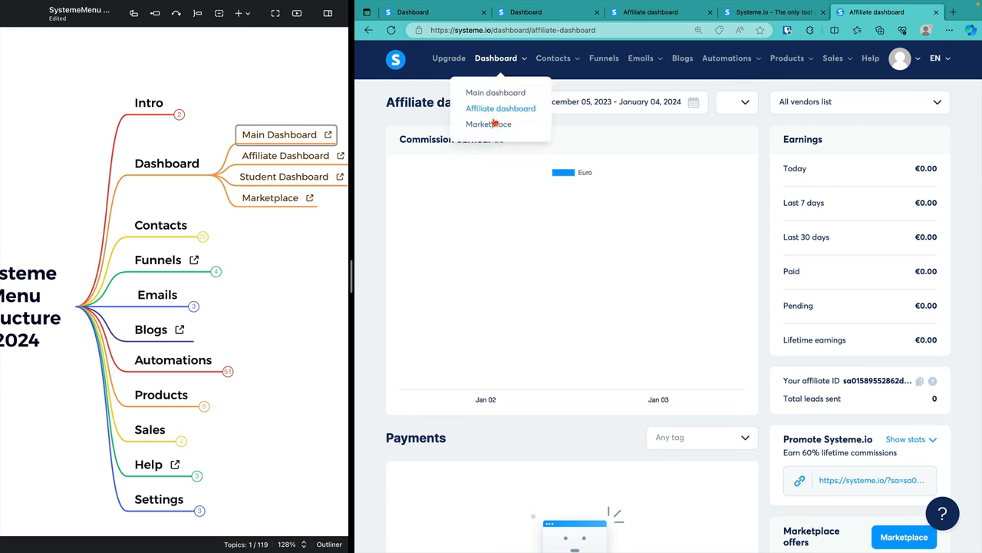
click(489, 124)
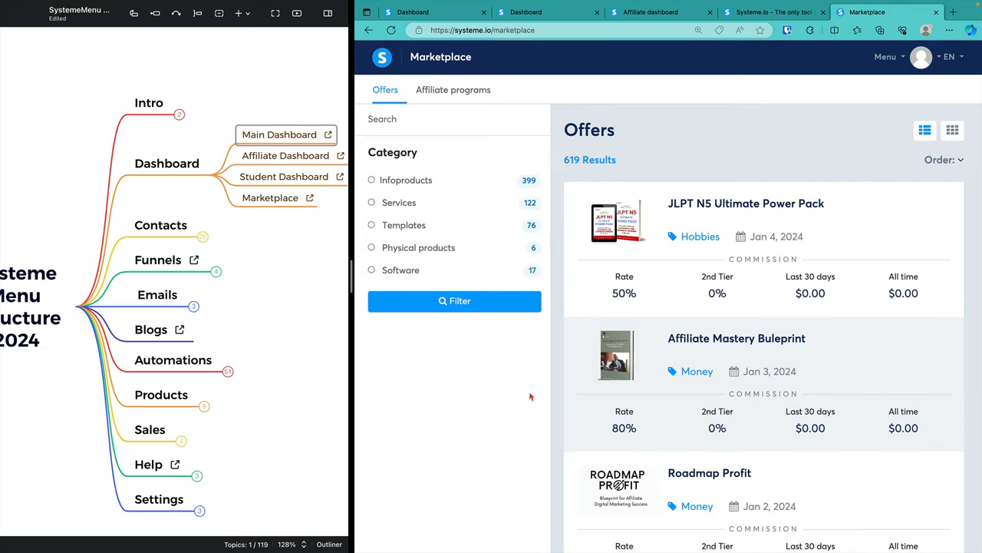
mouse_move(516, 446)
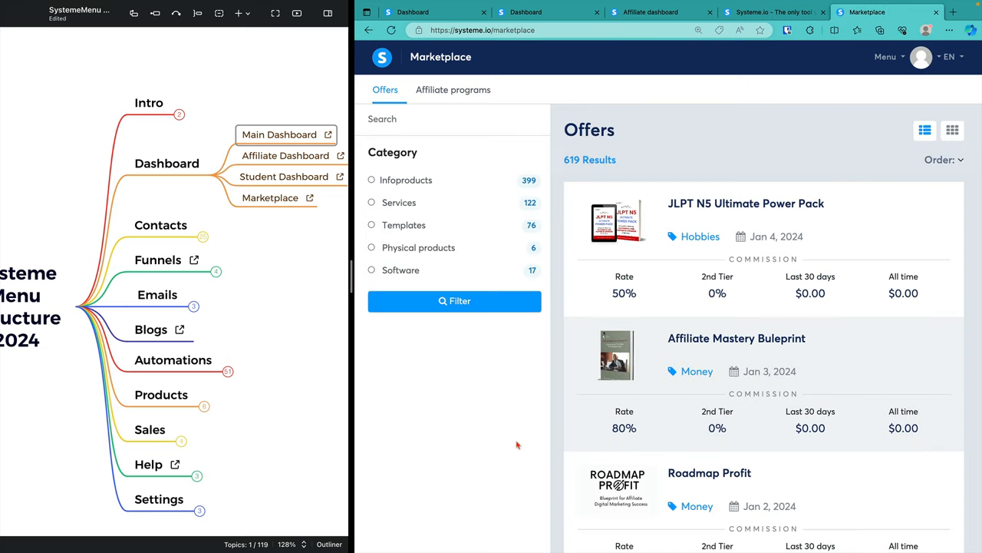
mouse_move(725, 382)
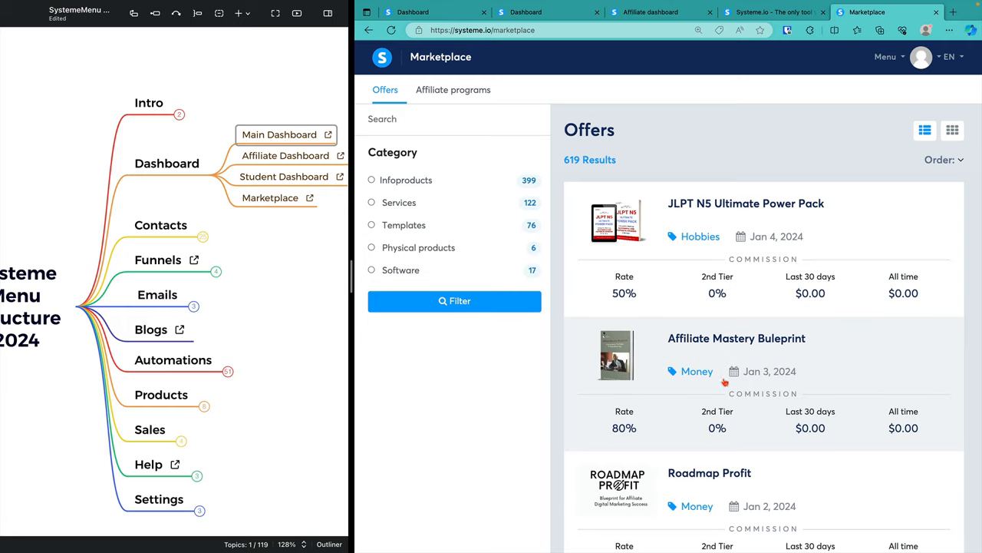
scroll(down, 3)
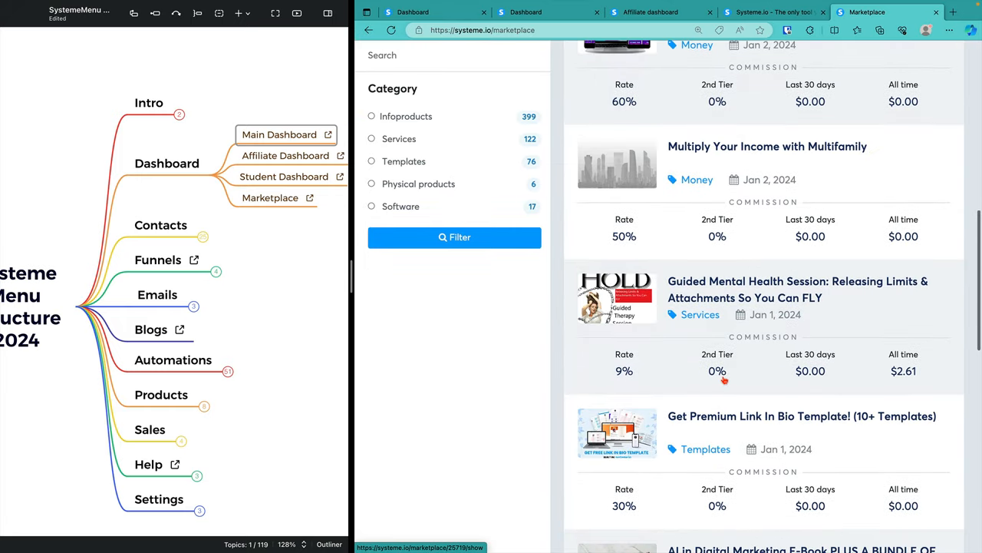
scroll(down, 3)
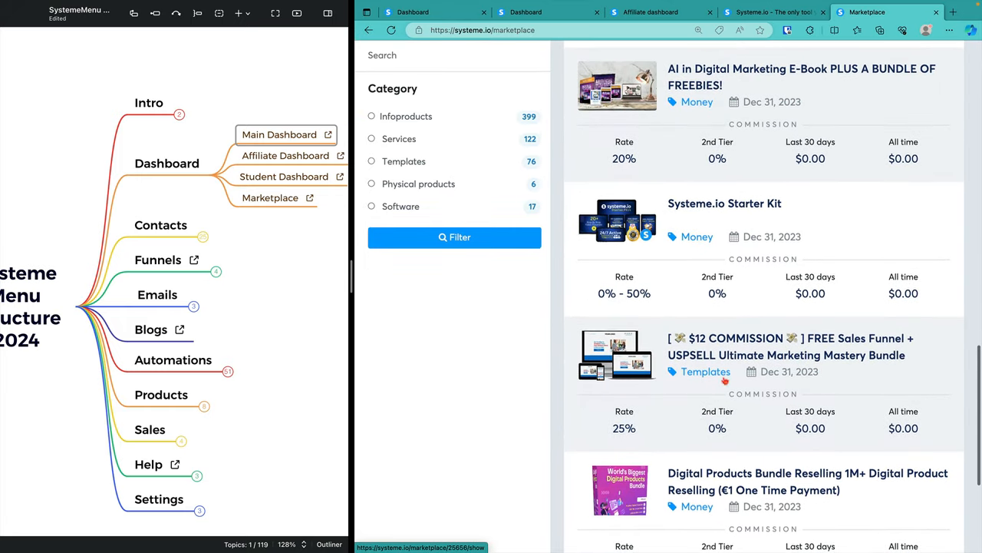
scroll(down, 3)
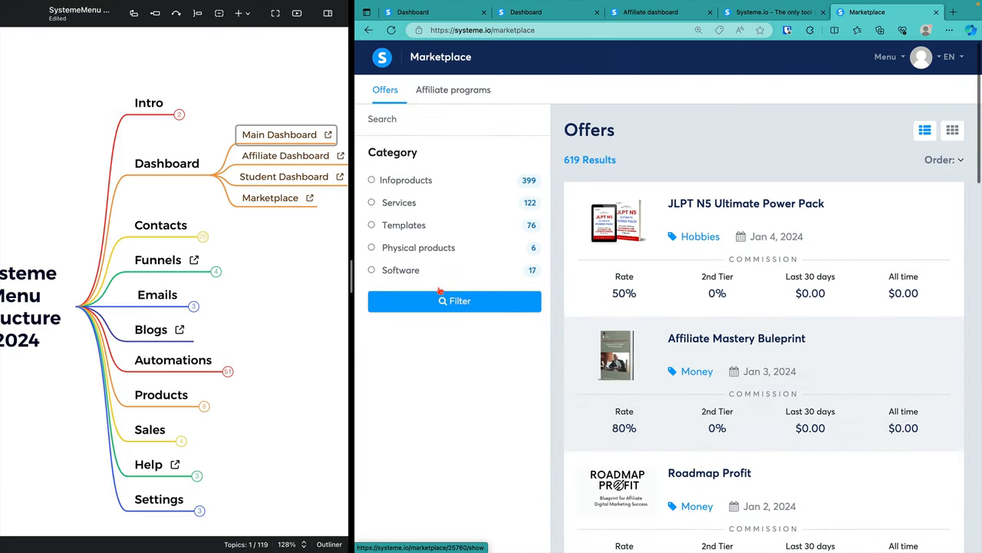
Step: Open the student dashboard from the map, browse Explore courses, then return to the Dashboard
click(268, 177)
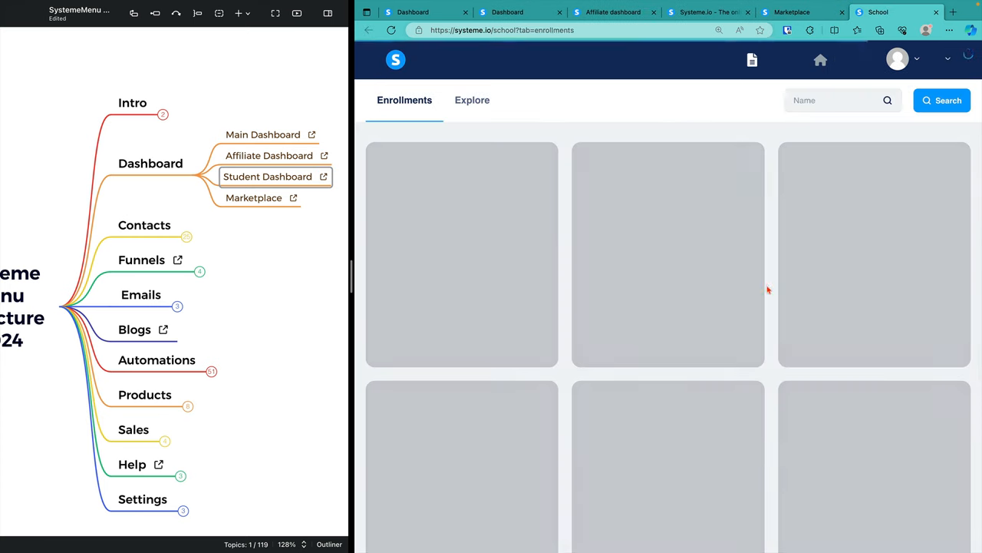
click(472, 100)
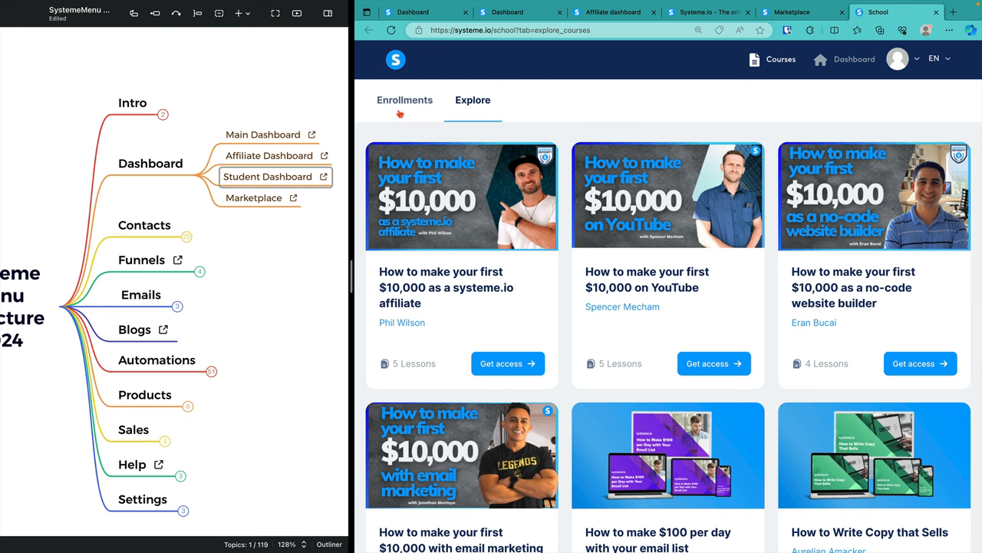
mouse_move(562, 538)
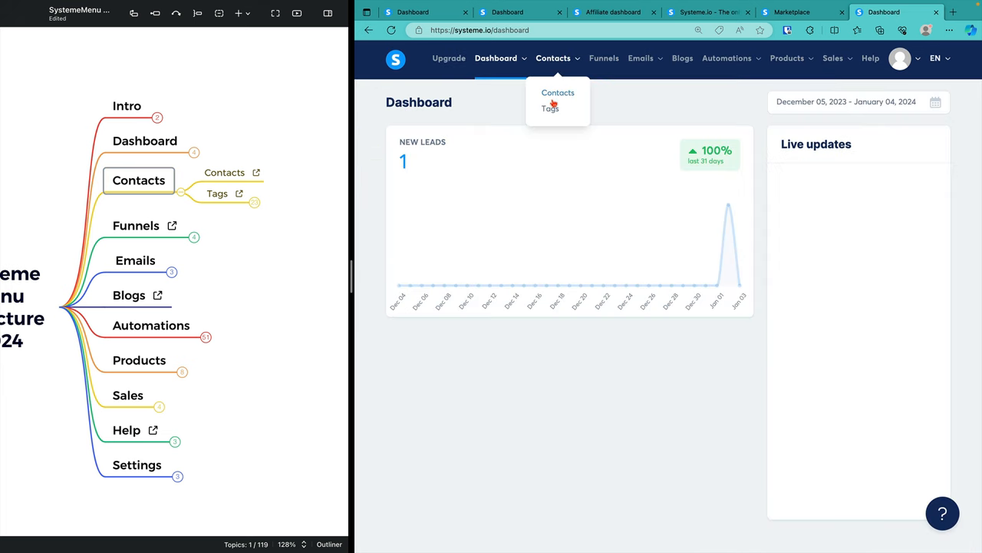
click(787, 58)
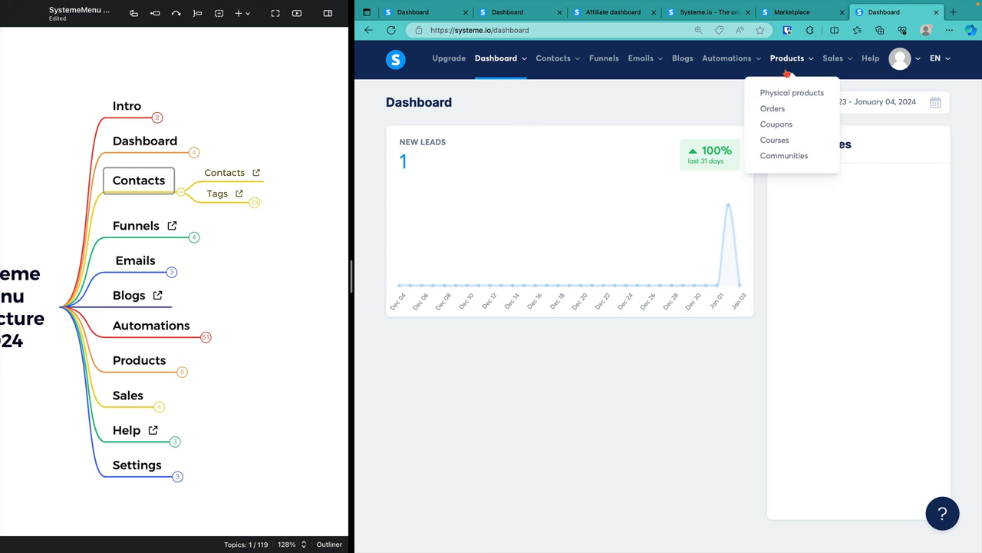
mouse_move(792, 92)
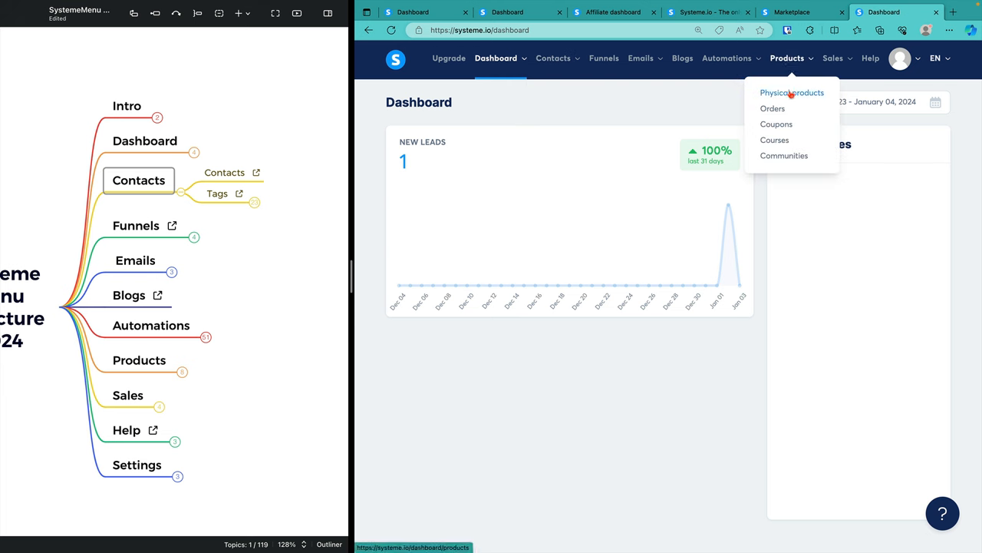
Step: Dismiss the products menu and open Contacts, listing one Newsletter-tagged contact
click(496, 58)
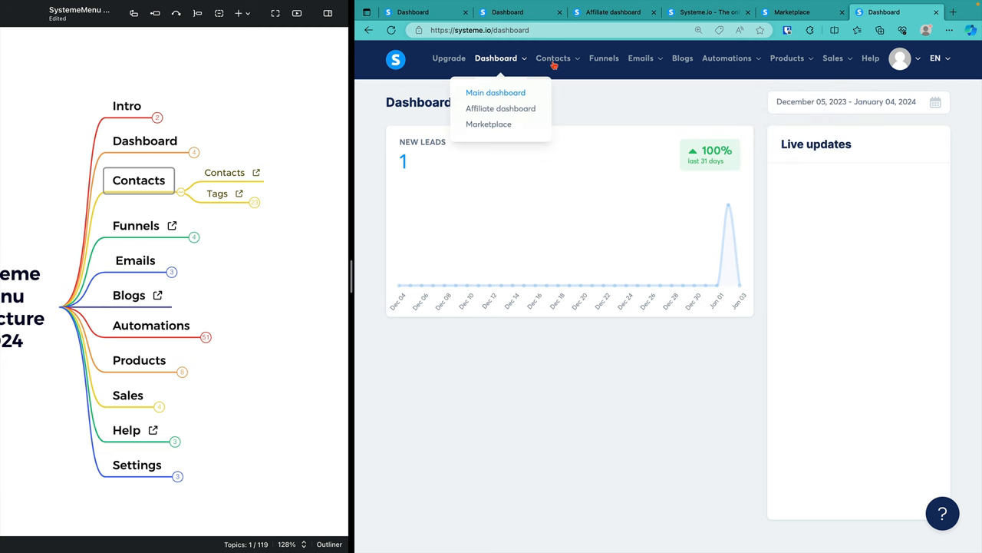
click(553, 57)
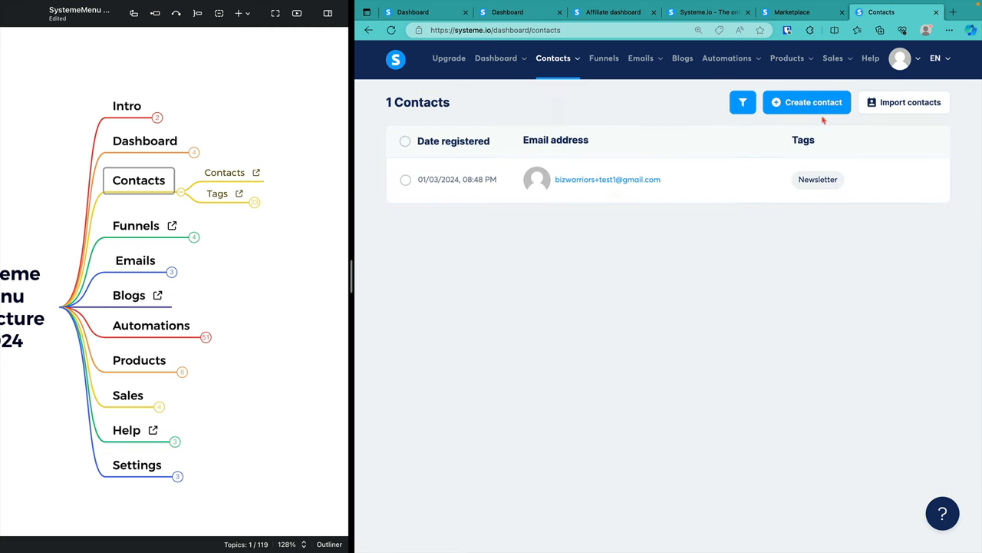
click(807, 102)
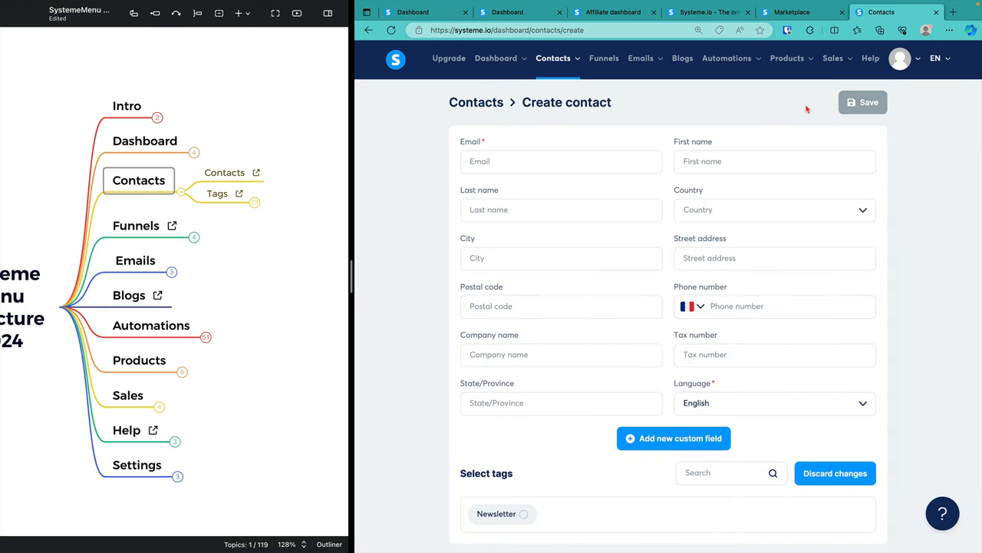
mouse_move(720, 128)
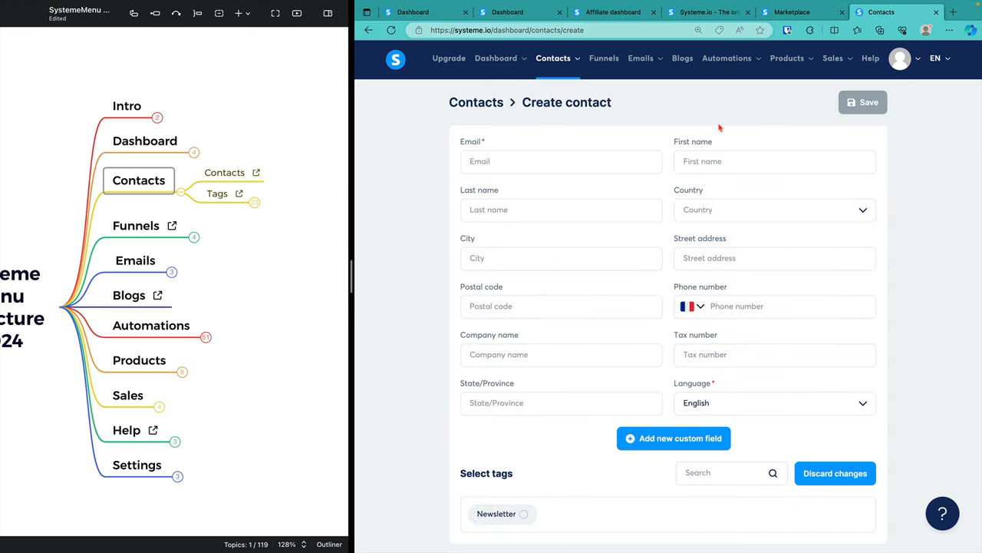
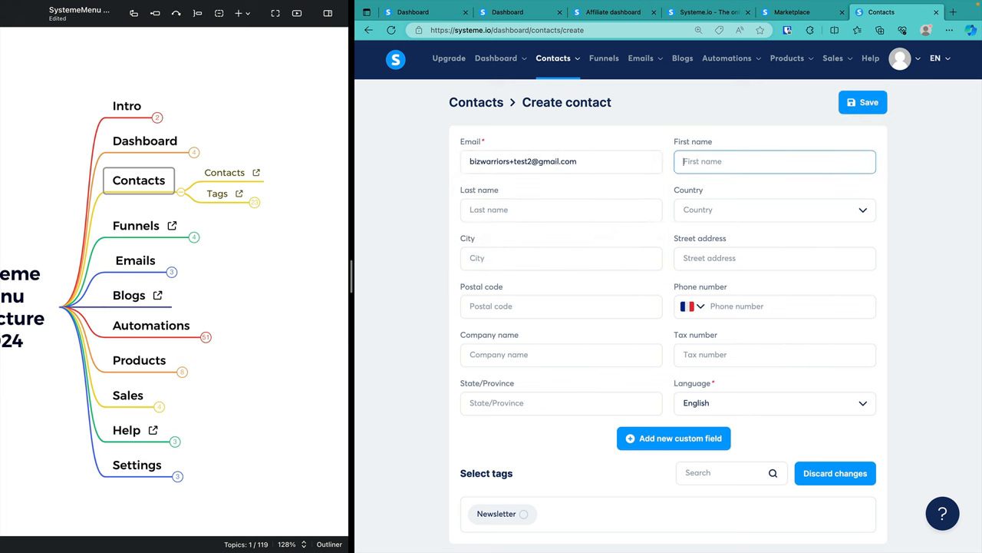
click(774, 161)
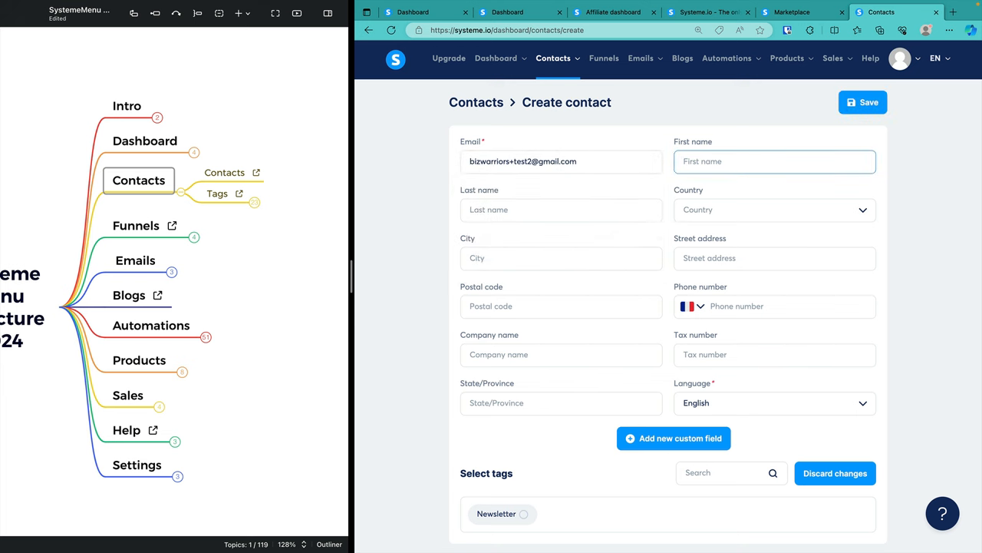
text(Test2)
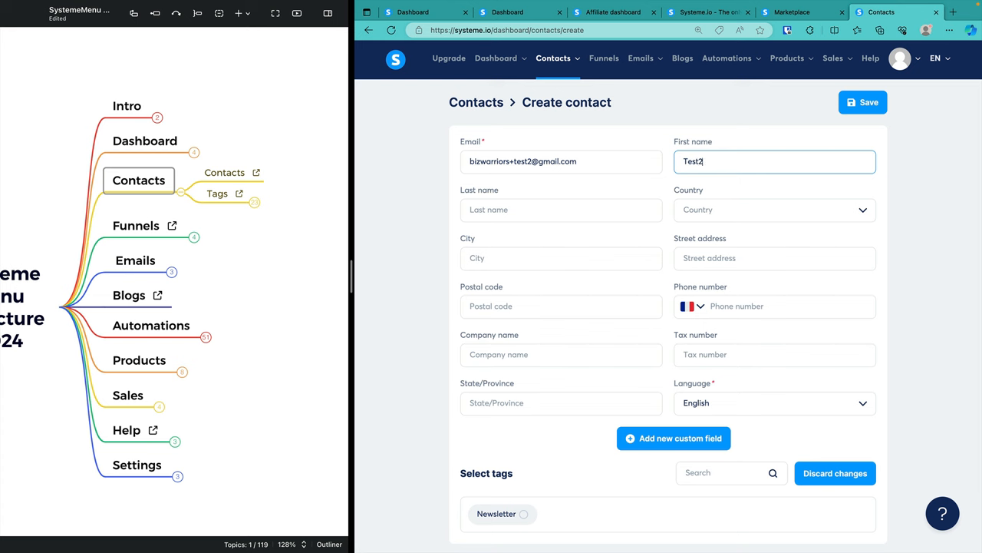
click(560, 209)
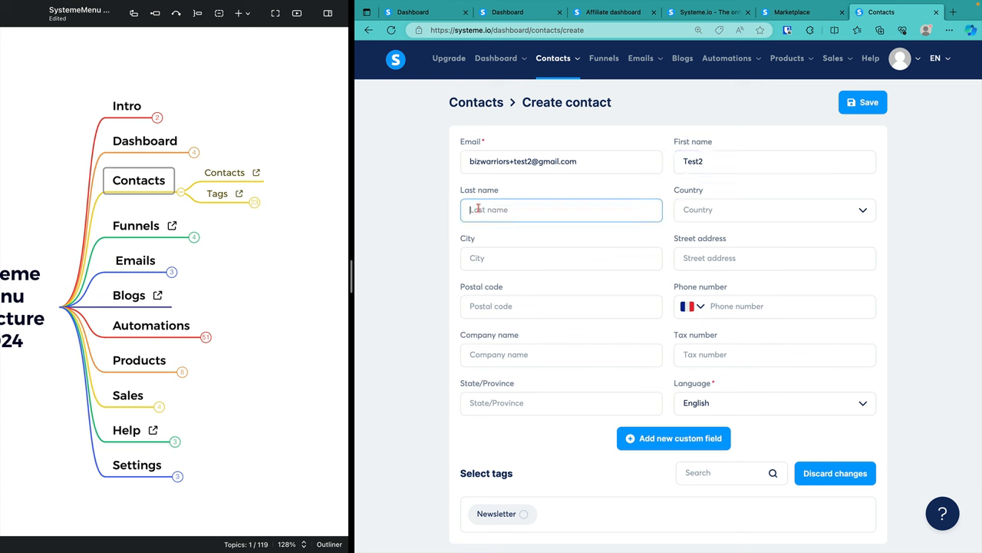
text(Johnson)
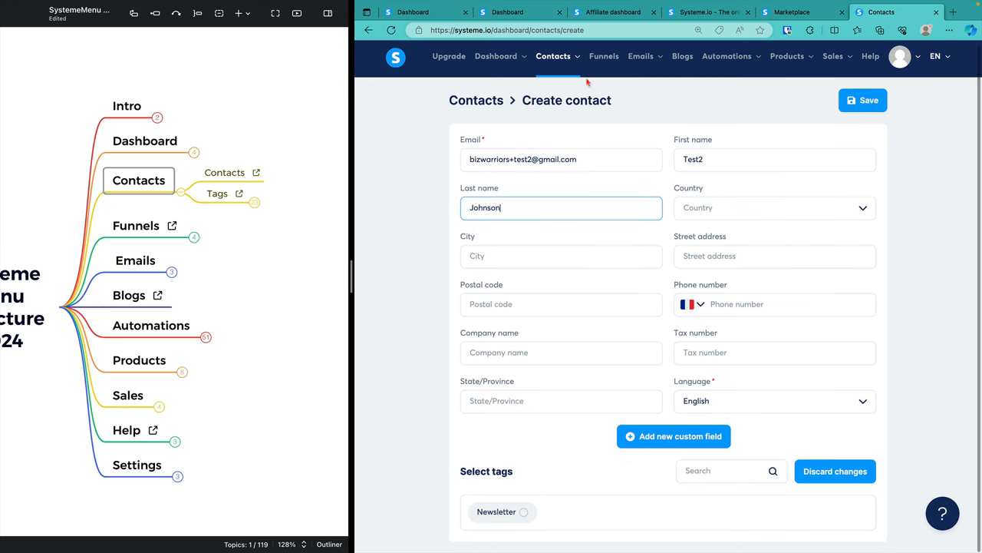
click(502, 511)
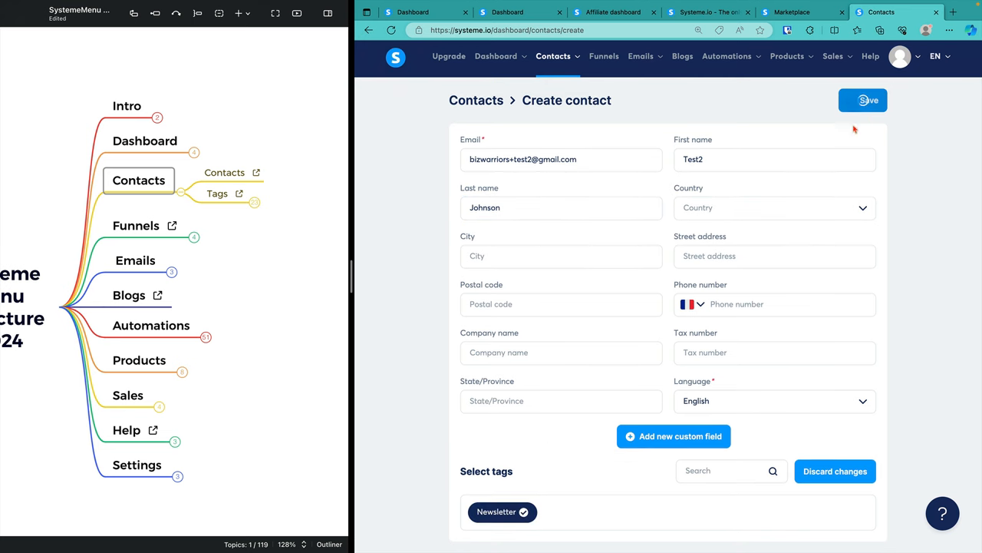
click(863, 100)
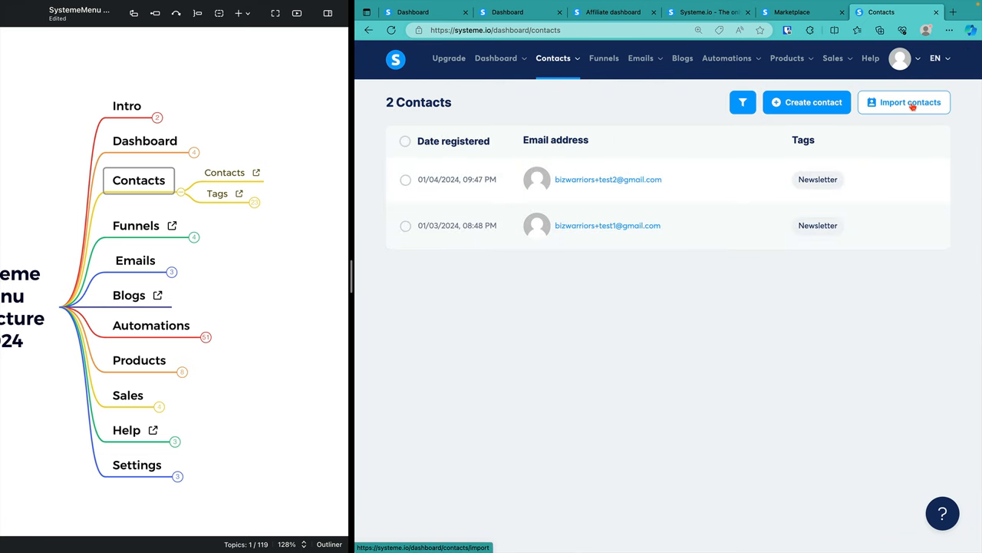
Step: Open the Import contacts page and scroll up through it
click(903, 102)
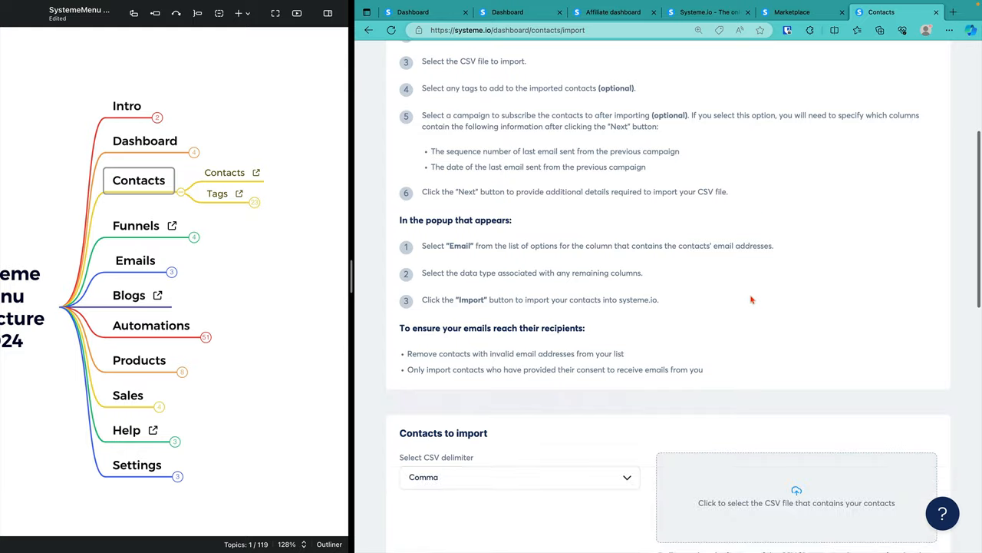
scroll(up, 3)
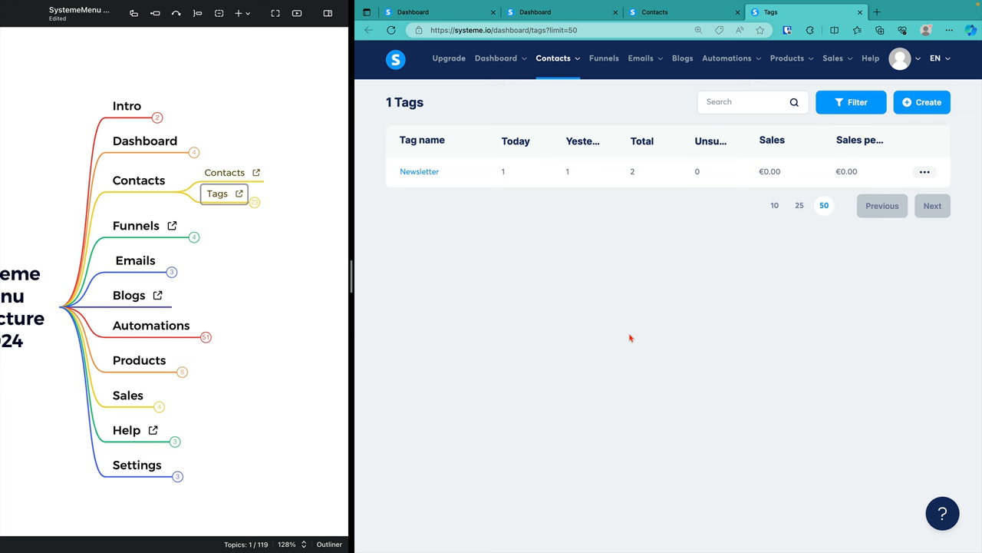
Step: Open the empty Funnels list, then the Live Example systeme.io homepage
click(159, 225)
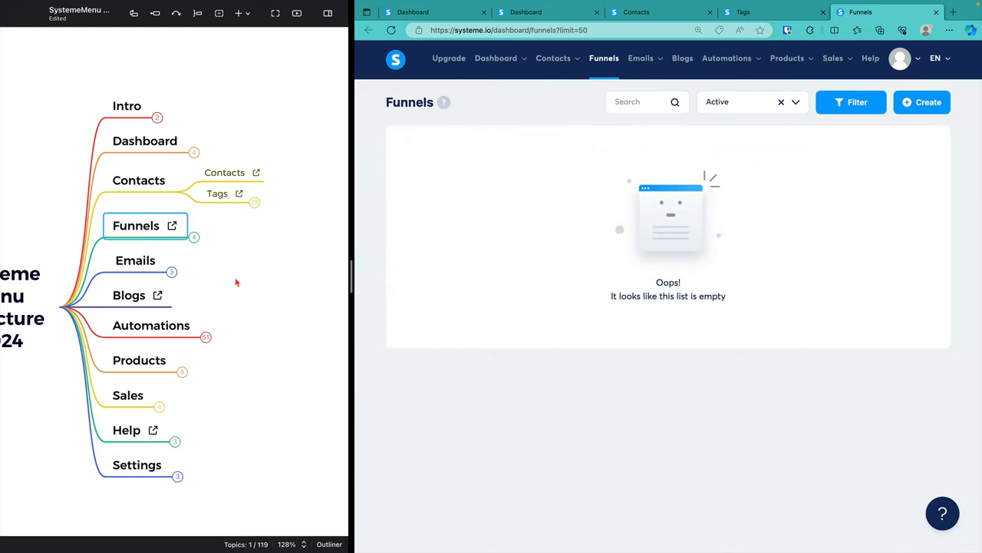
click(126, 106)
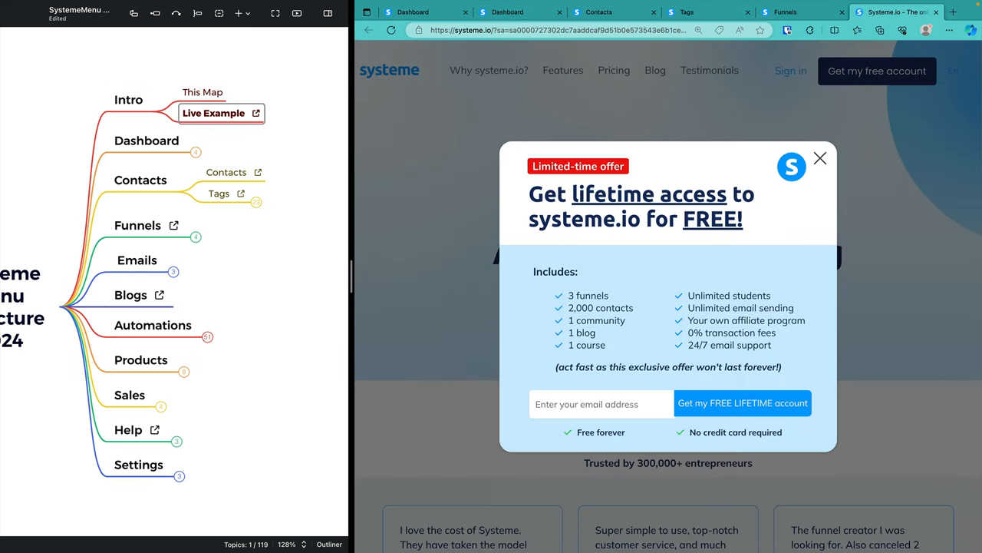
mouse_move(655, 328)
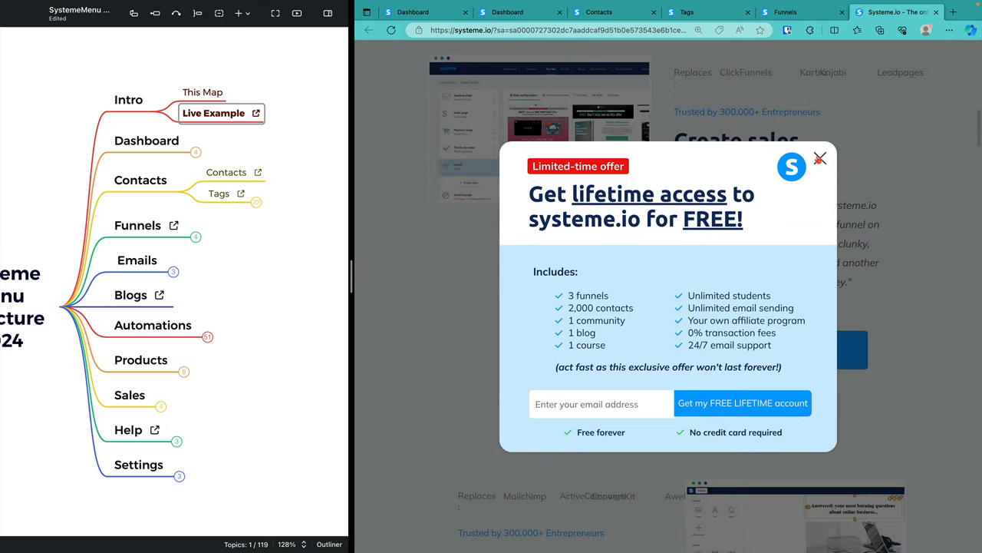
Step: Dismiss the lifetime-access popup, scroll the homepage, and return to the Funnels tab
click(820, 158)
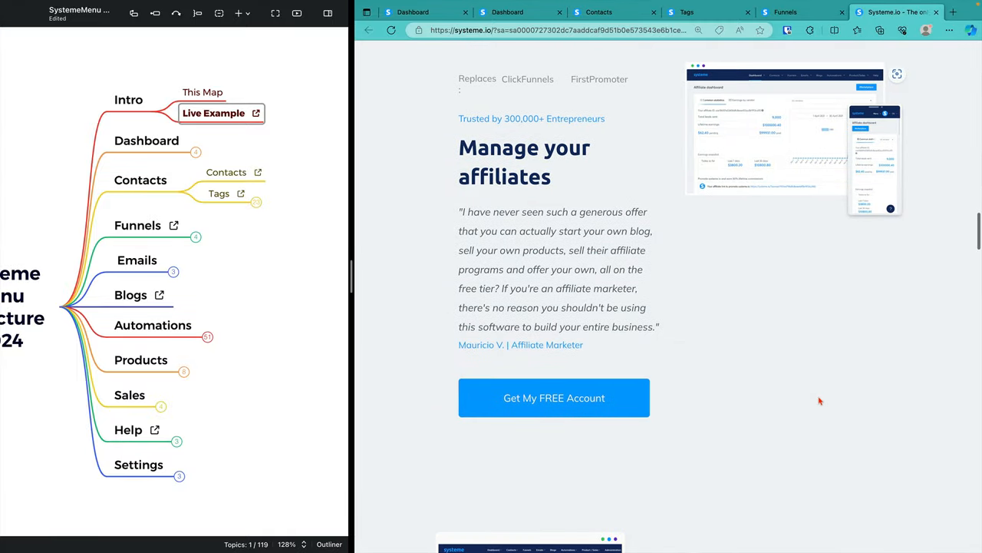
scroll(down, 3)
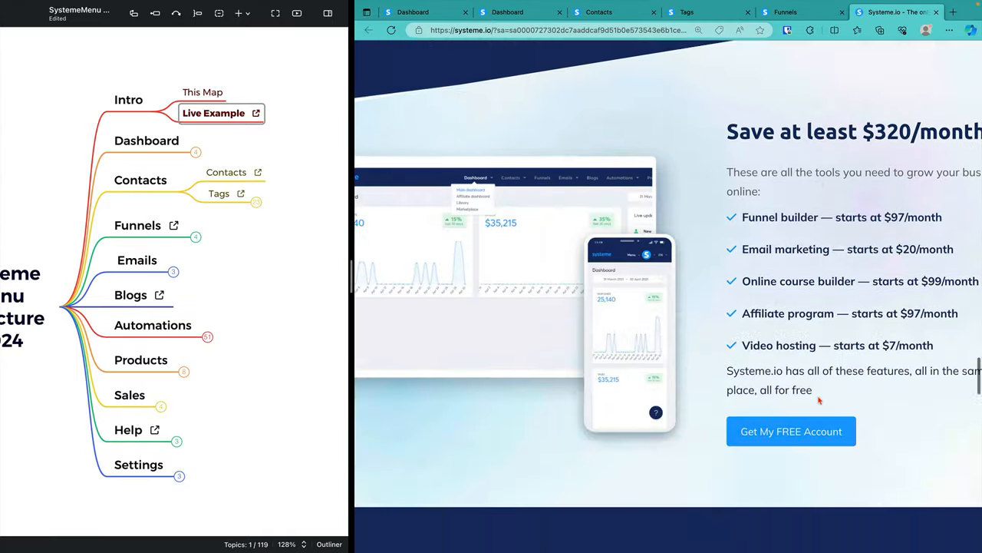
scroll(down, 3)
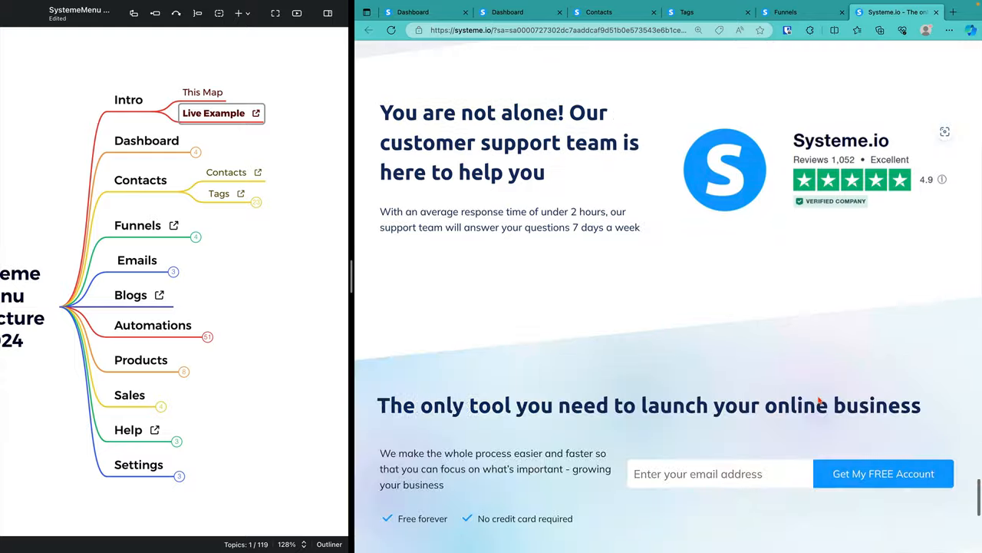
scroll(down, 3)
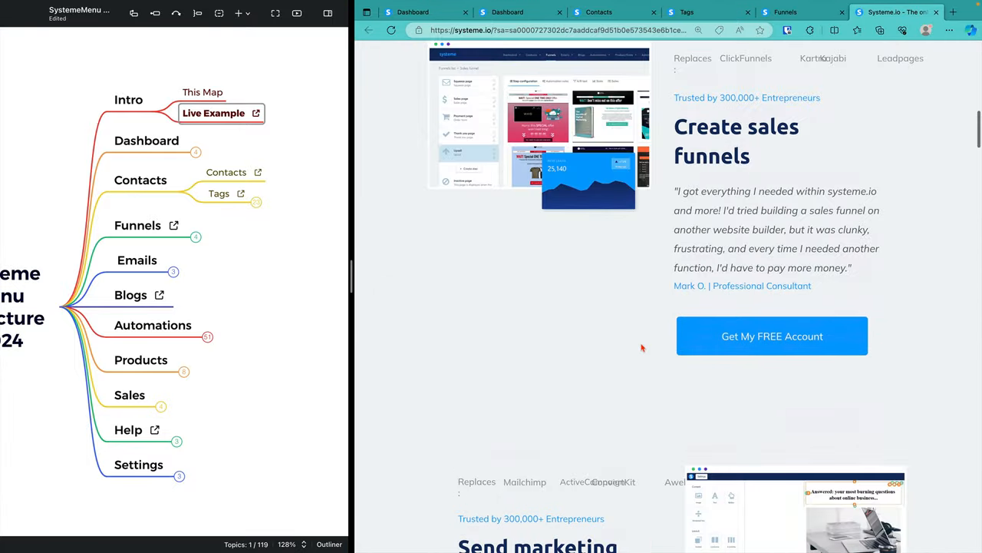
scroll(up, 3)
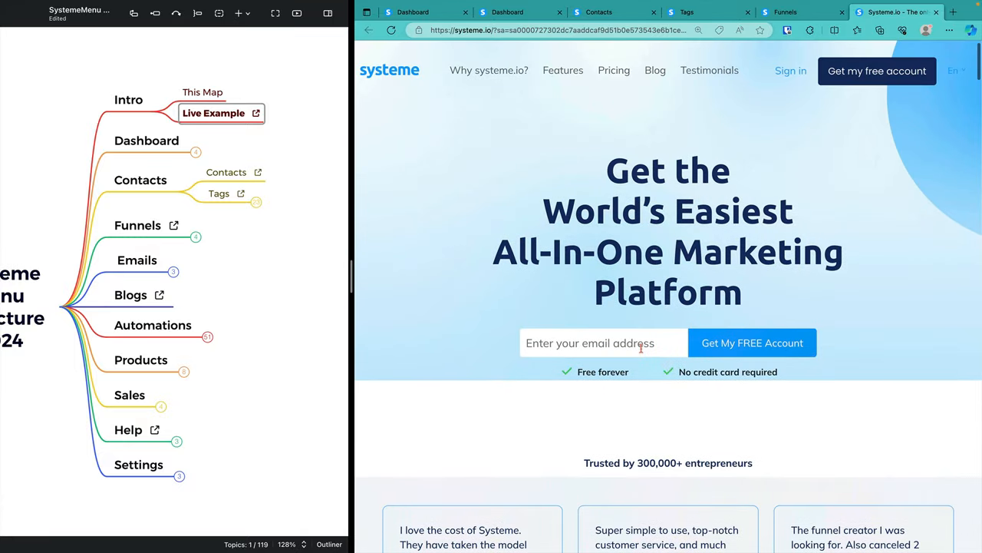
click(783, 11)
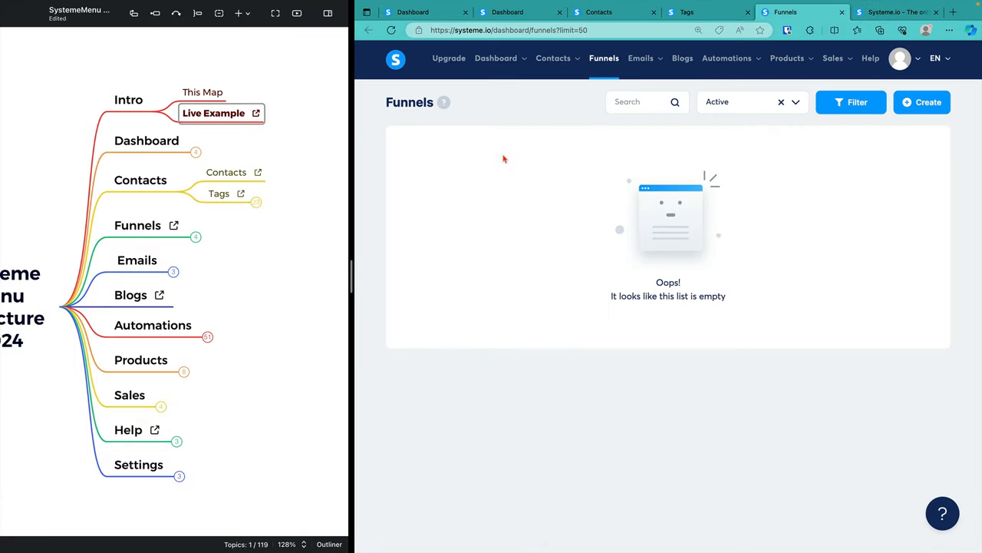
mouse_move(782, 249)
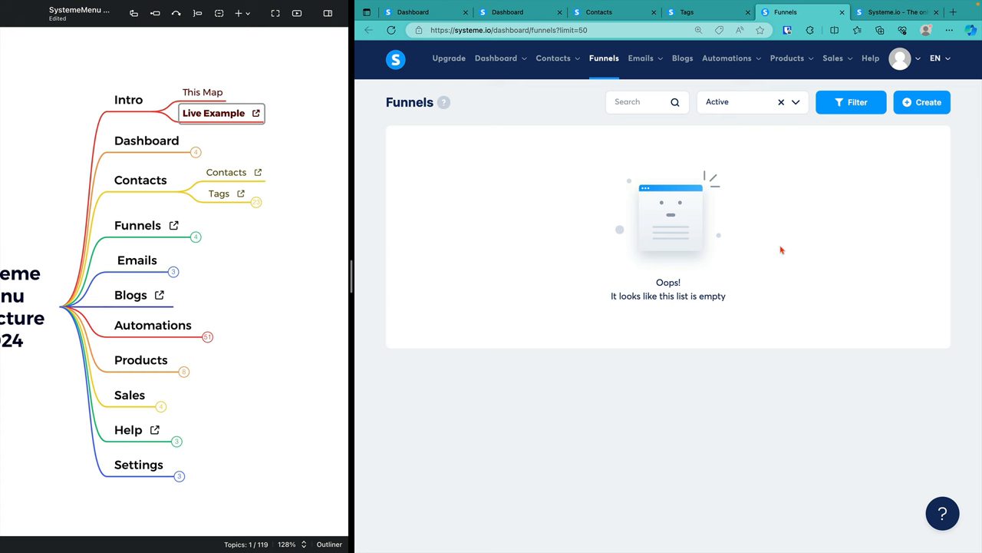
mouse_move(458, 124)
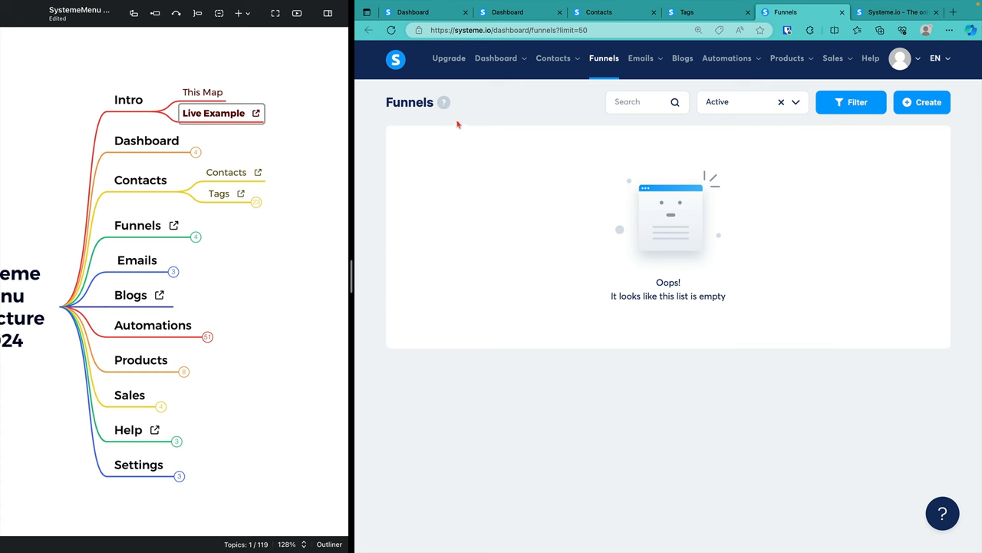
mouse_move(614, 302)
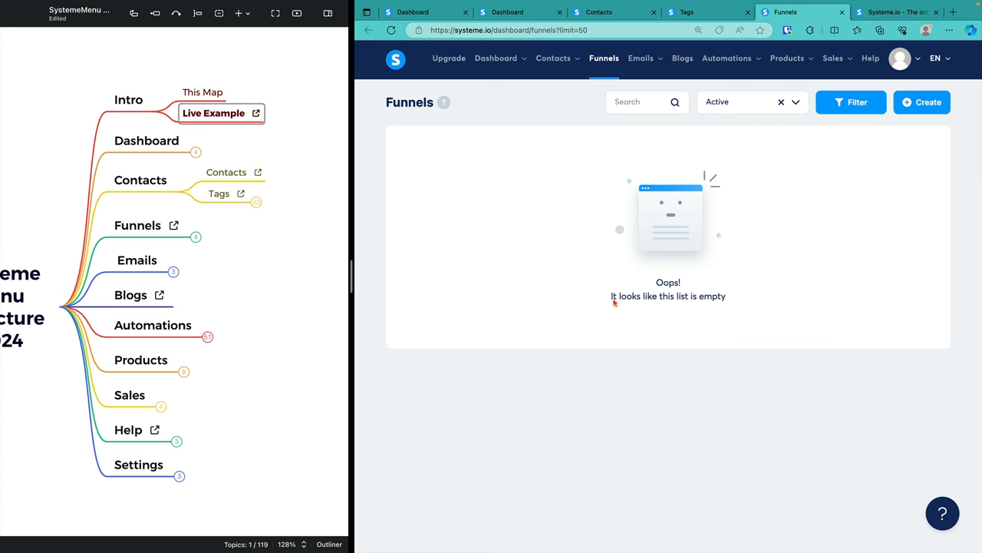
mouse_move(201, 246)
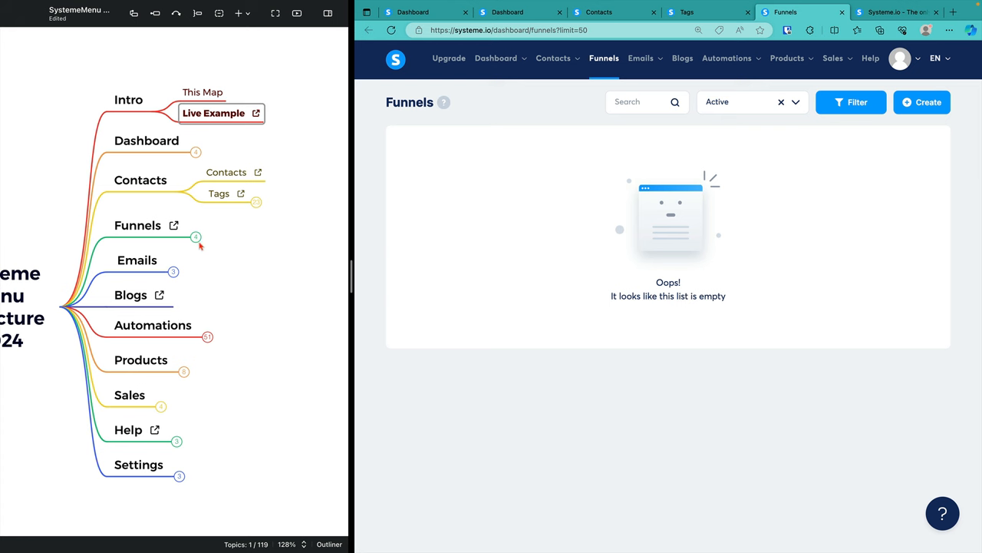
mouse_move(173, 278)
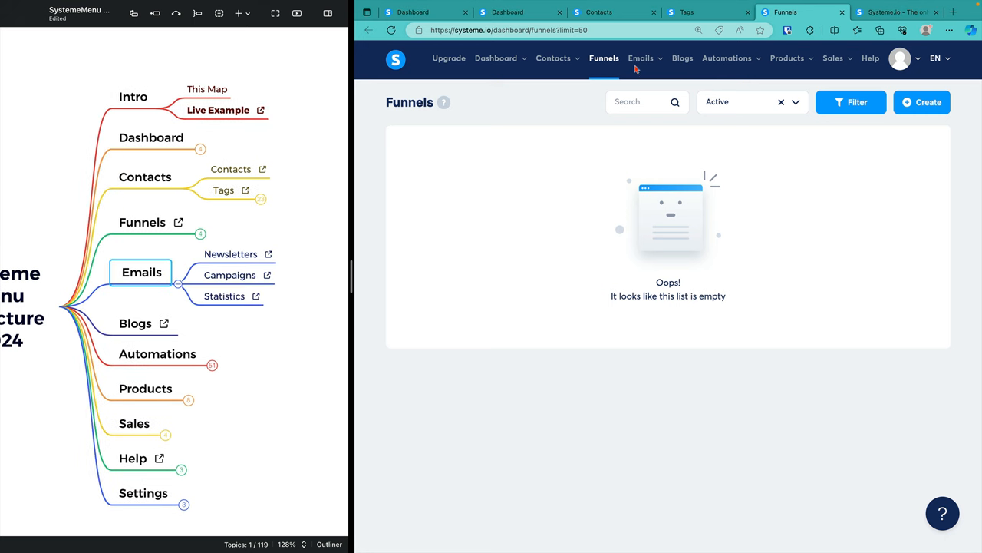
Step: Expand the Emails topic to reveal Newsletters, Campaigns and Statistics
click(641, 59)
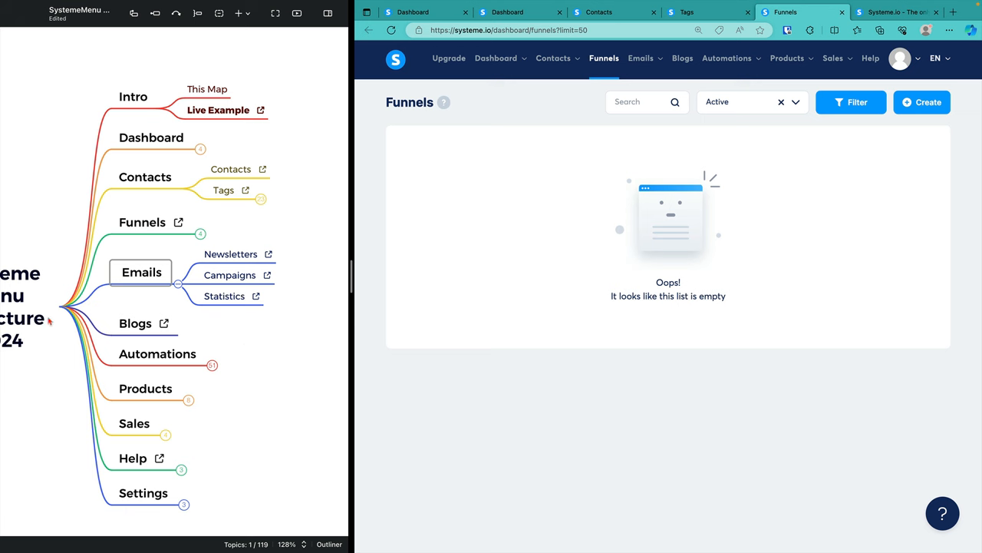
mouse_move(269, 265)
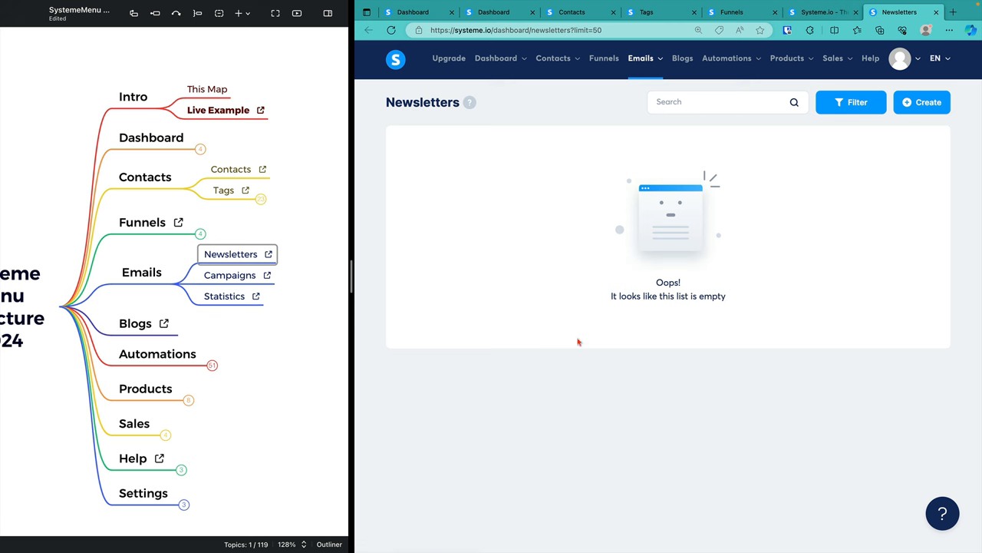
mouse_move(638, 330)
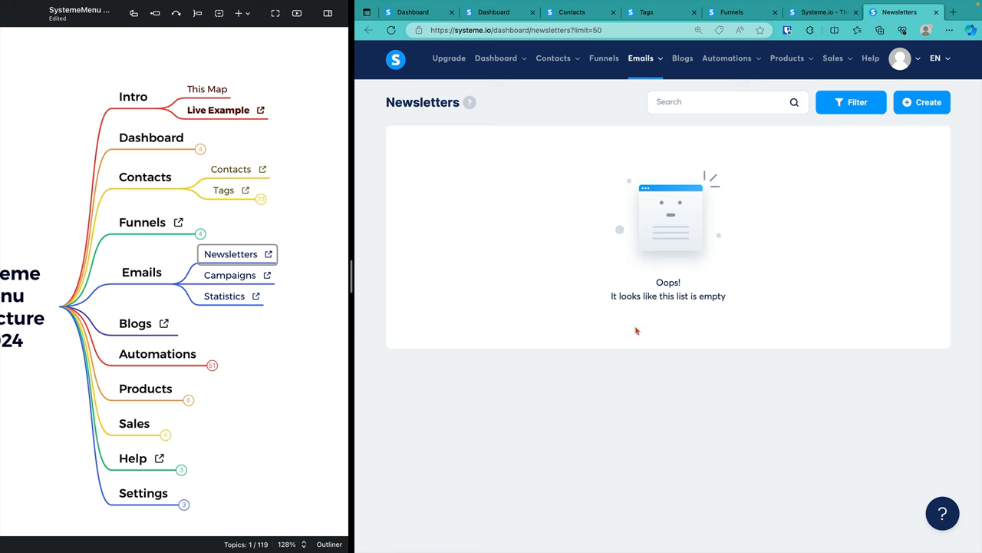
mouse_move(326, 105)
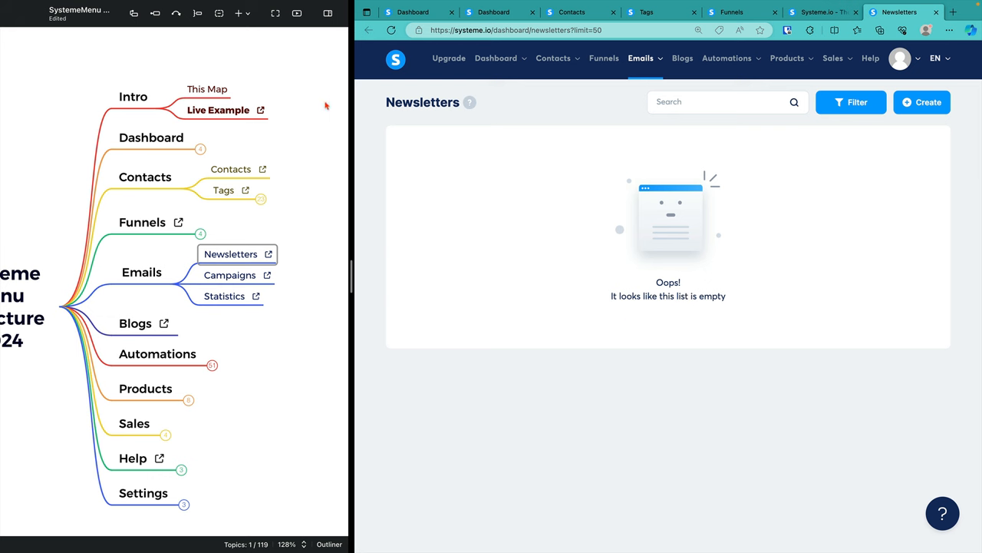
mouse_move(526, 204)
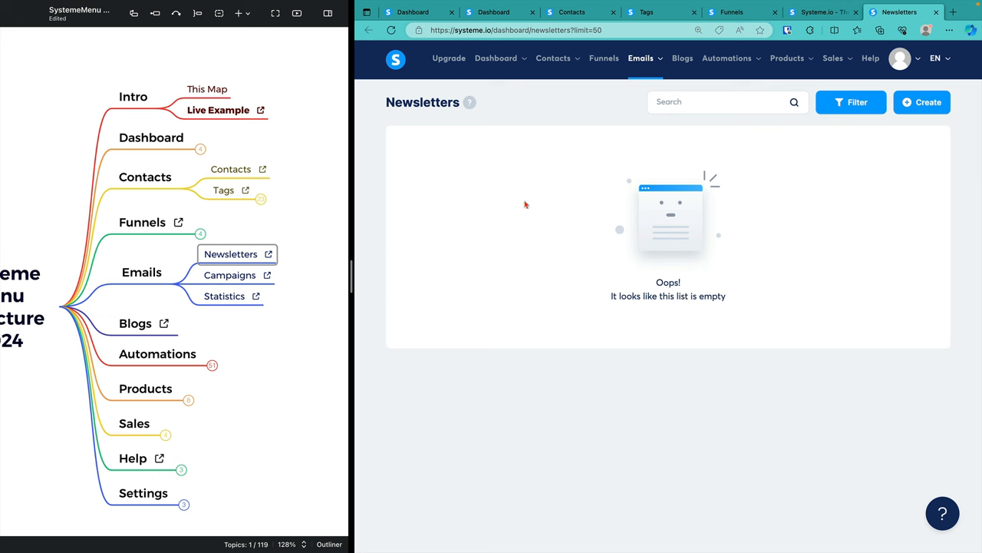
mouse_move(325, 290)
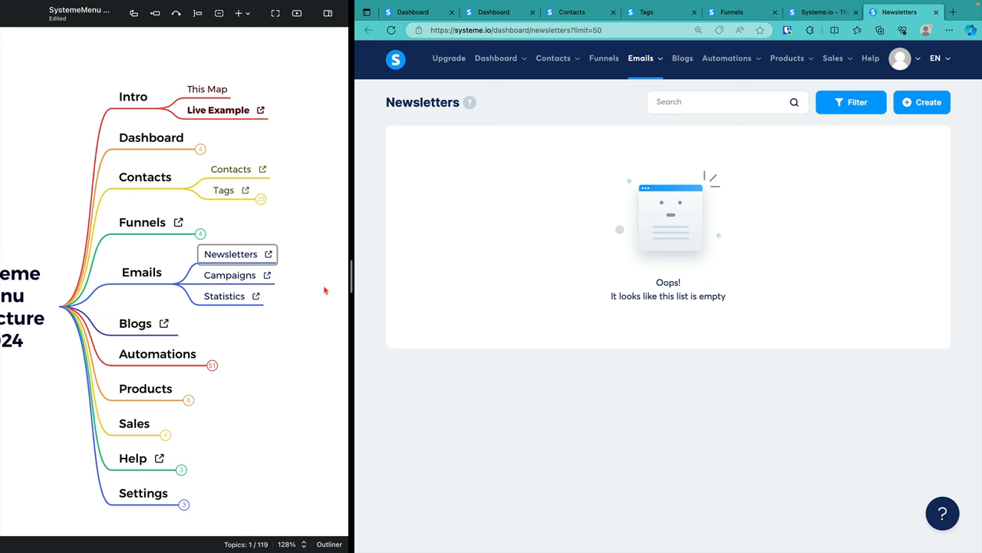
mouse_move(140, 210)
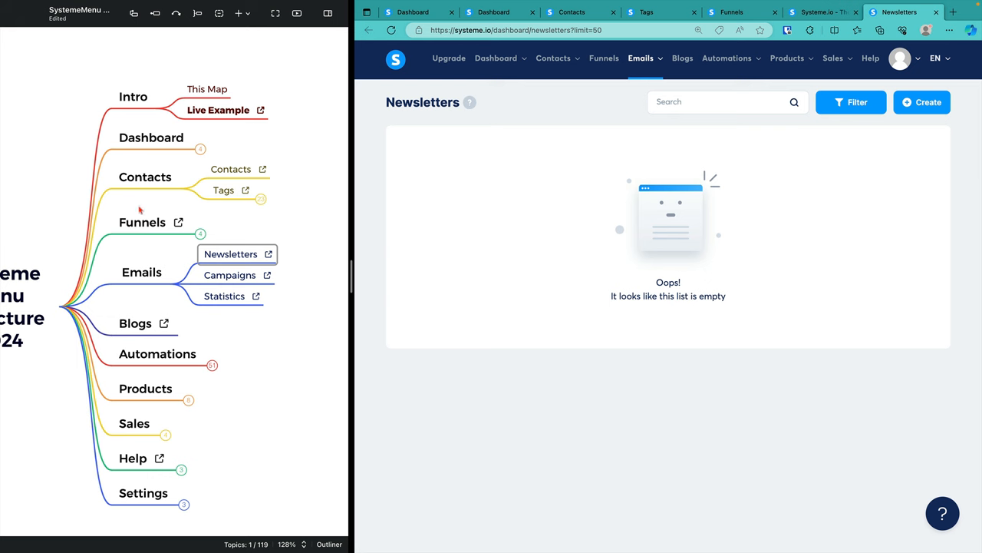
mouse_move(218, 420)
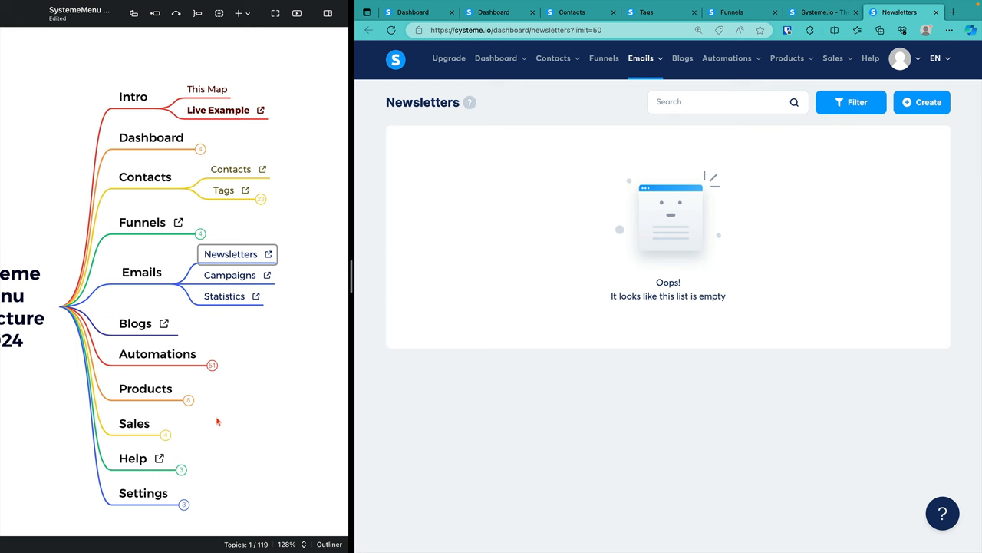
mouse_move(178, 430)
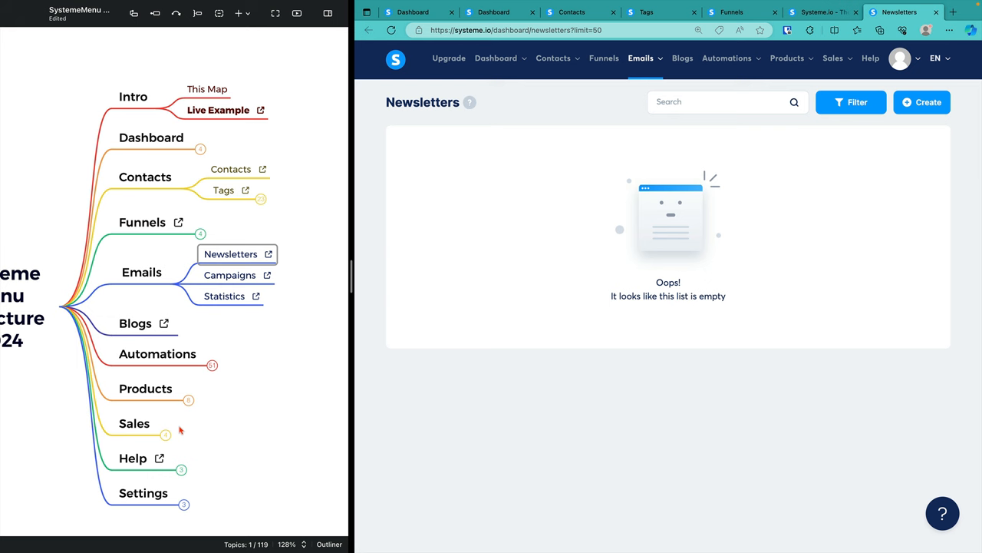
mouse_move(274, 294)
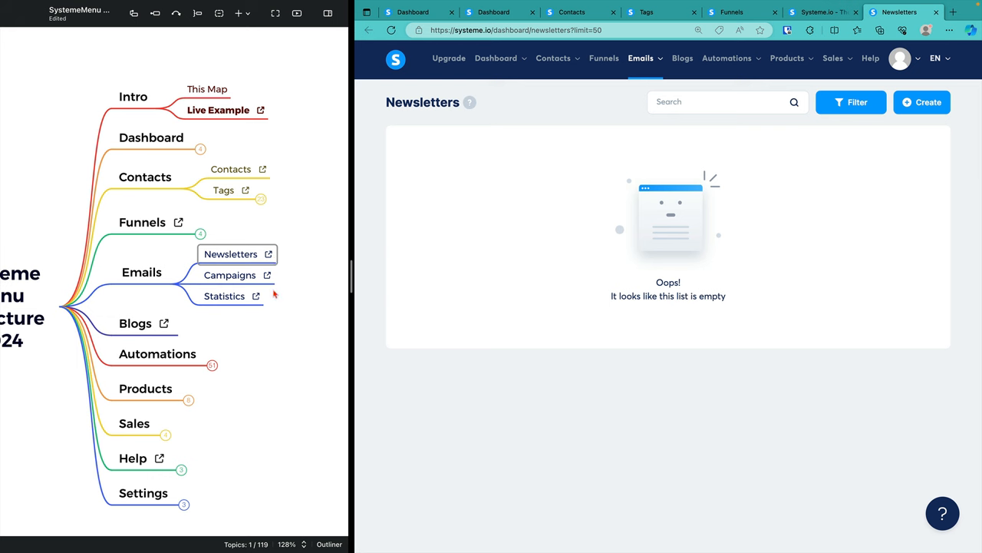
mouse_move(269, 294)
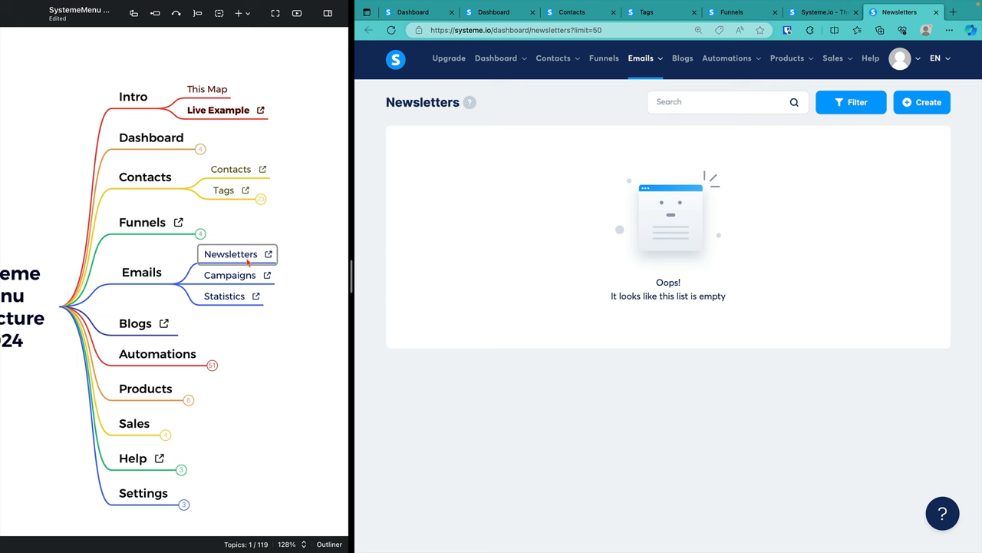
Step: Follow the Campaigns topic's map link to the empty Campaigns list
click(230, 275)
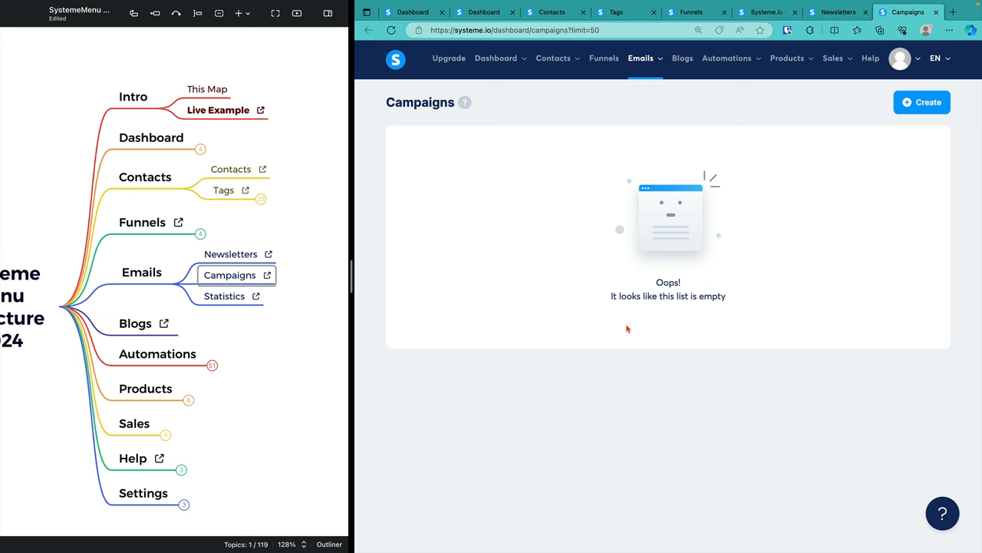
mouse_move(255, 297)
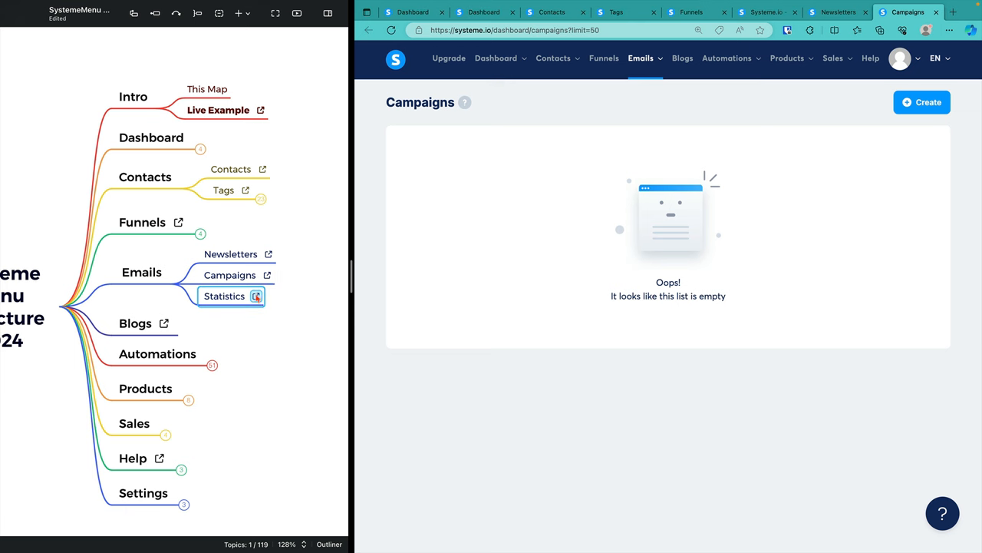
Step: Open Email statistics from the map link and scroll down the zeroed charts
click(256, 296)
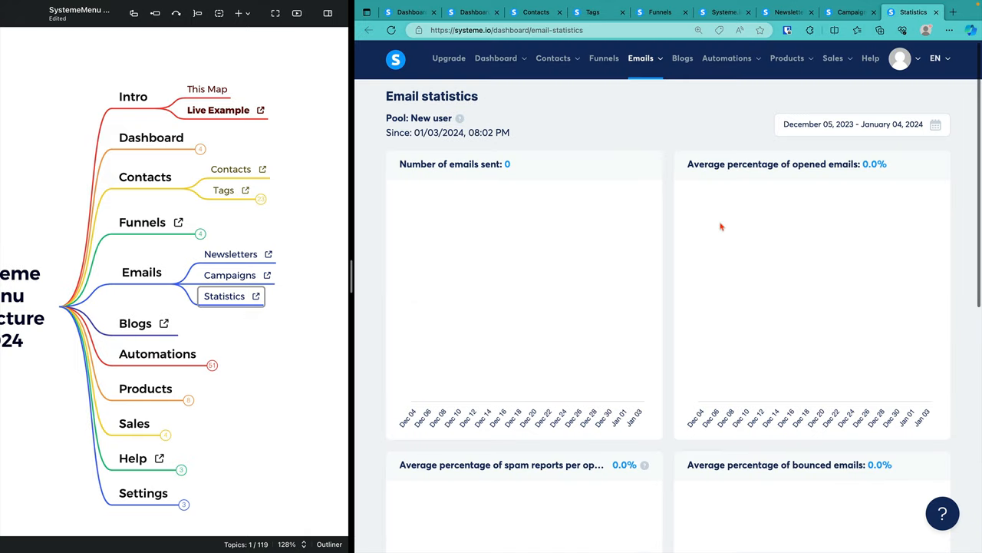
mouse_move(535, 244)
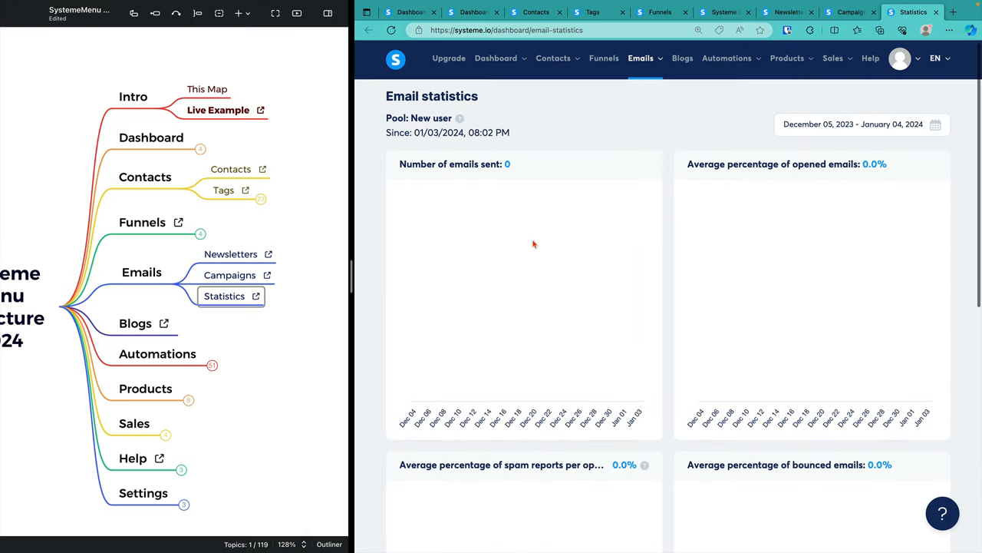
mouse_move(473, 210)
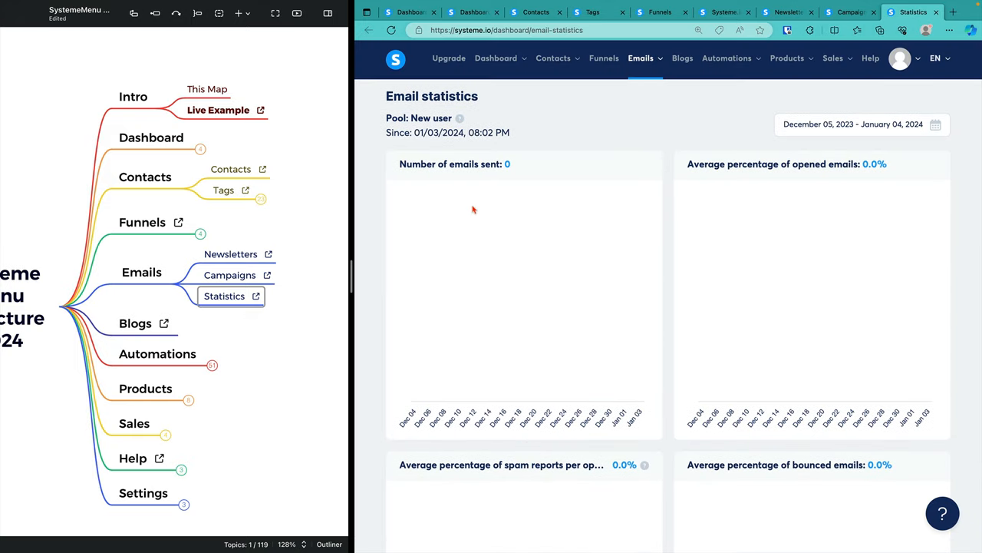
scroll(down, 3)
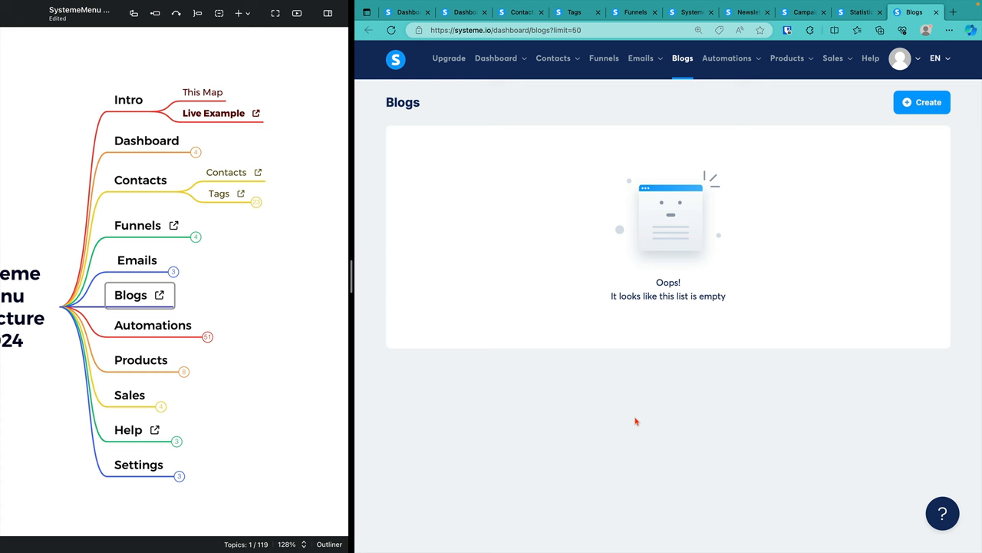
mouse_move(222, 445)
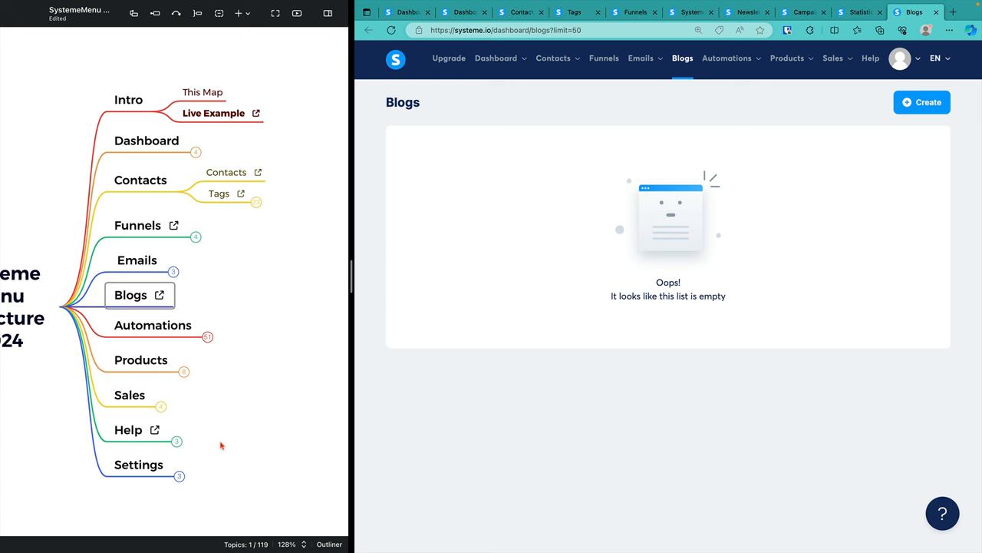
mouse_move(257, 376)
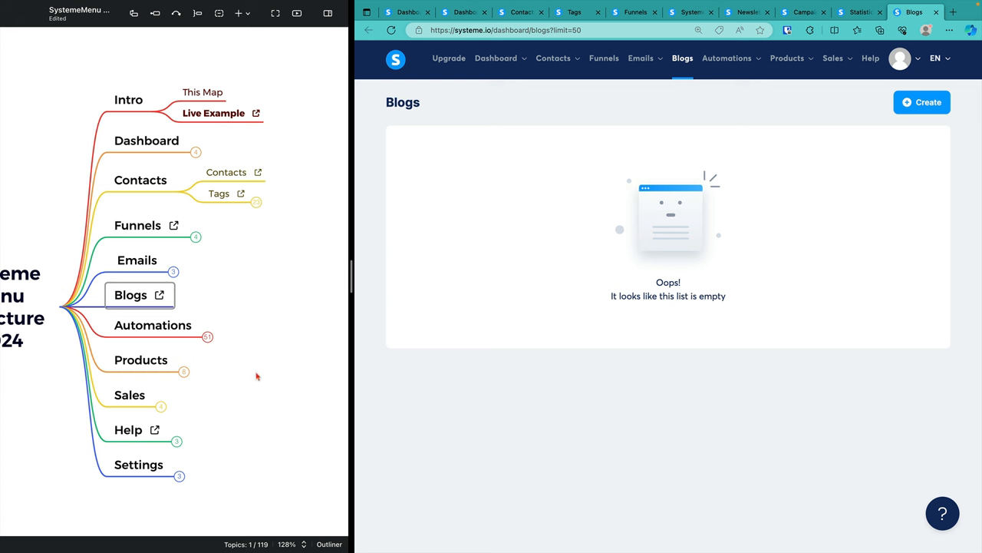
mouse_move(281, 373)
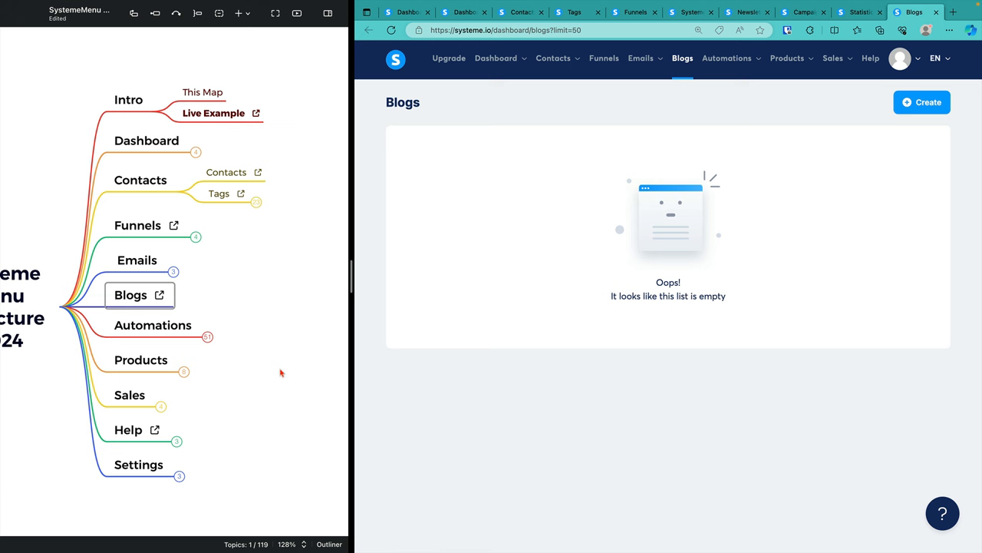
Step: Expand the Automations topic to show Rules and Workflows
click(153, 325)
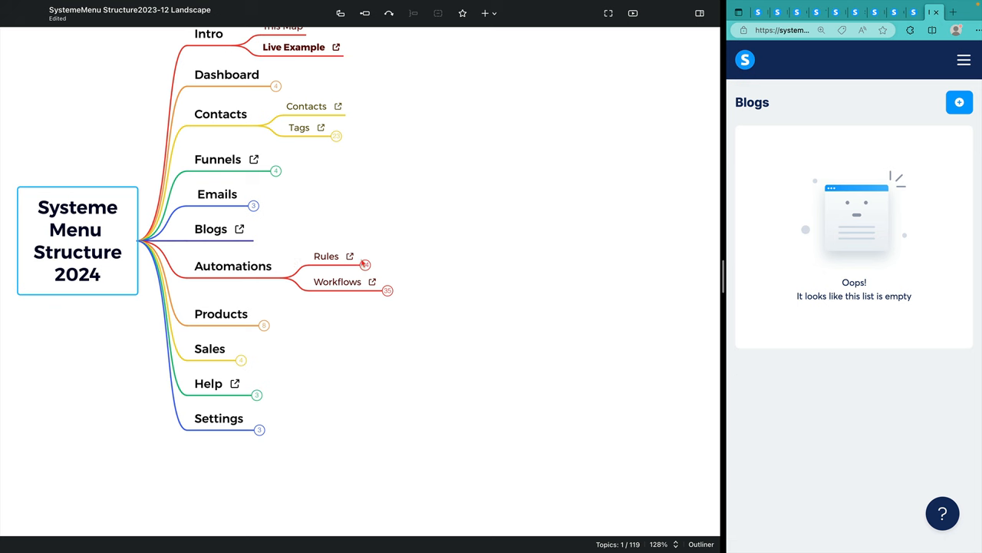
Step: Expand Rules and its Triggers list of events, then collapse the Rules branch
click(367, 277)
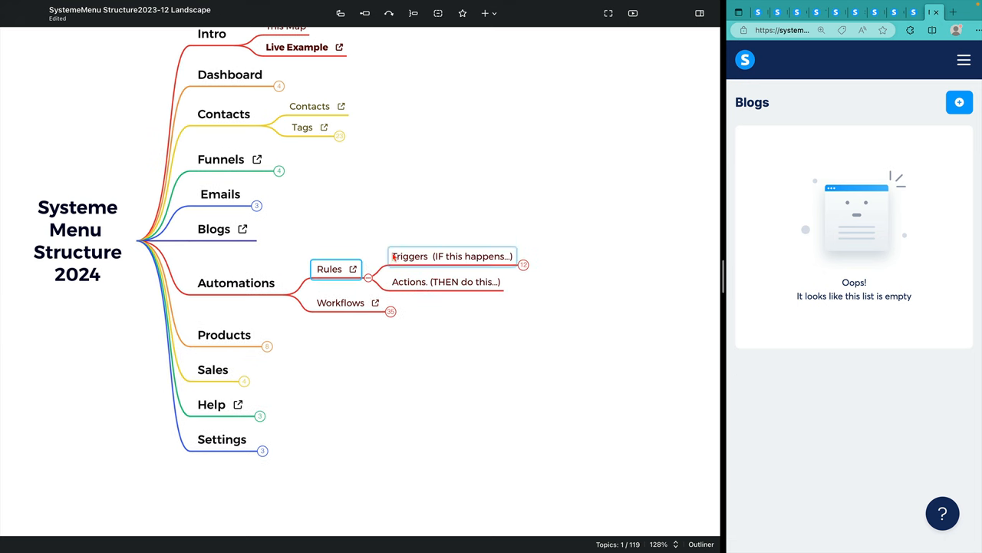
click(523, 264)
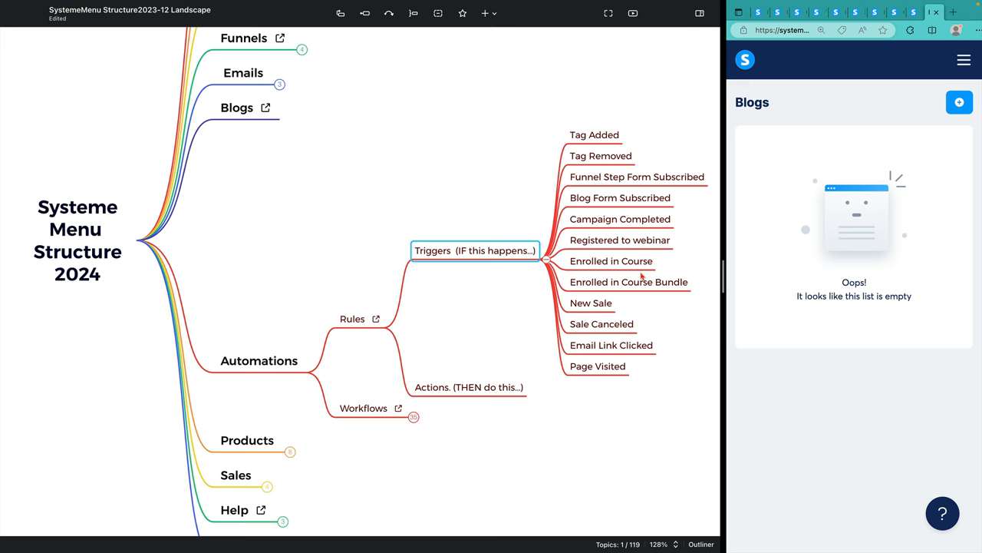
click(611, 345)
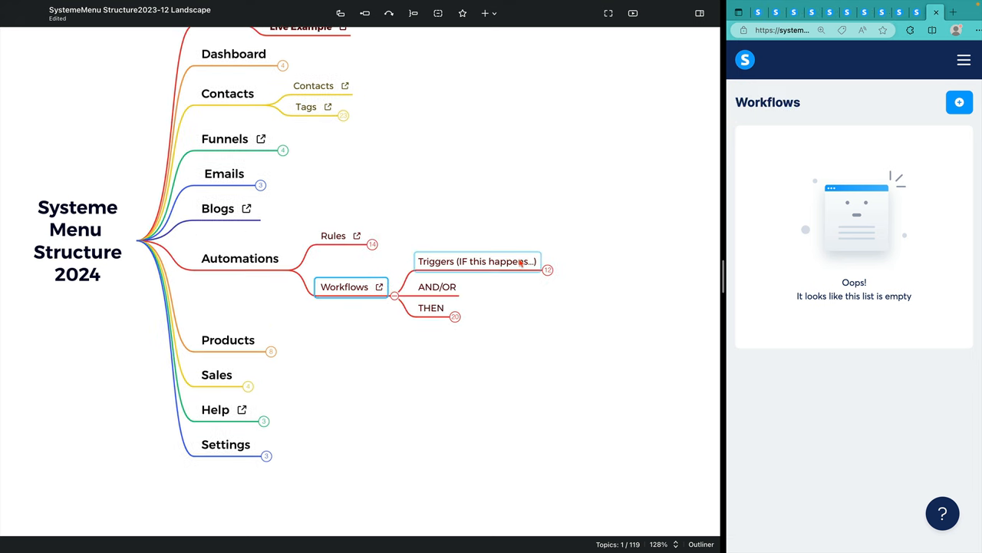
Step: Expand THEN into Decision(s), Delay and Action(s), then collapse Automations and expand Products
click(548, 269)
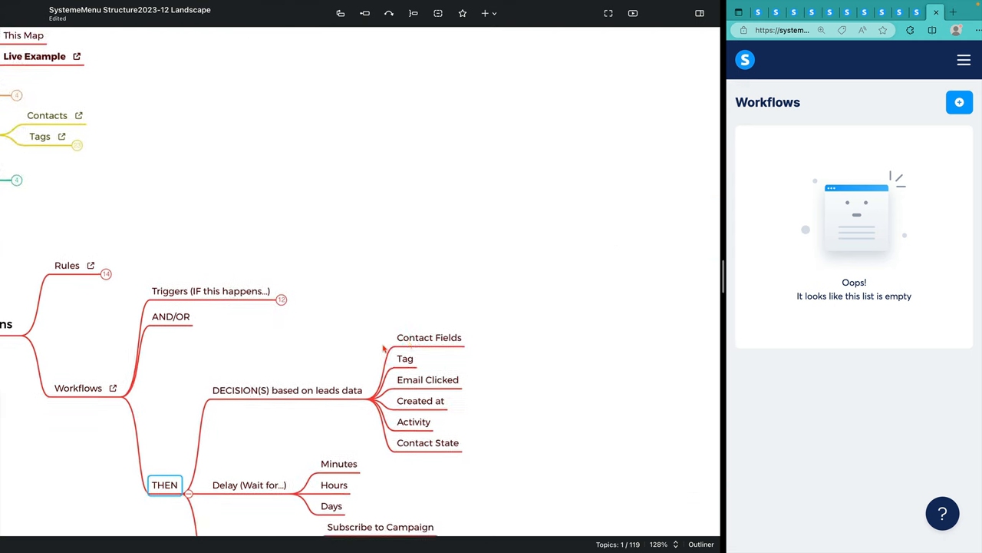
scroll(down, 3)
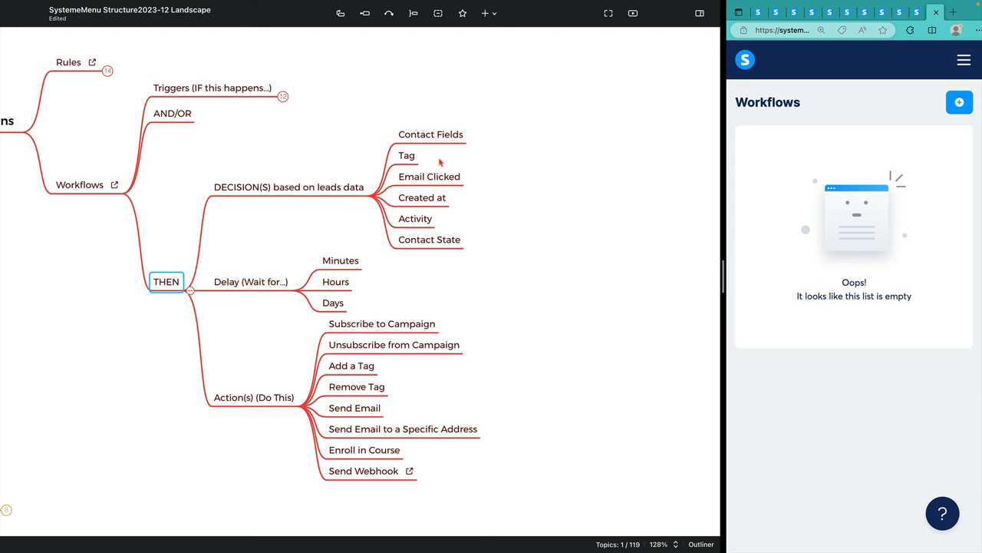
mouse_move(491, 142)
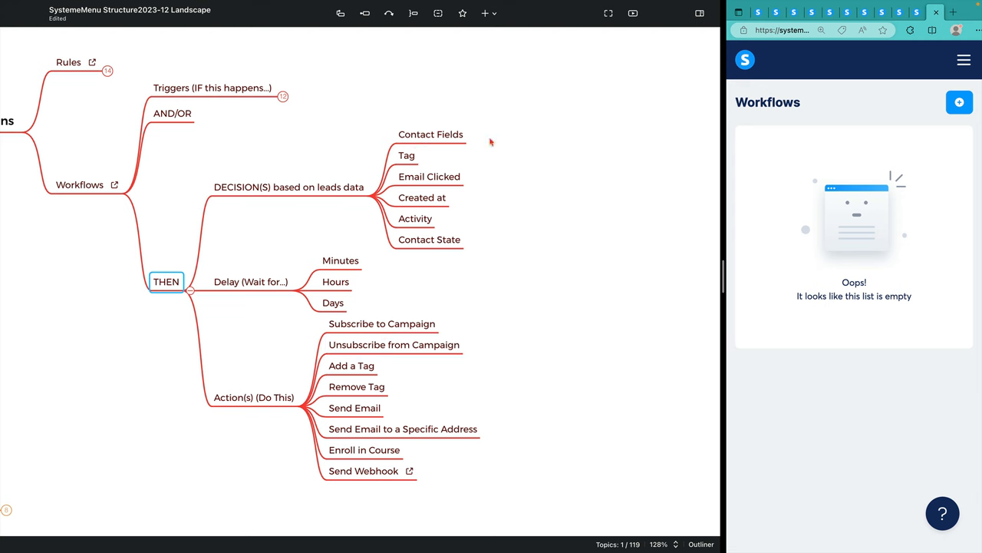
mouse_move(453, 255)
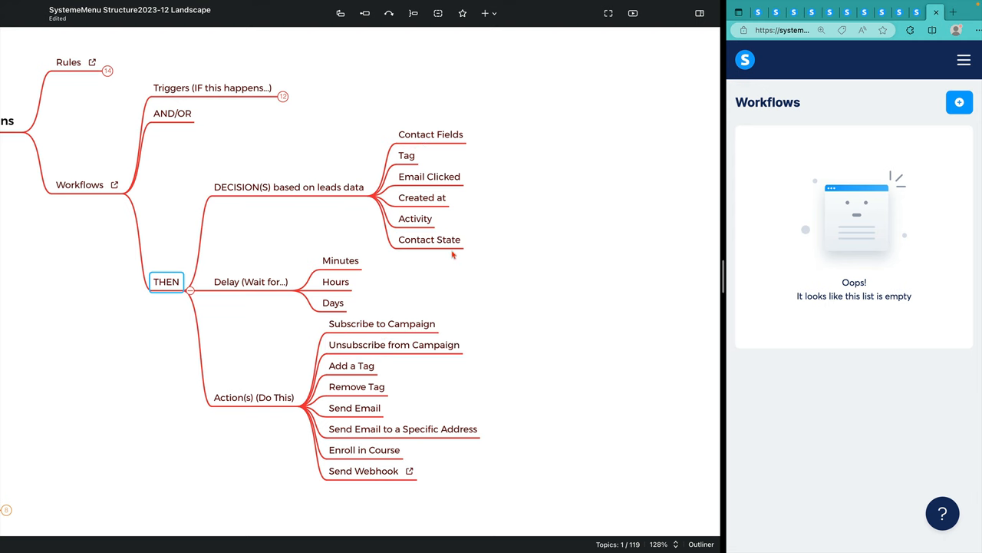
click(429, 177)
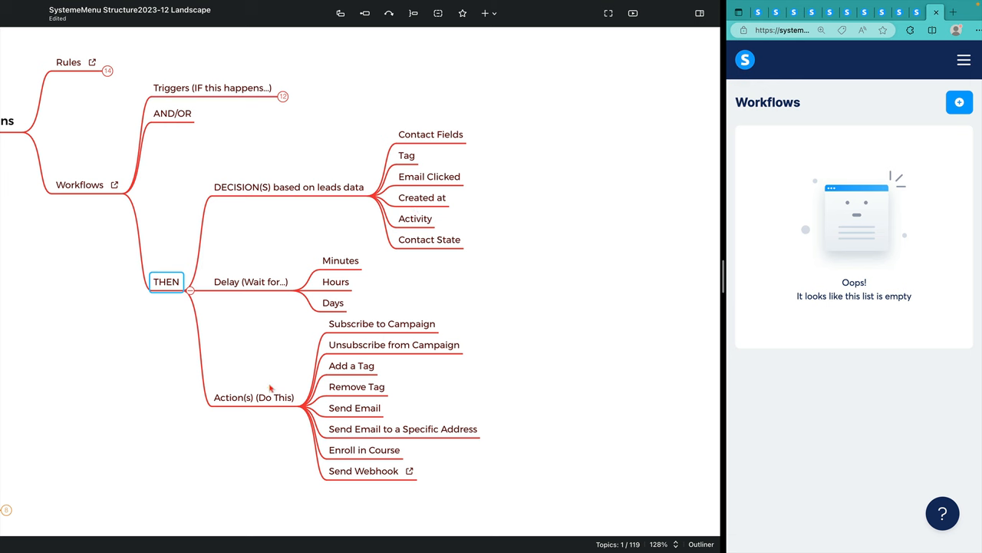
click(381, 323)
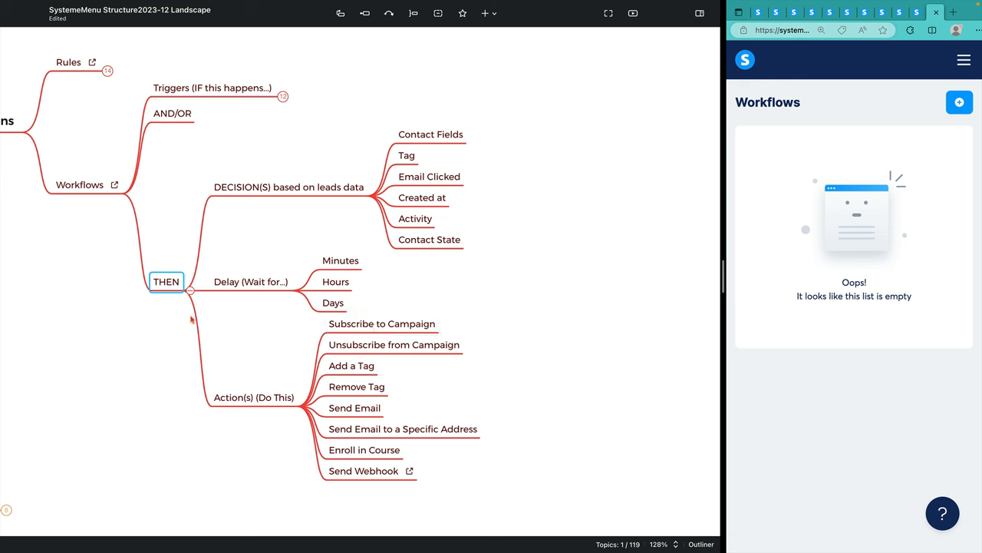
mouse_move(58, 240)
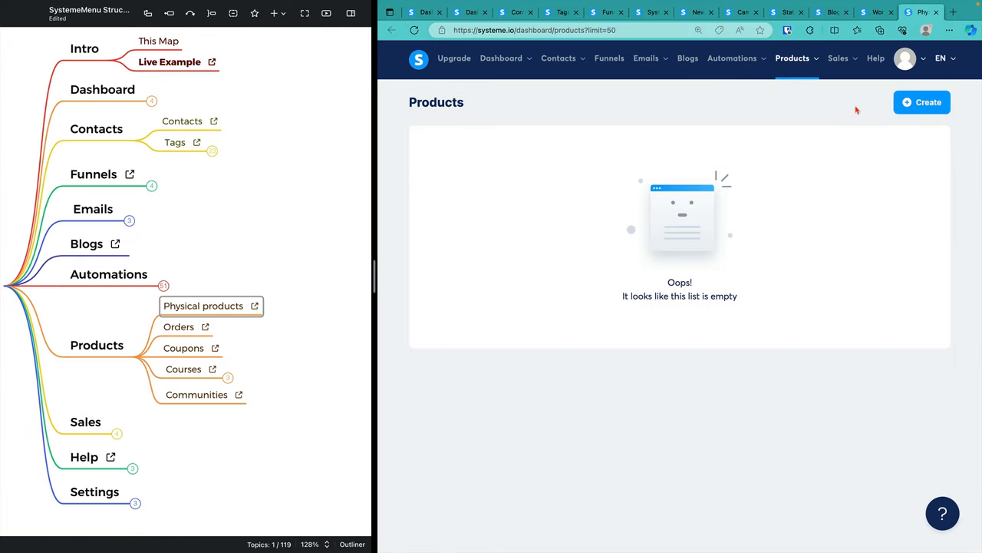
Step: Open the Orders page from the Products dropdown and Coupons from its map link
click(793, 57)
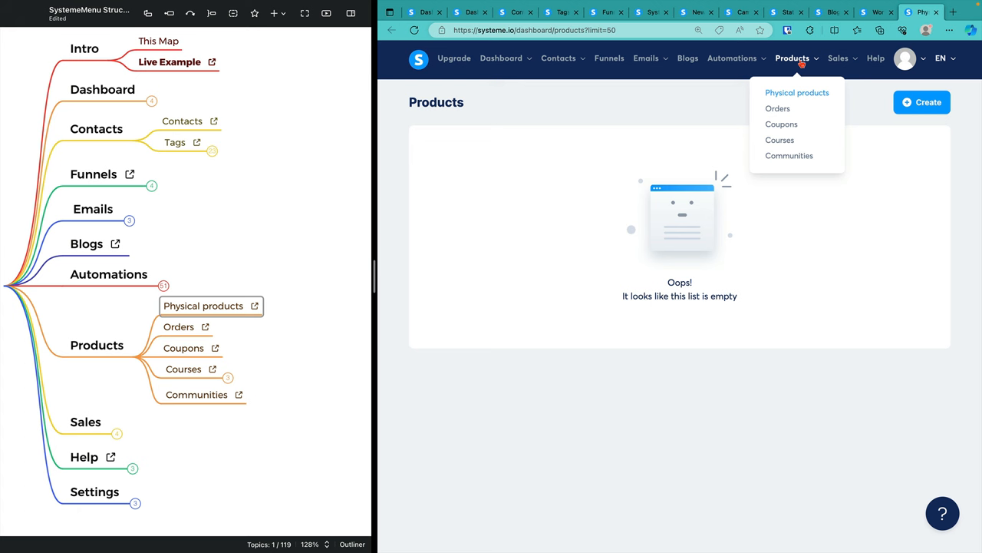
mouse_move(778, 108)
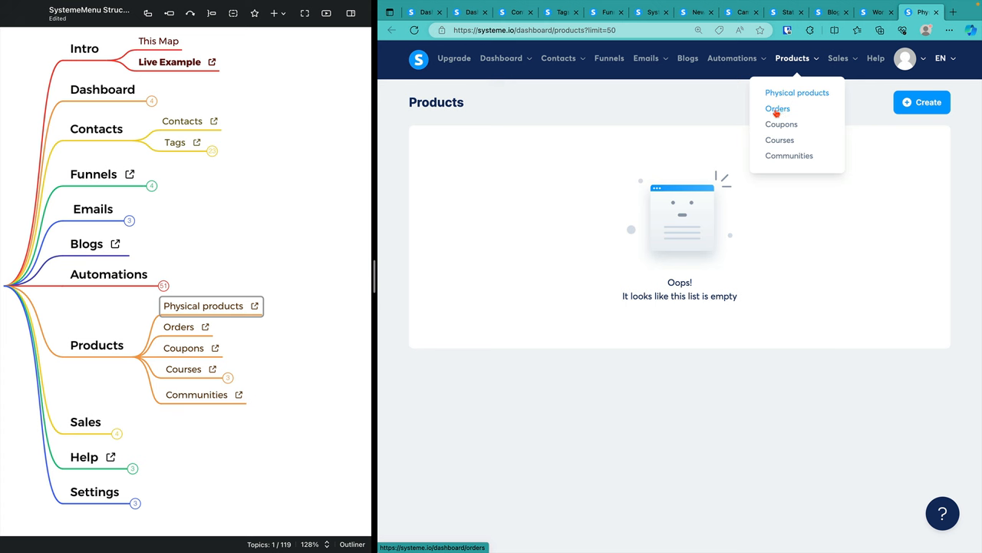
click(778, 108)
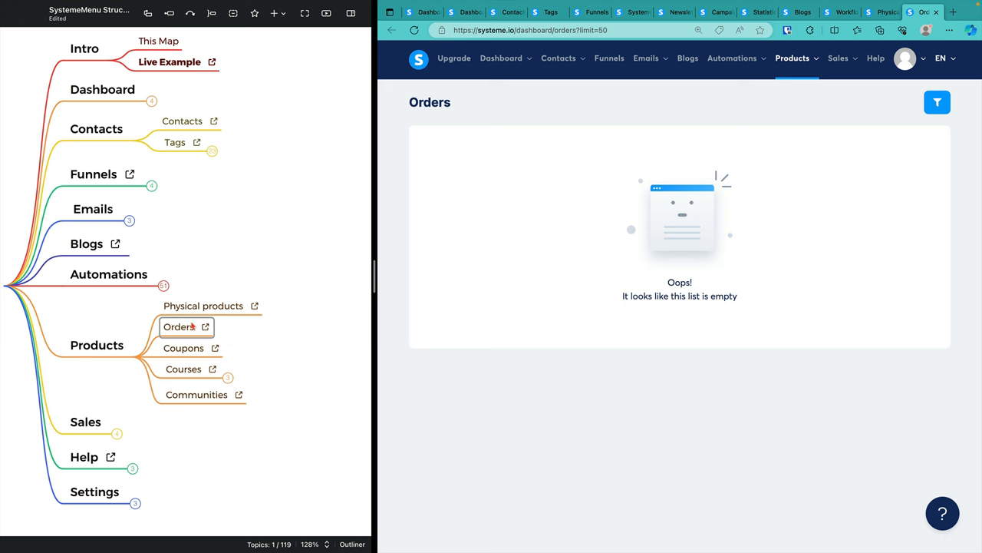
mouse_move(593, 251)
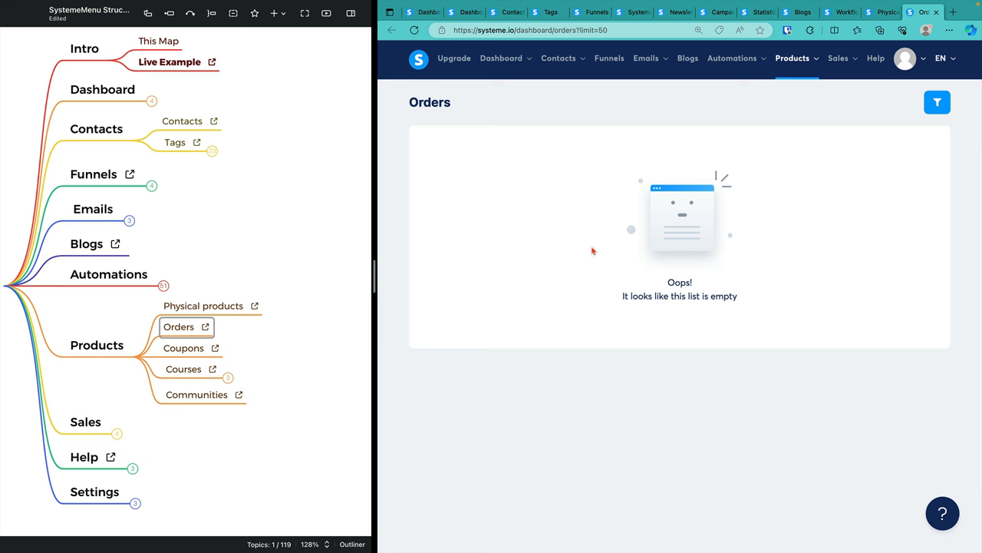
click(183, 348)
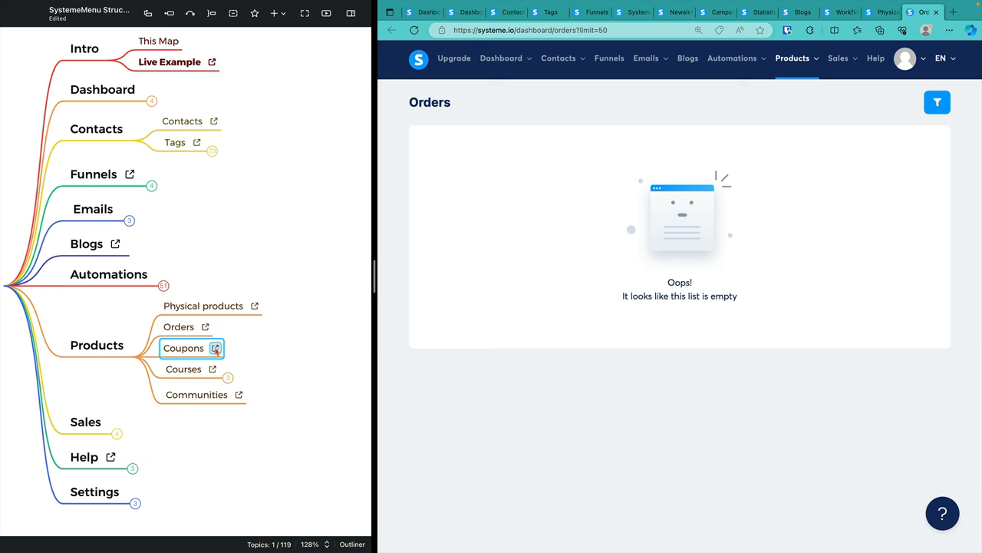
click(216, 347)
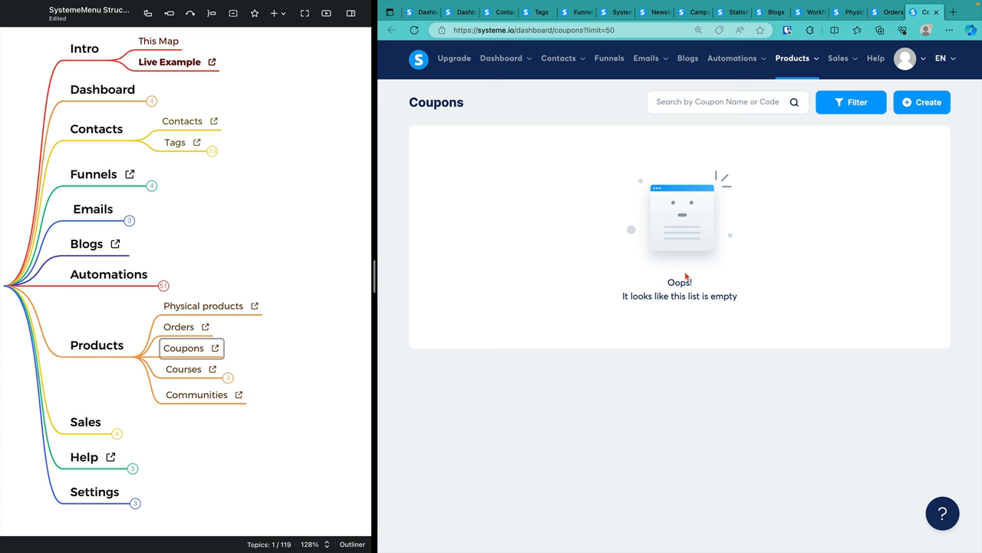
mouse_move(697, 241)
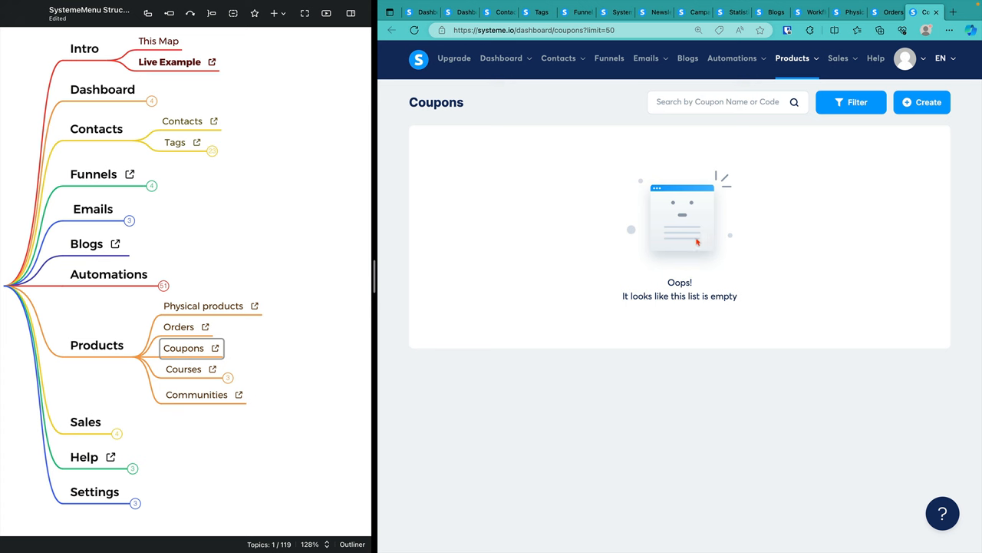
Step: Open the empty Courses page from its map link and expand the Sales branch
click(184, 370)
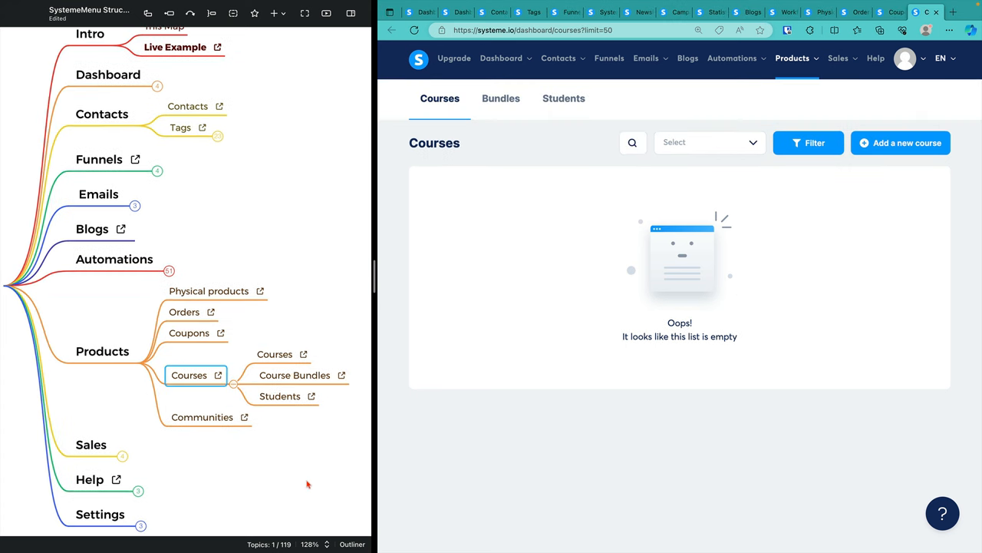
mouse_move(292, 419)
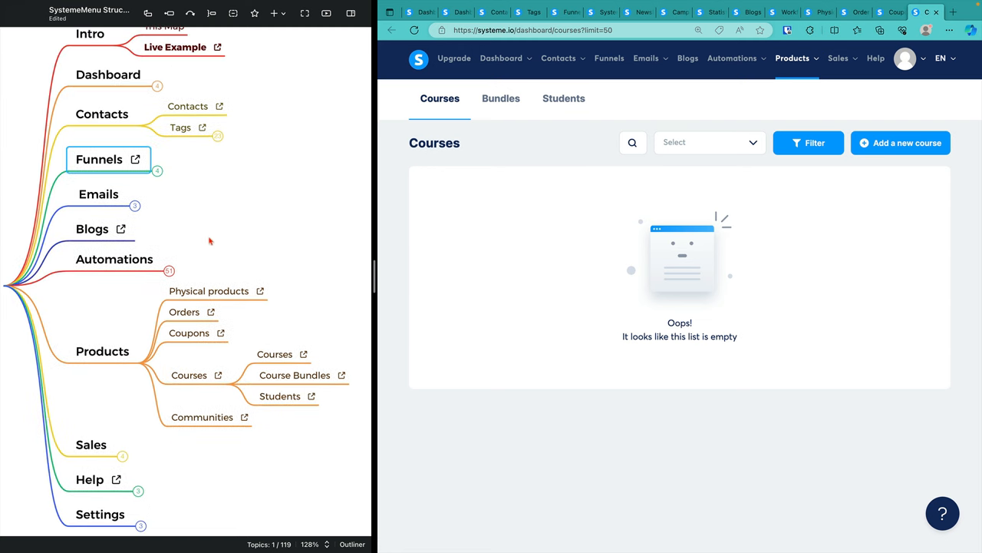
mouse_move(219, 179)
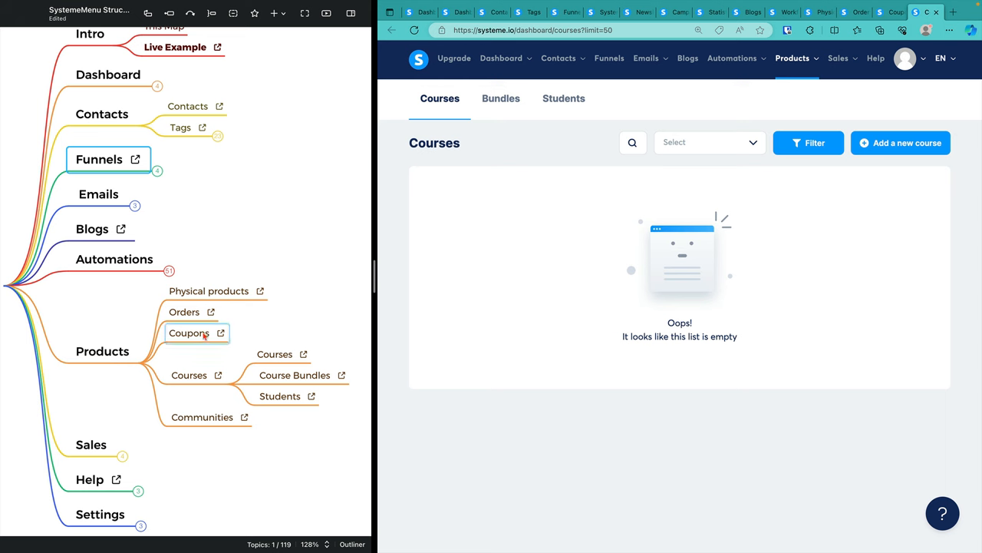
mouse_move(99, 193)
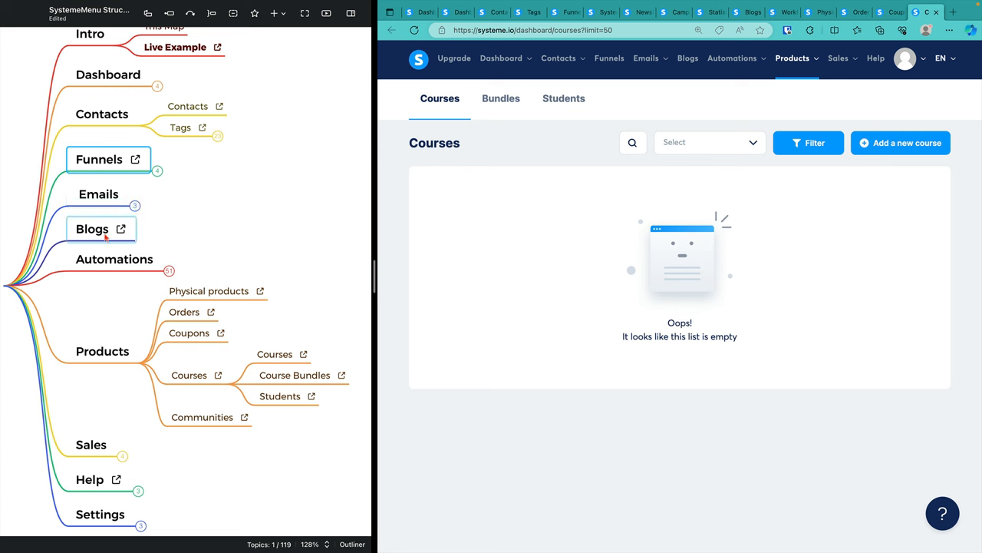
mouse_move(280, 238)
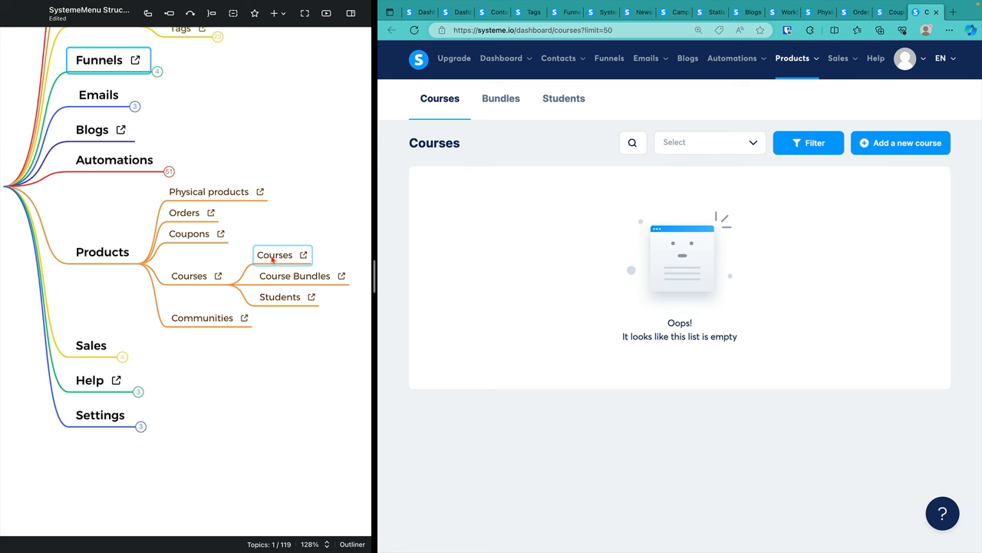
mouse_move(294, 276)
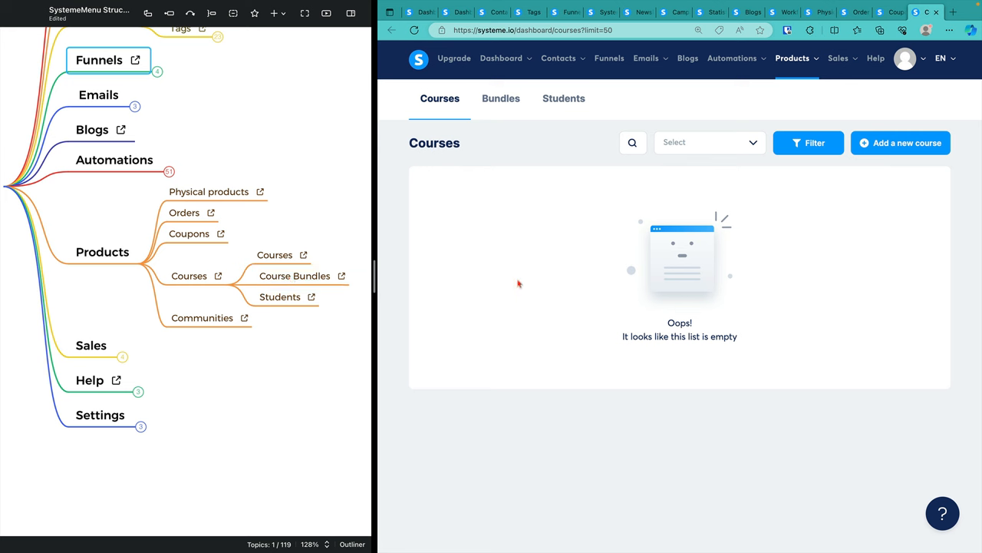
mouse_move(312, 184)
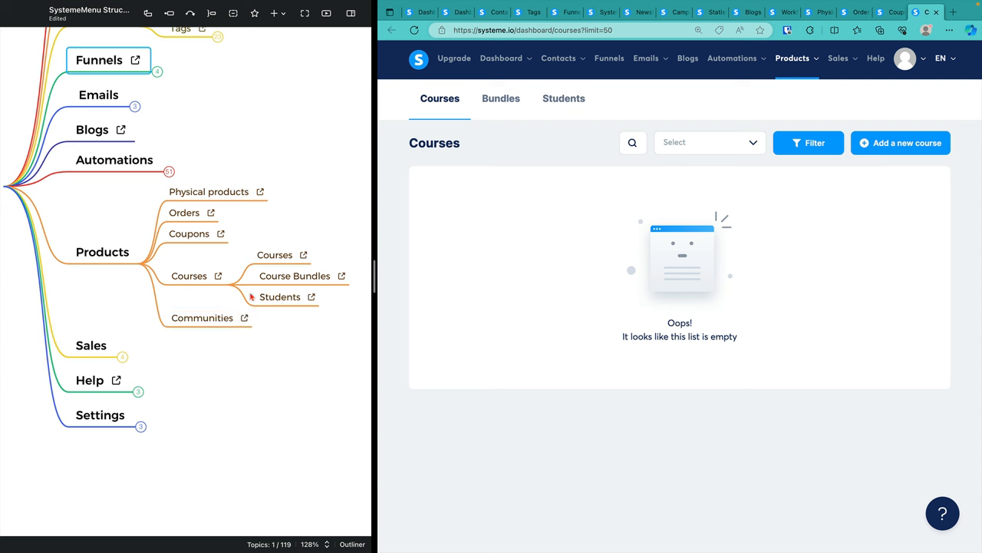
click(189, 275)
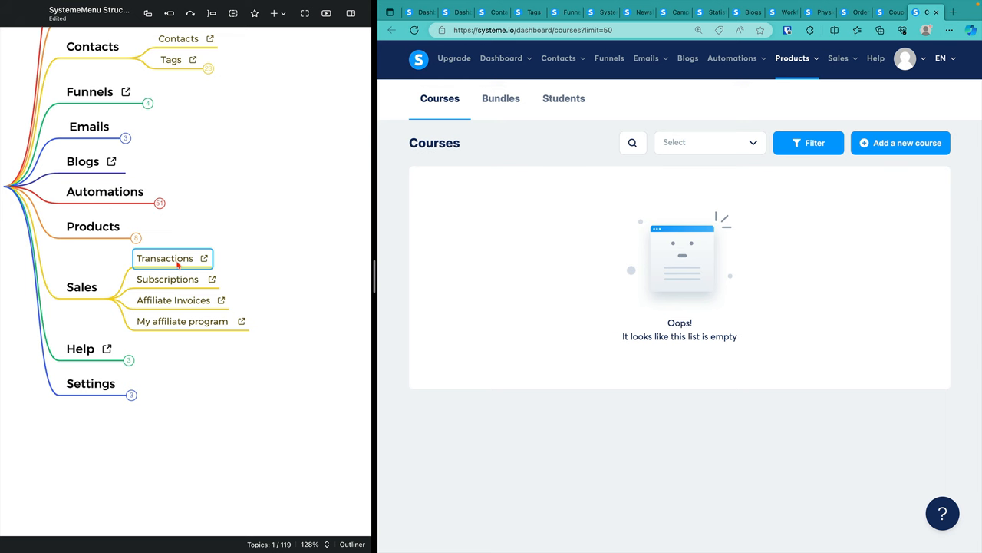
mouse_move(176, 278)
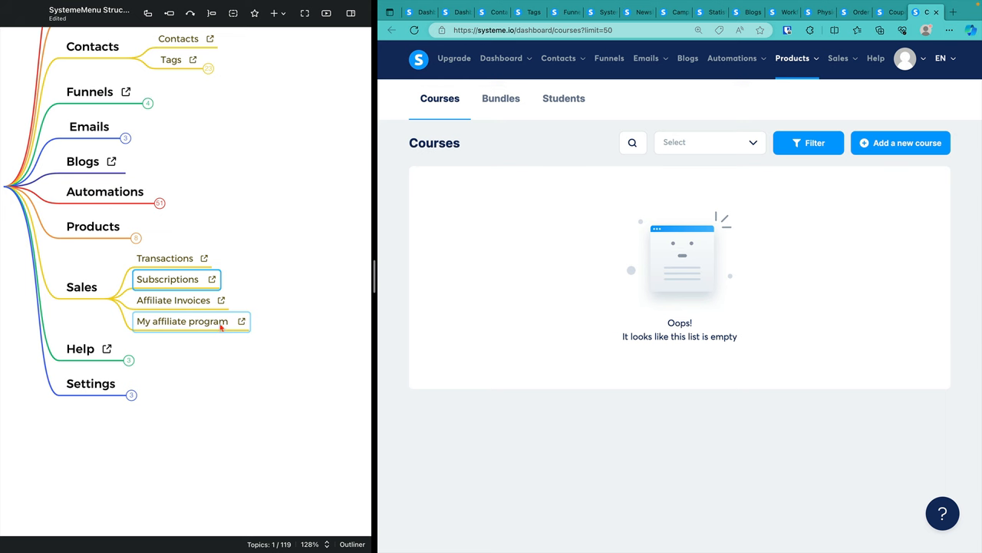
Step: Open the affiliate program dashboard from the My affiliate program map link
click(182, 321)
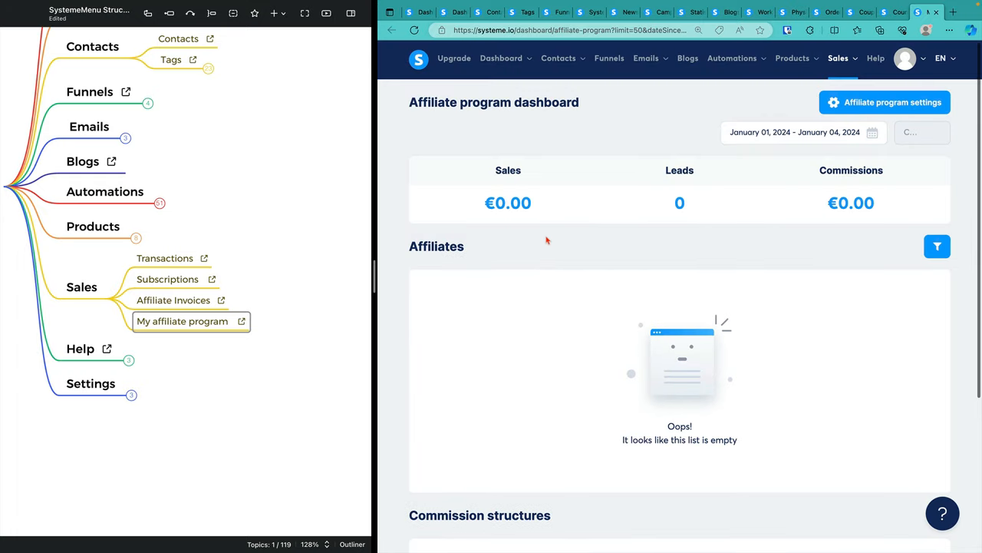
mouse_move(376, 251)
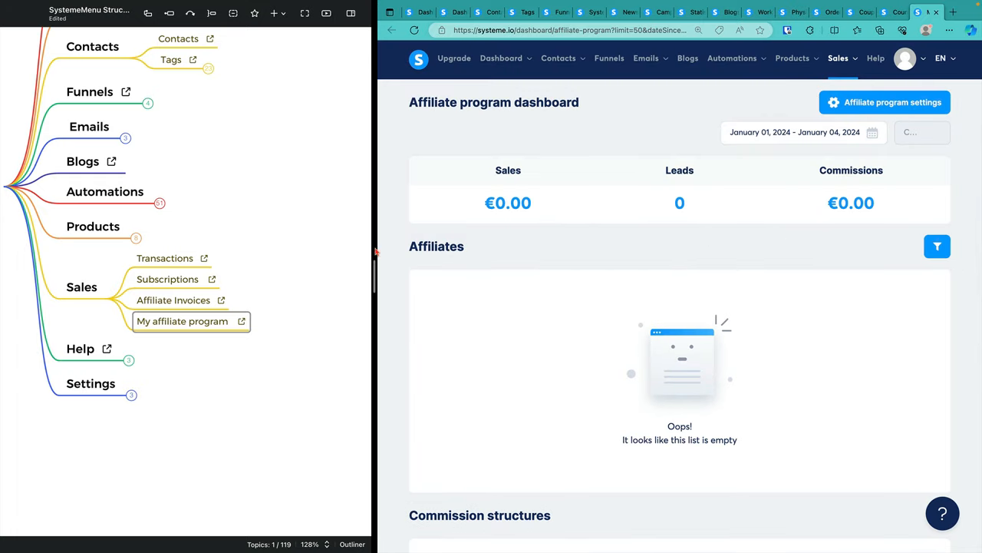
mouse_move(105, 344)
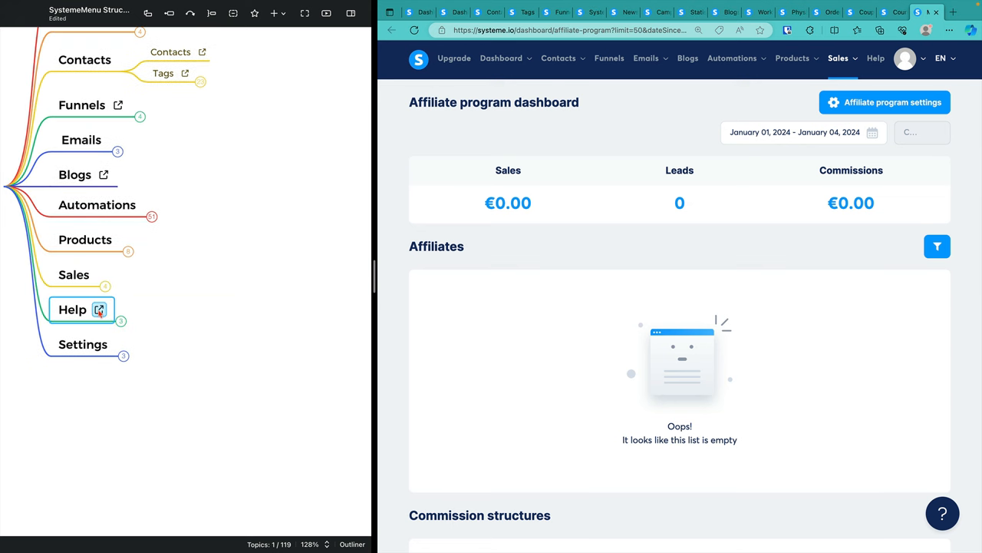
Step: Open the Systeme.io Help Pages knowledge base from its map link and scroll it
click(99, 308)
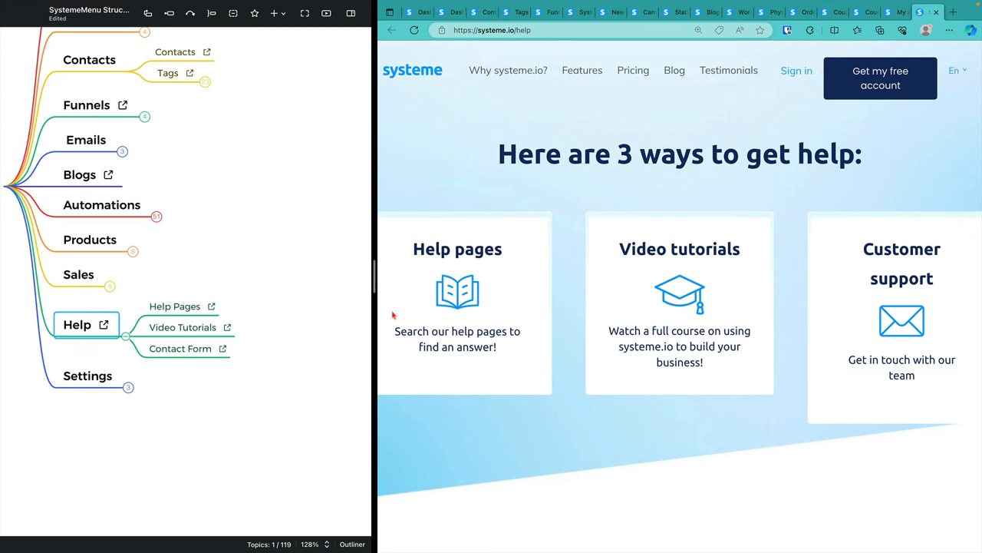
mouse_move(672, 310)
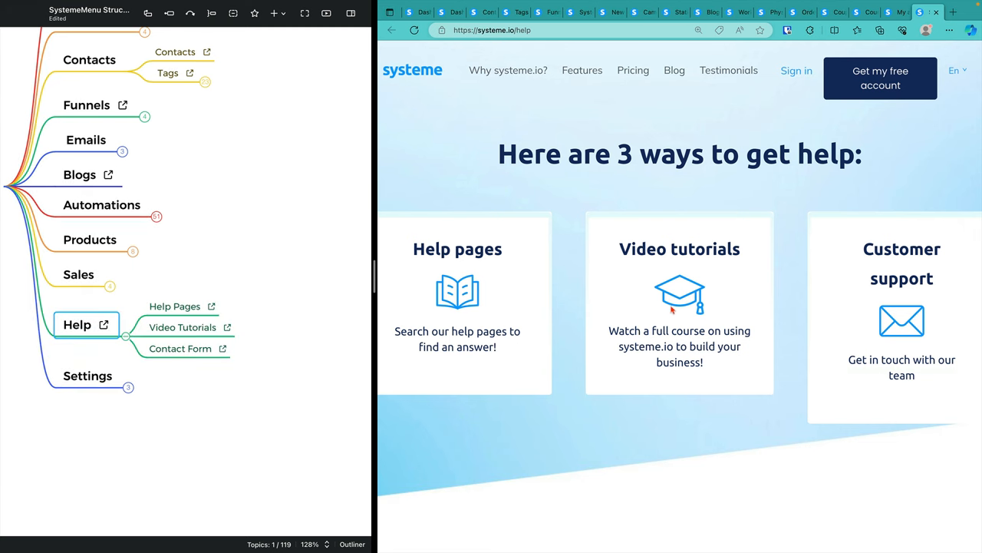
click(212, 307)
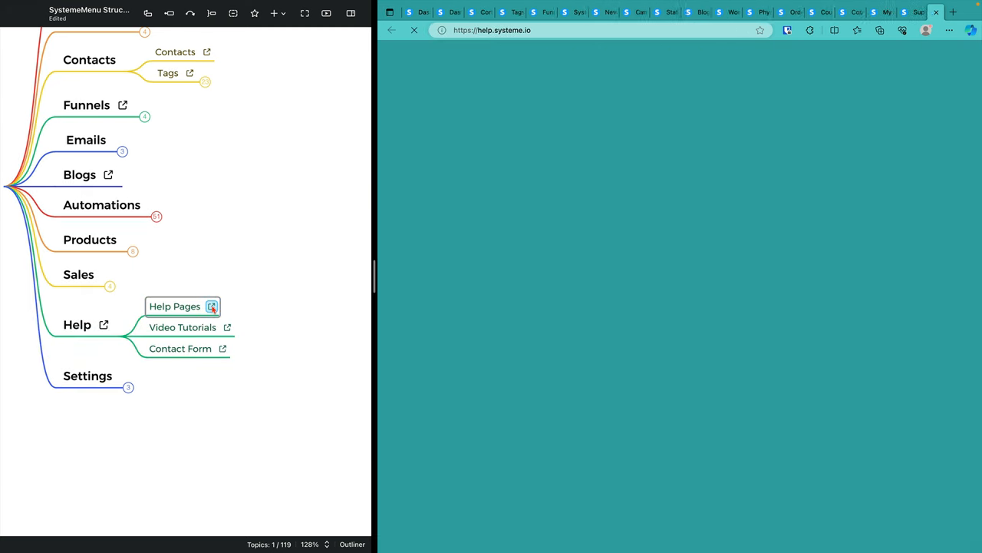
click(212, 306)
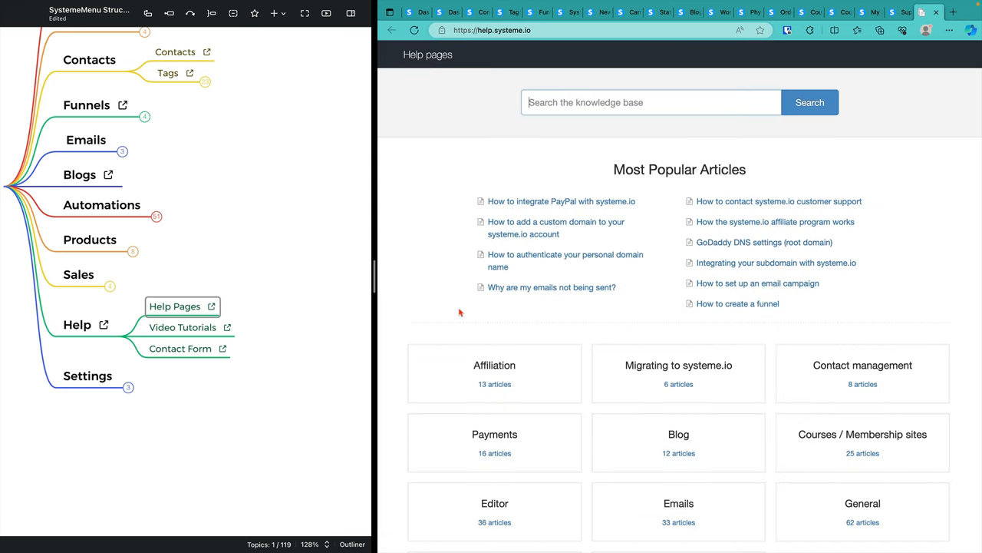
scroll(down, 3)
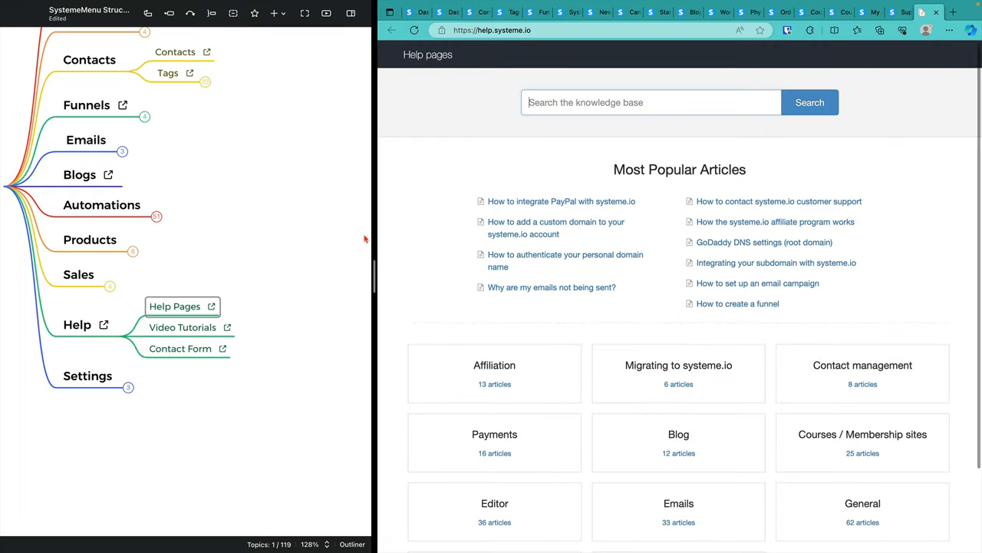
Step: Open the Video Tutorials course page and scroll through it
click(183, 327)
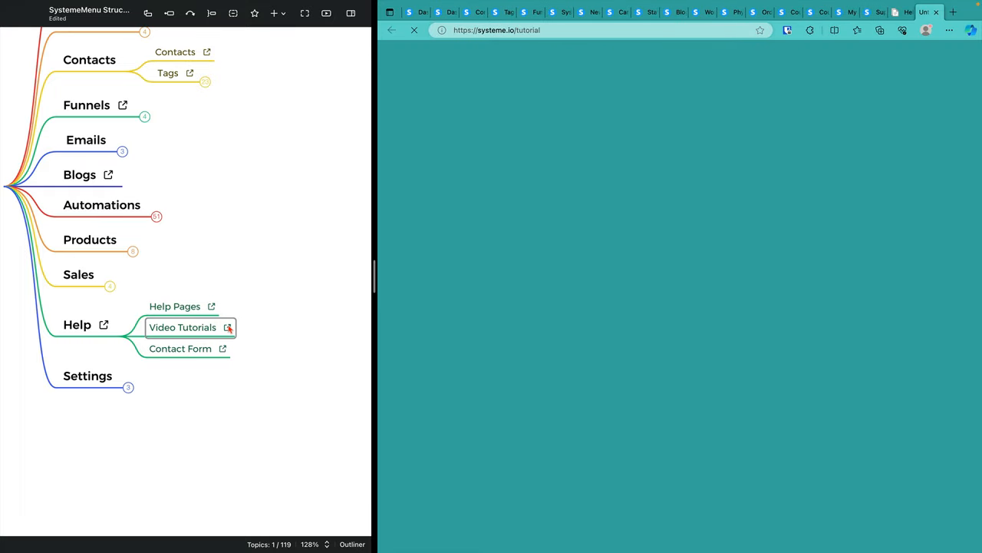
click(228, 327)
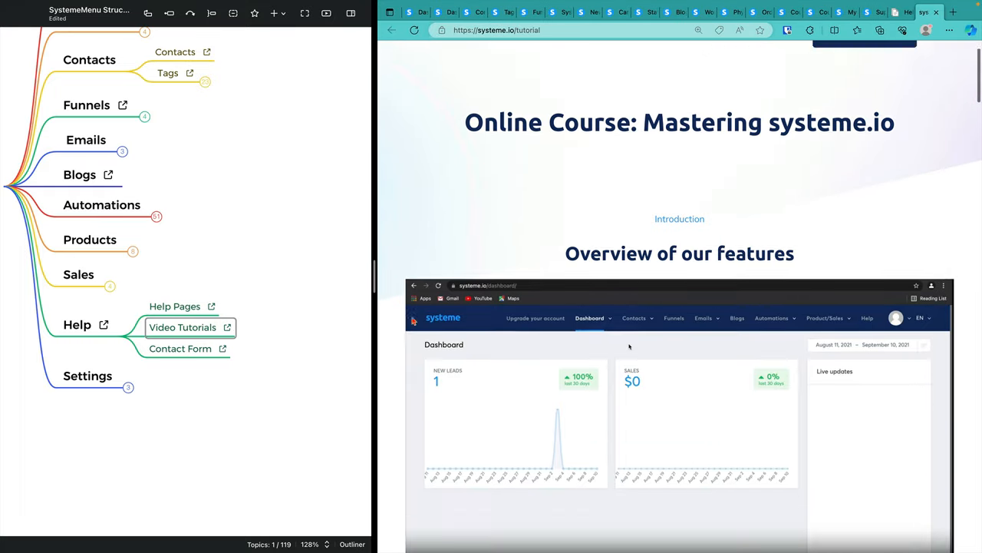
scroll(down, 3)
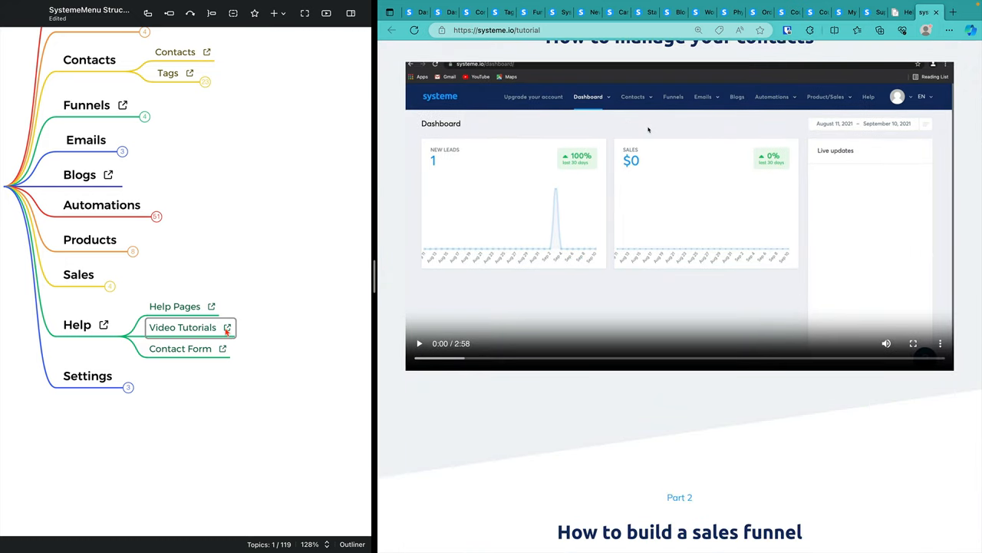
Step: Open the Contact Form page, scroll it, and collapse the Help branch
click(181, 348)
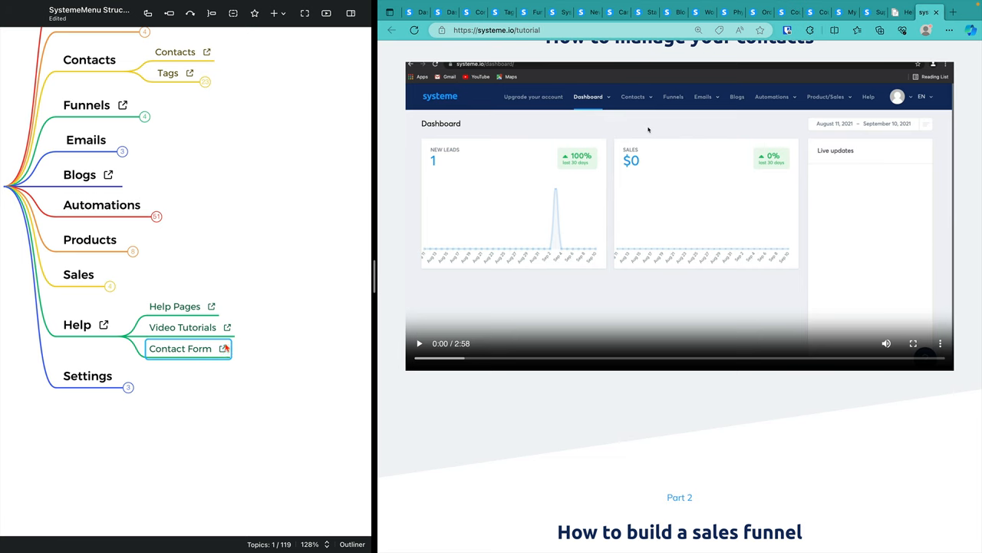
click(180, 348)
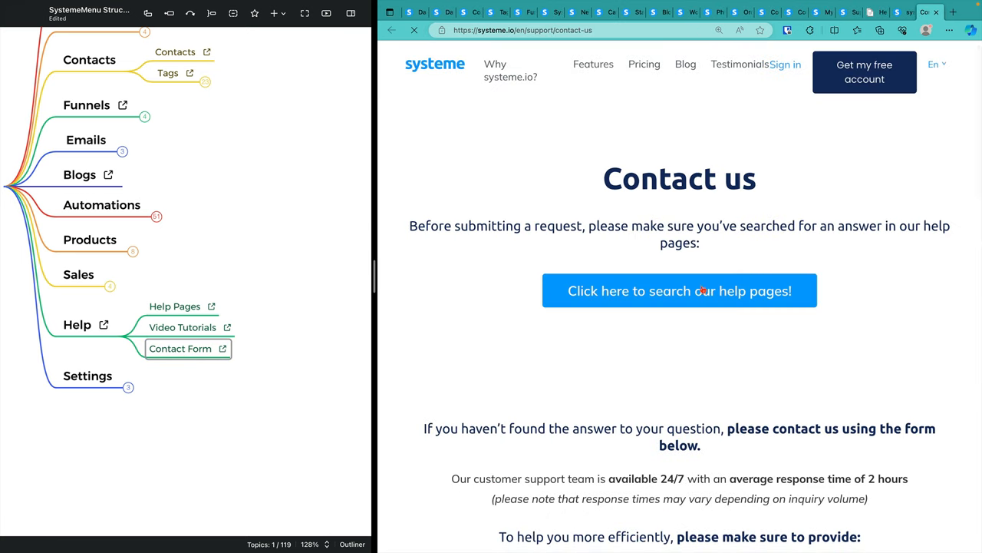
scroll(down, 3)
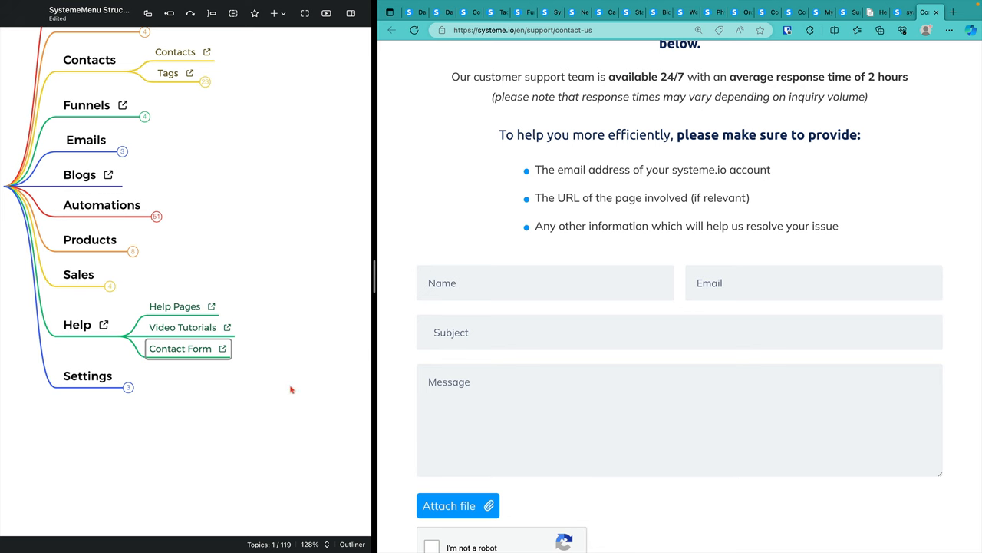
click(120, 320)
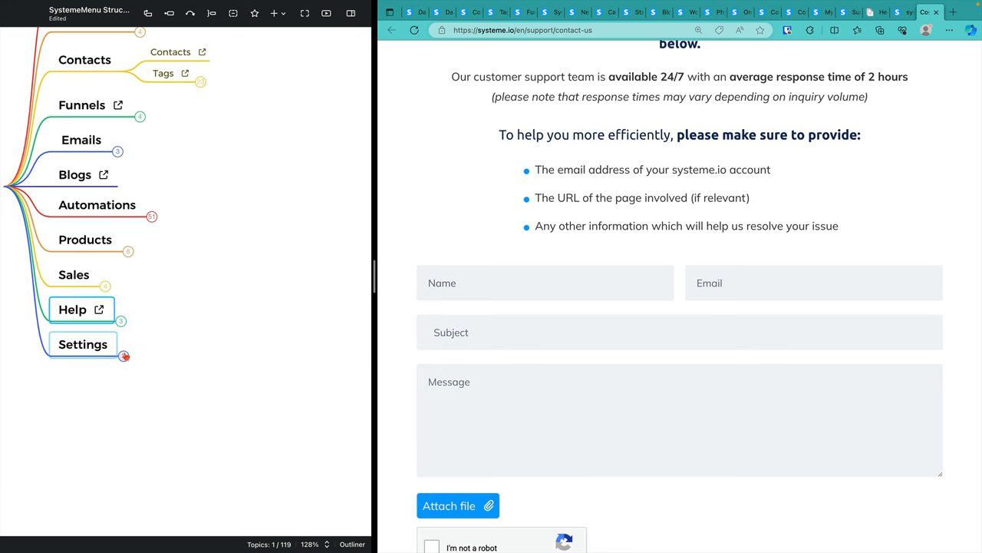
Step: Expand Settings, open the account settings link, and view the My plan comparison
click(124, 355)
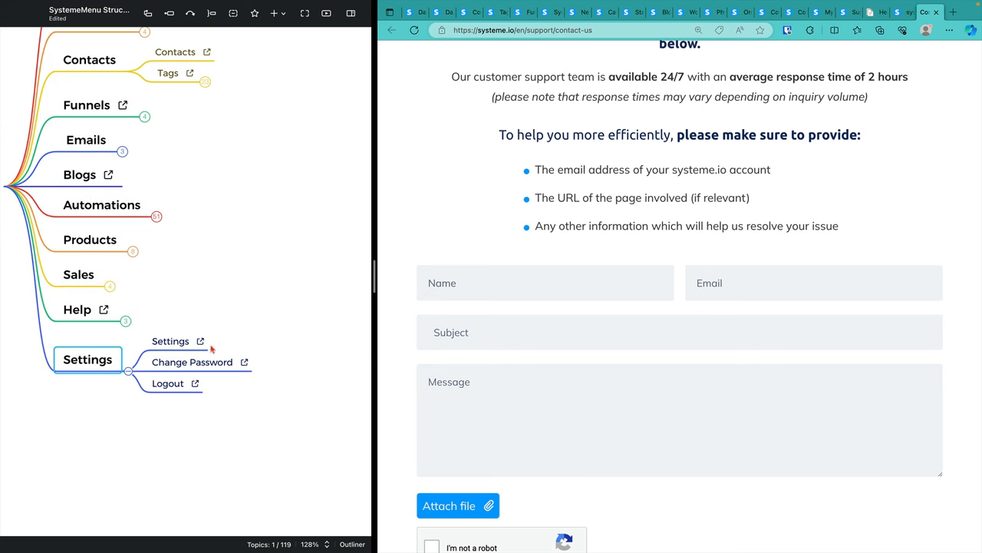
click(171, 341)
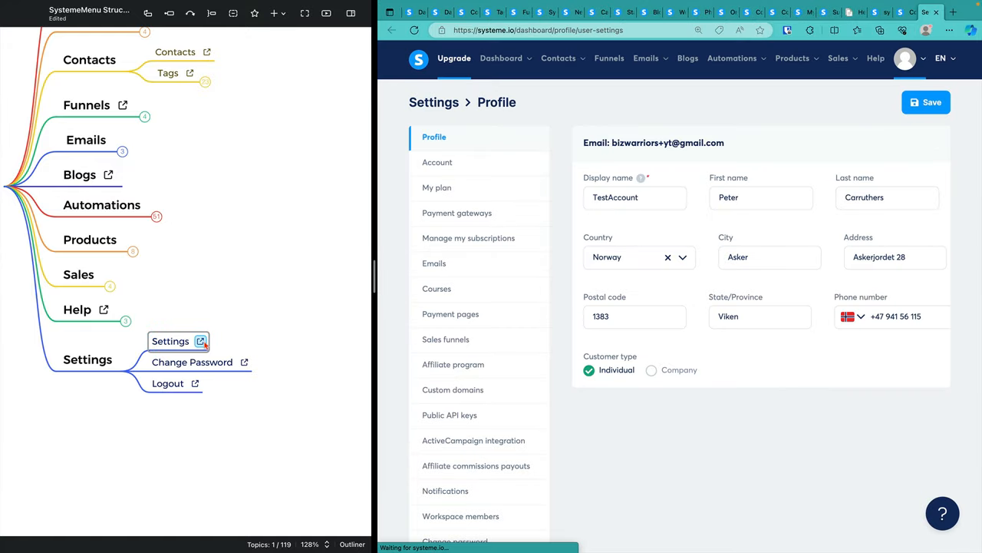
click(906, 58)
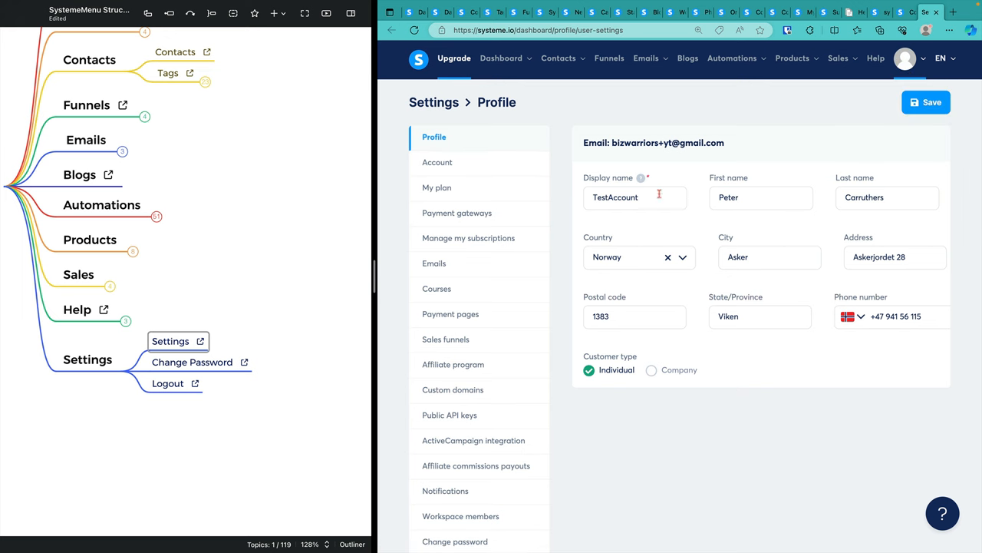
click(437, 187)
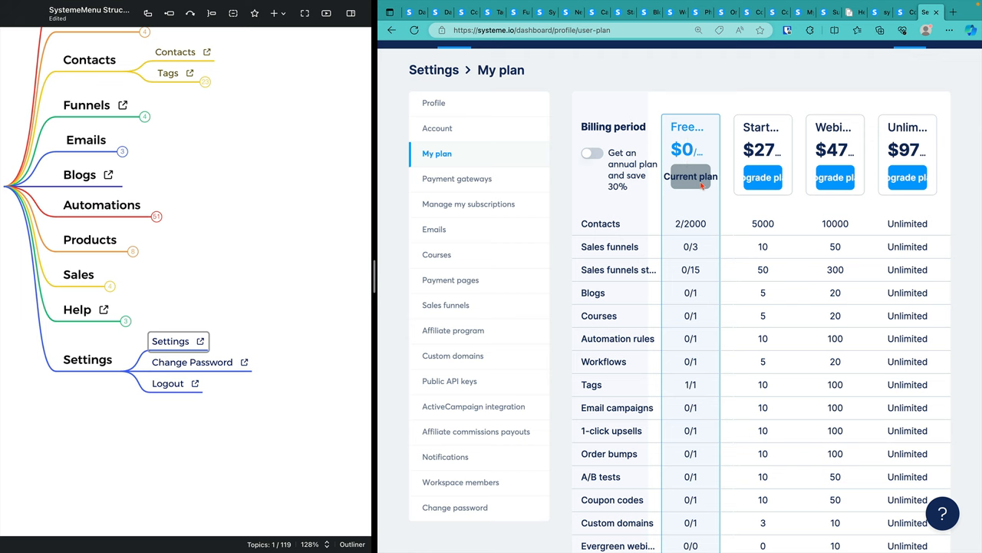
scroll(down, 3)
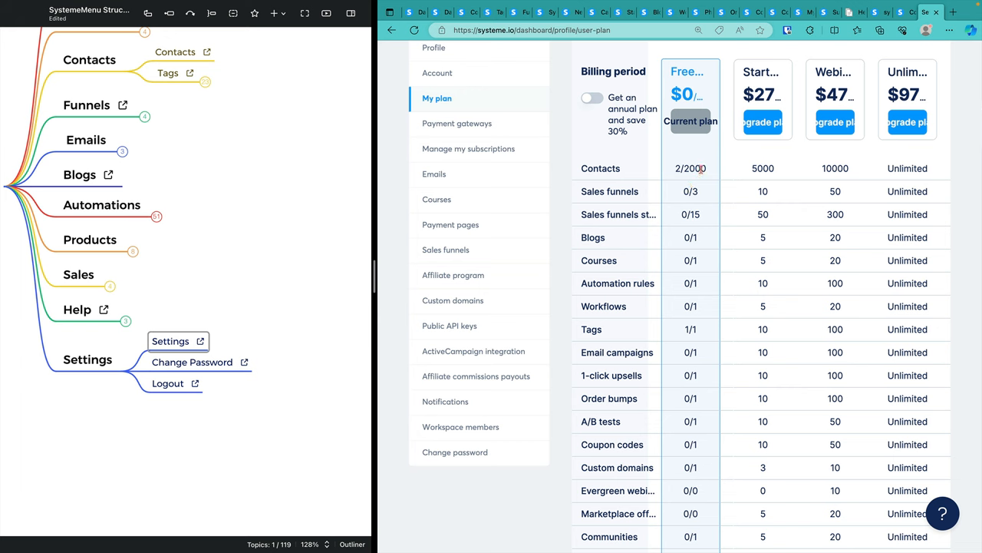
mouse_move(481, 390)
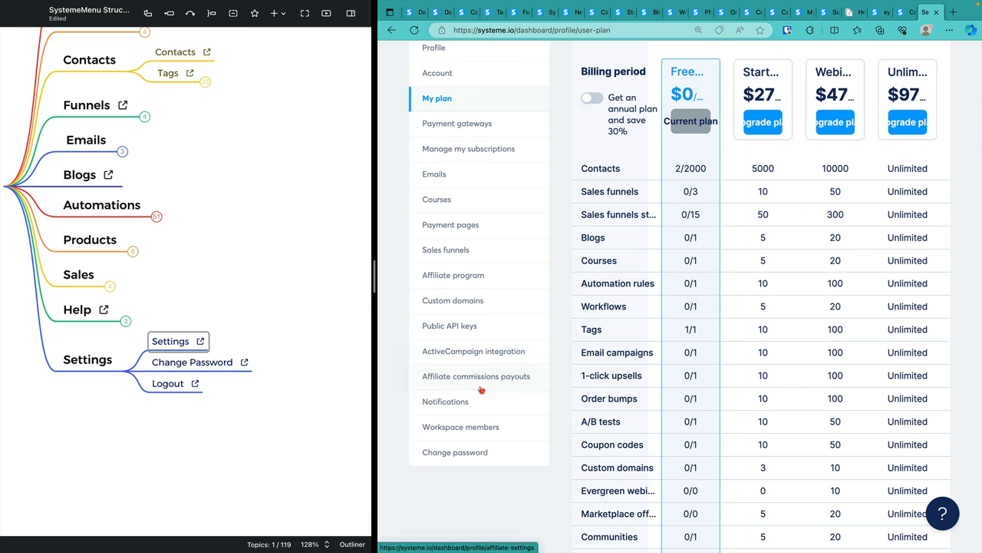